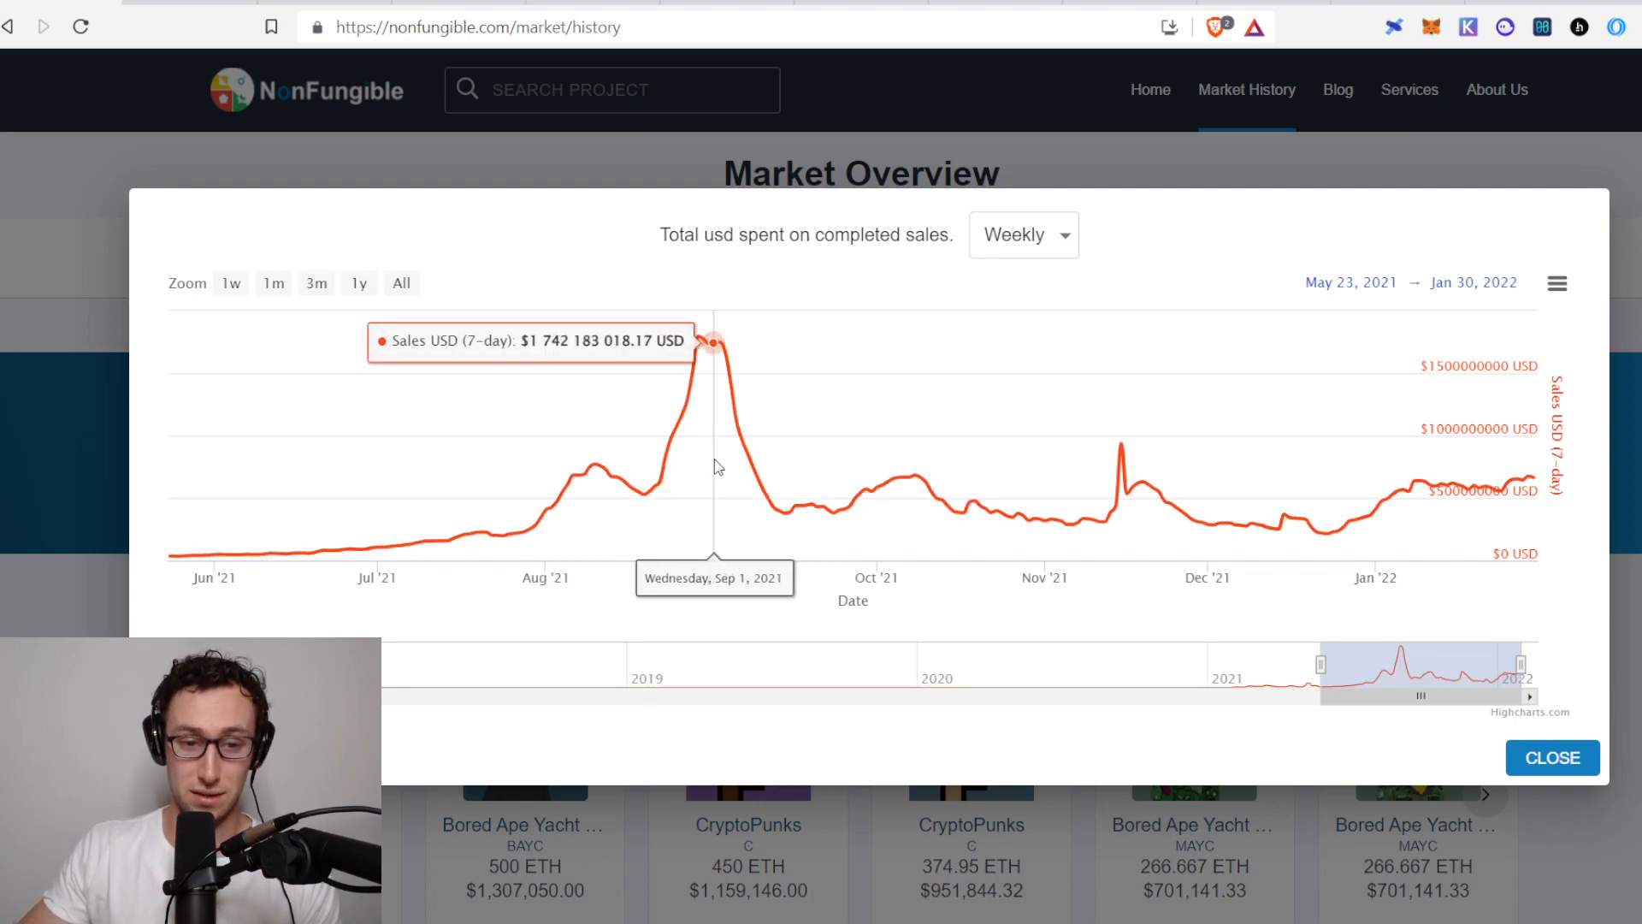
mouse_move(565, 525)
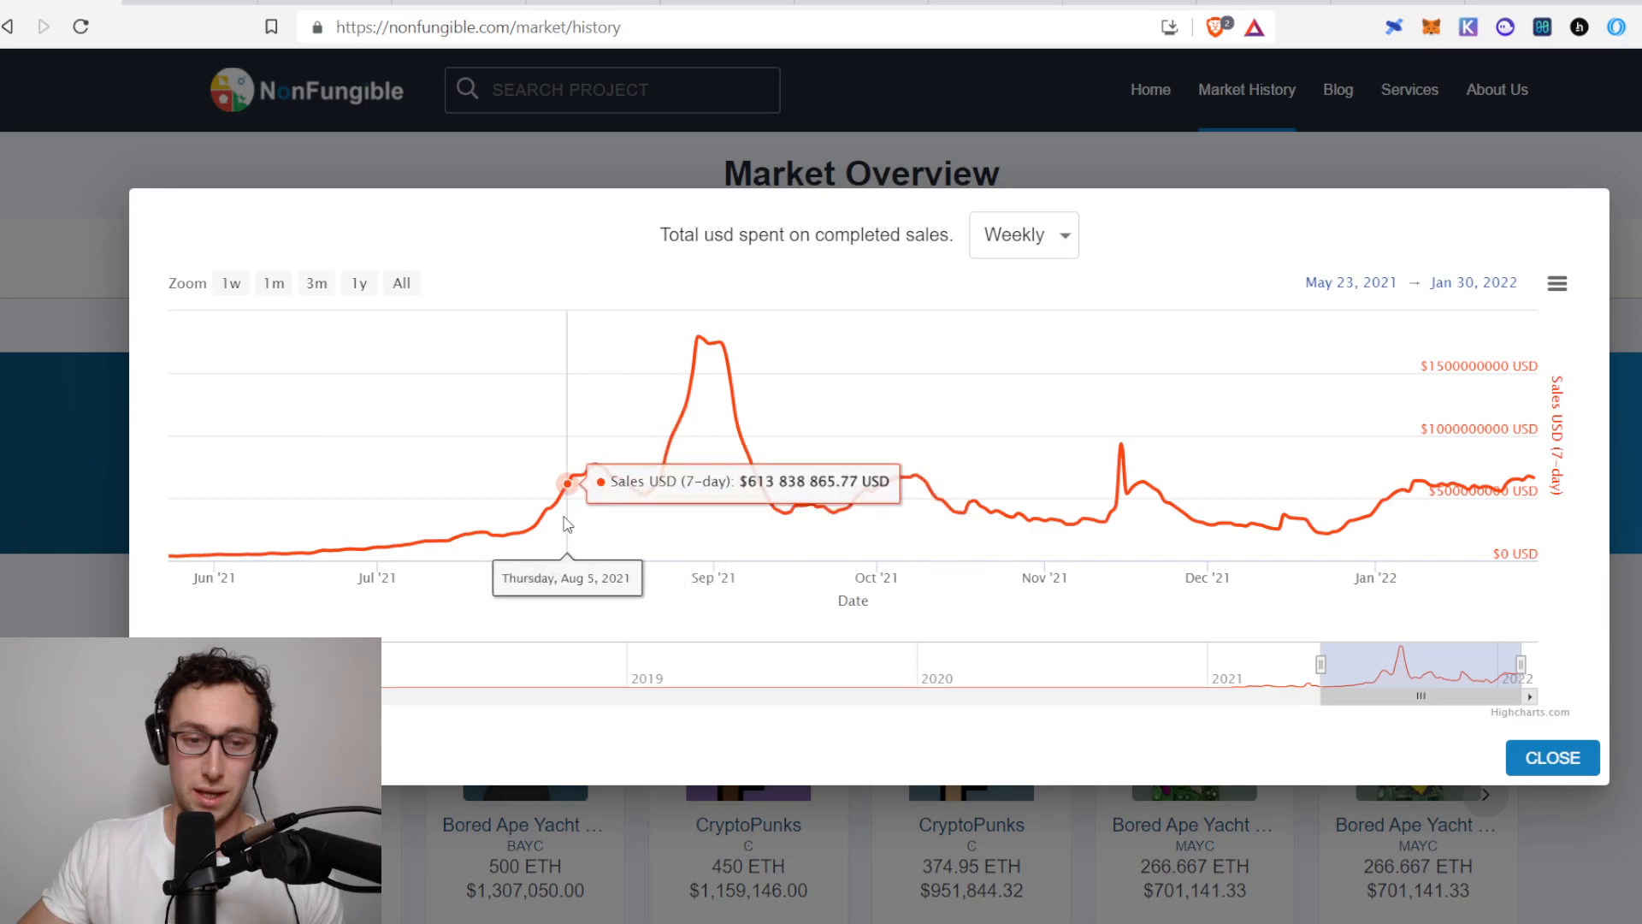
mouse_move(597, 499)
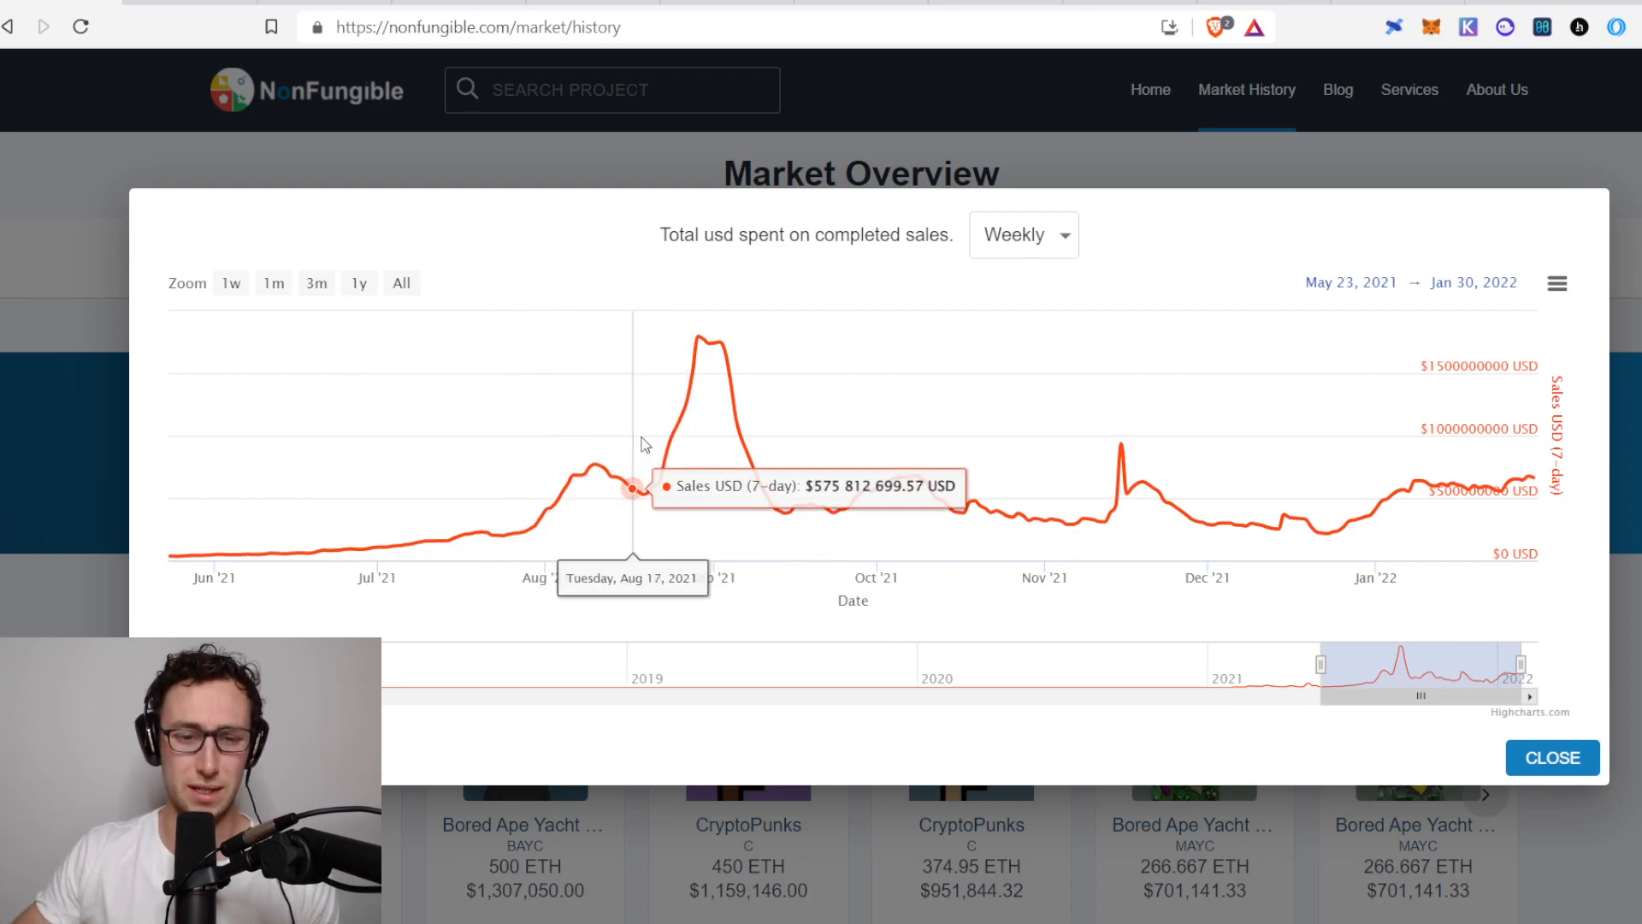
mouse_move(752, 445)
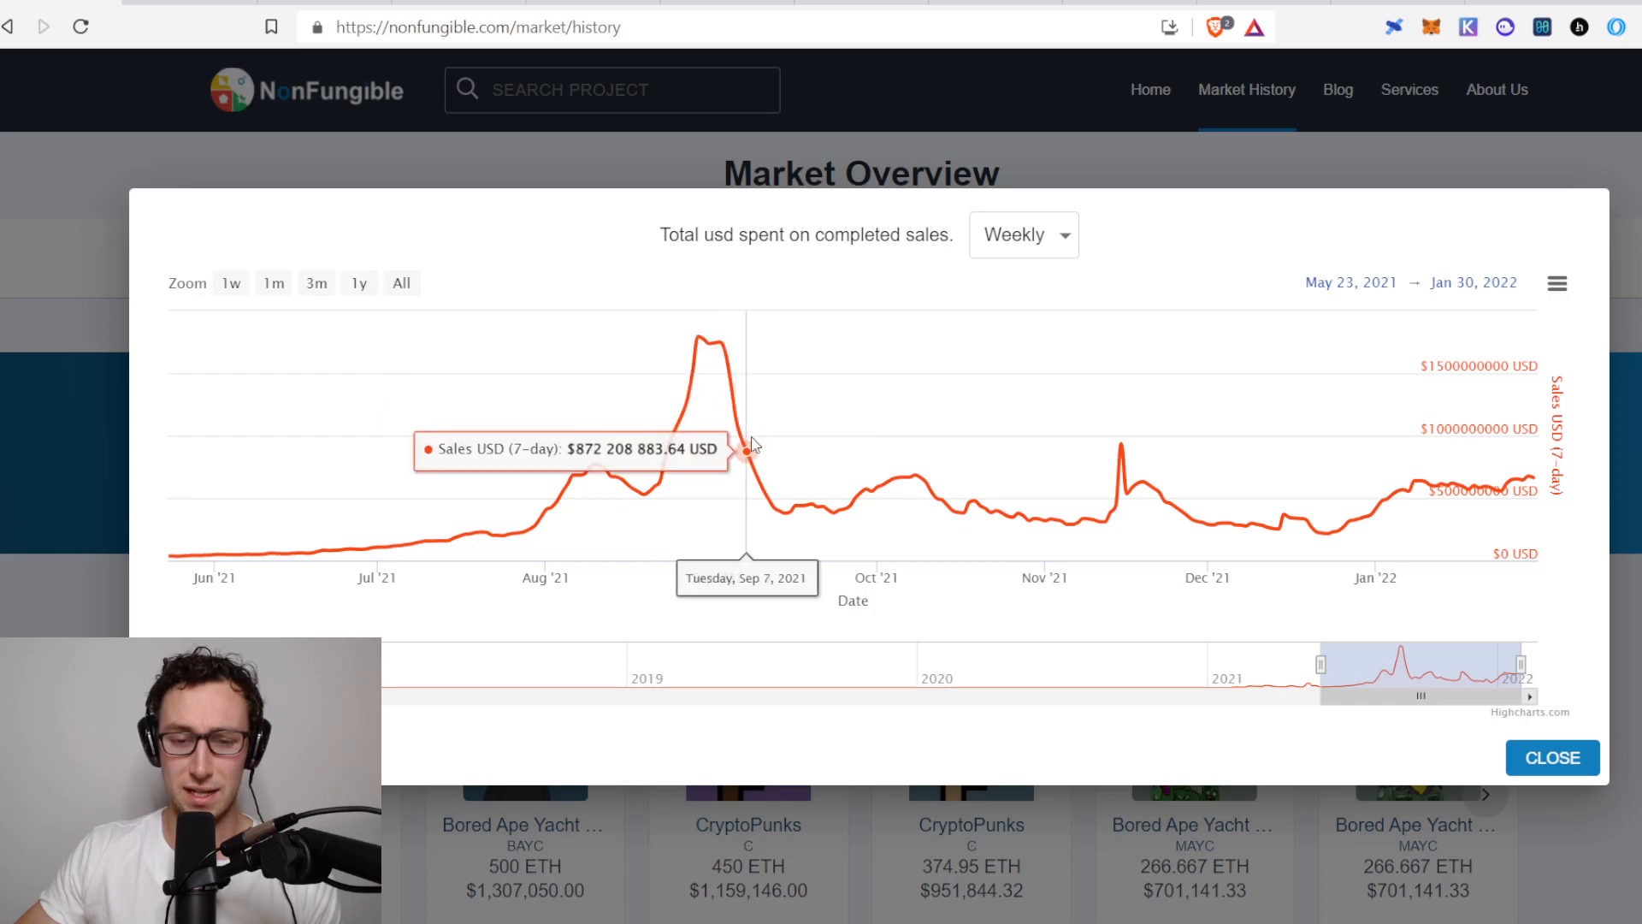
mouse_move(1192, 452)
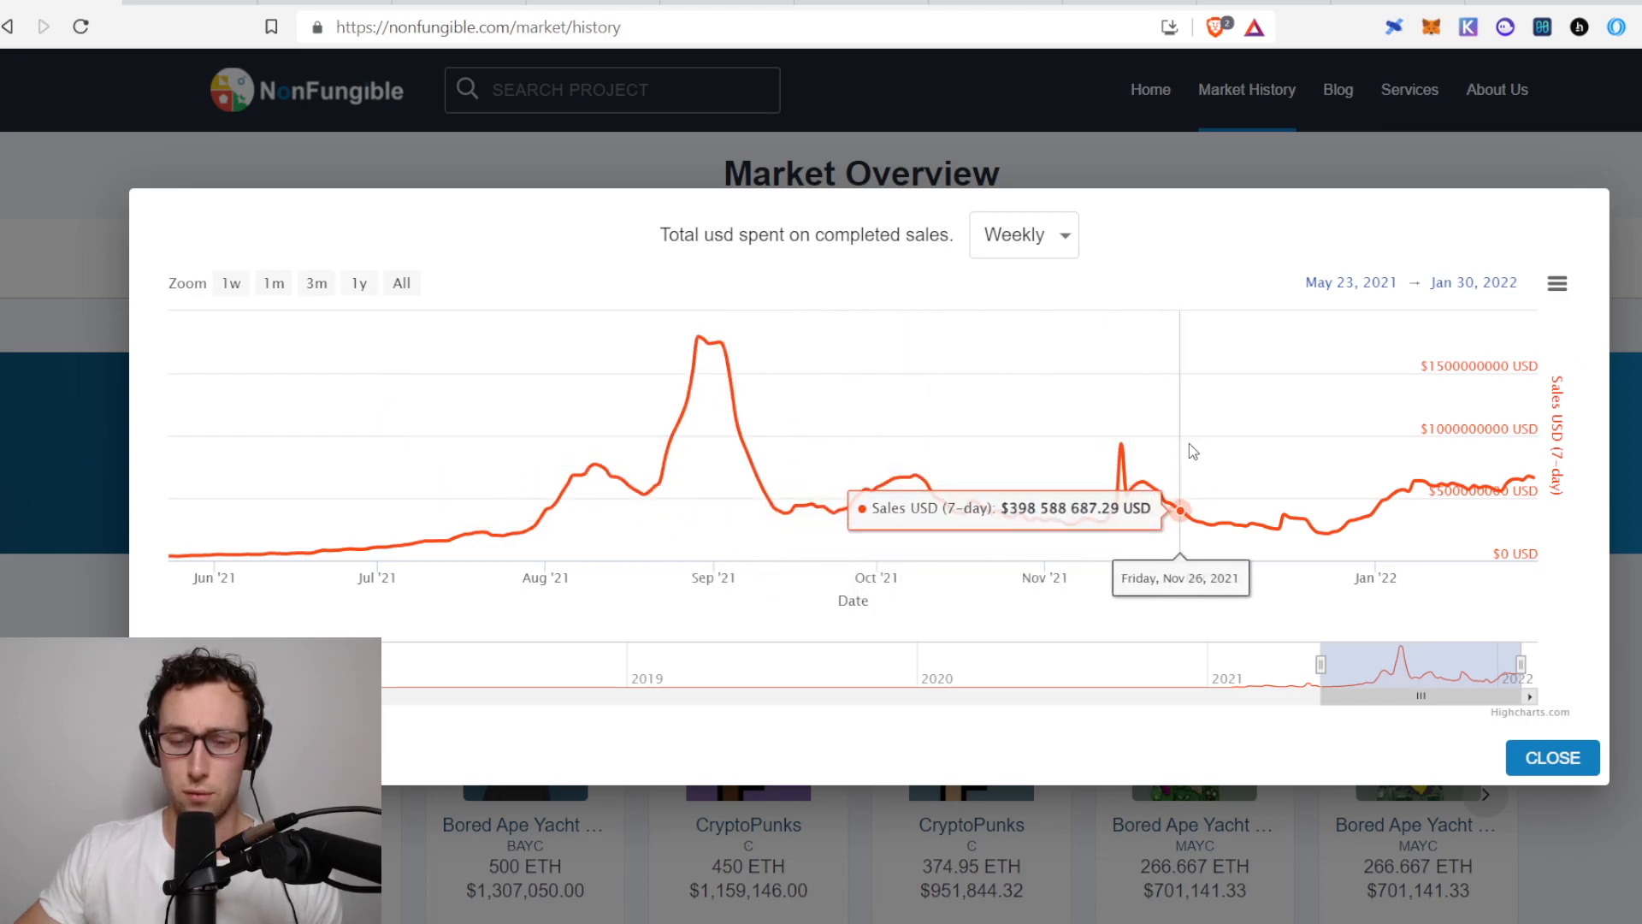
mouse_move(1345, 505)
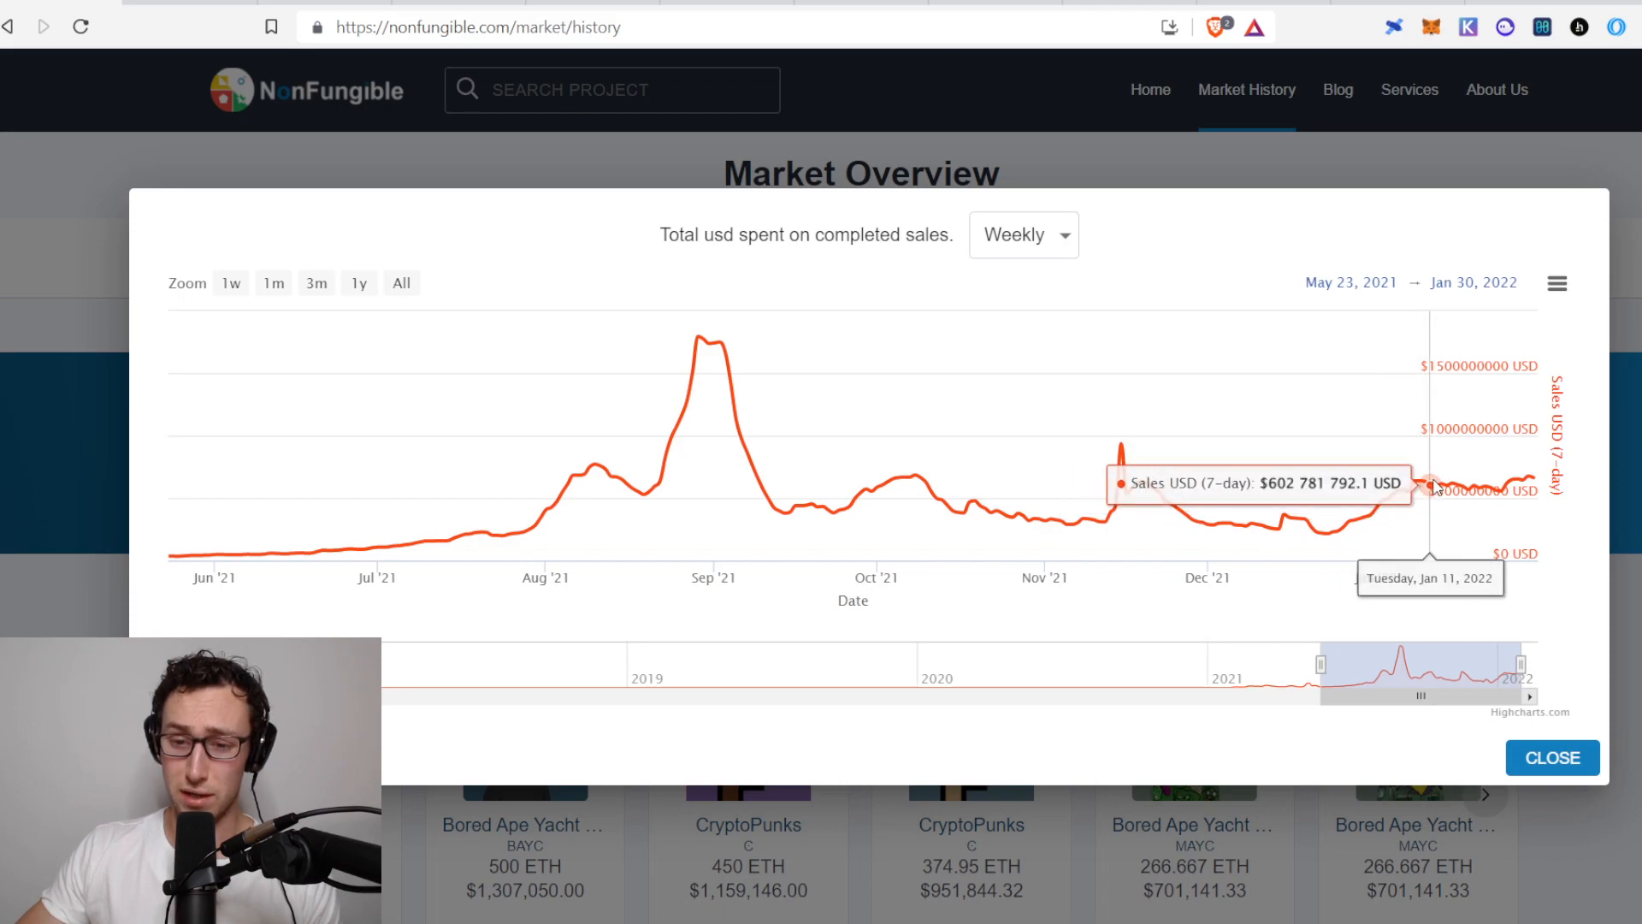
mouse_move(1433, 499)
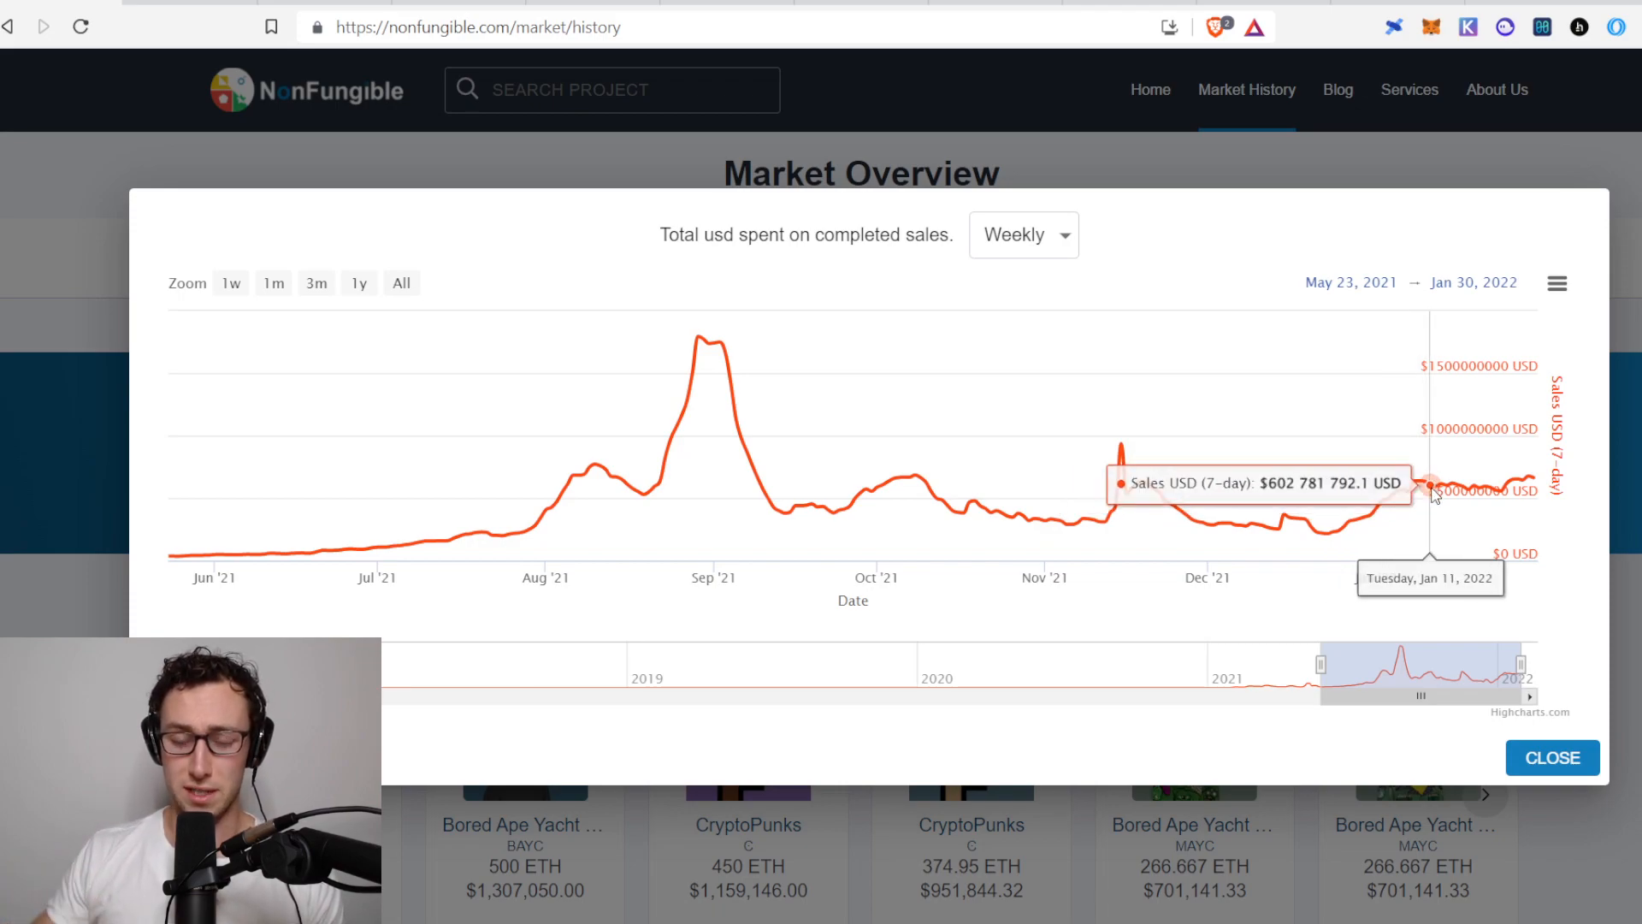
mouse_move(1542, 465)
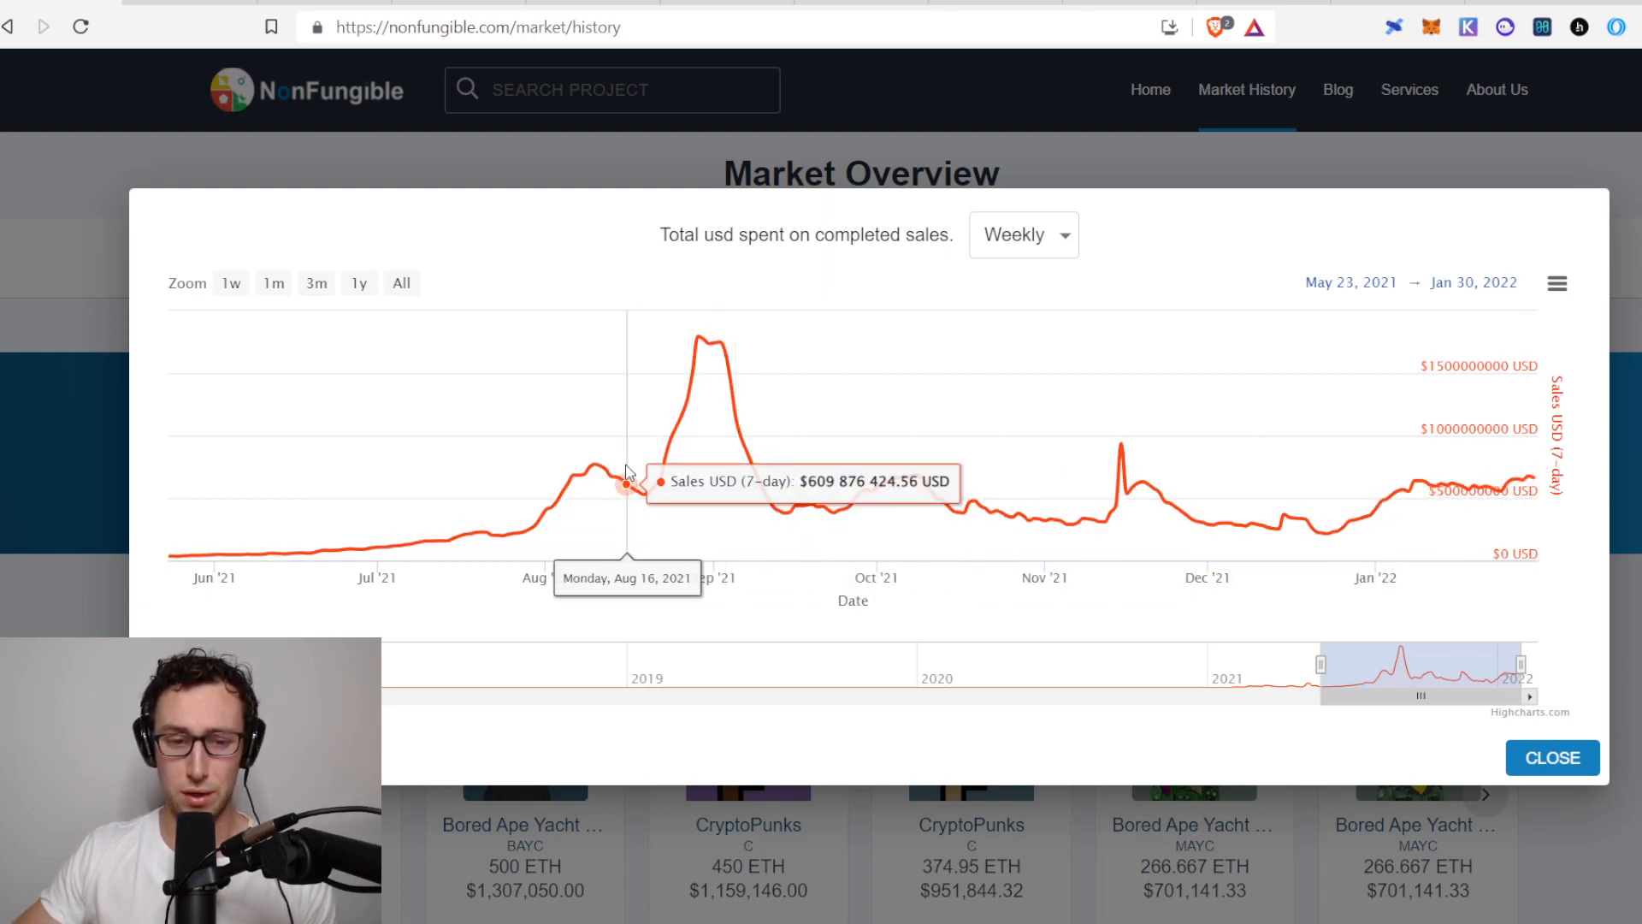
mouse_move(602, 485)
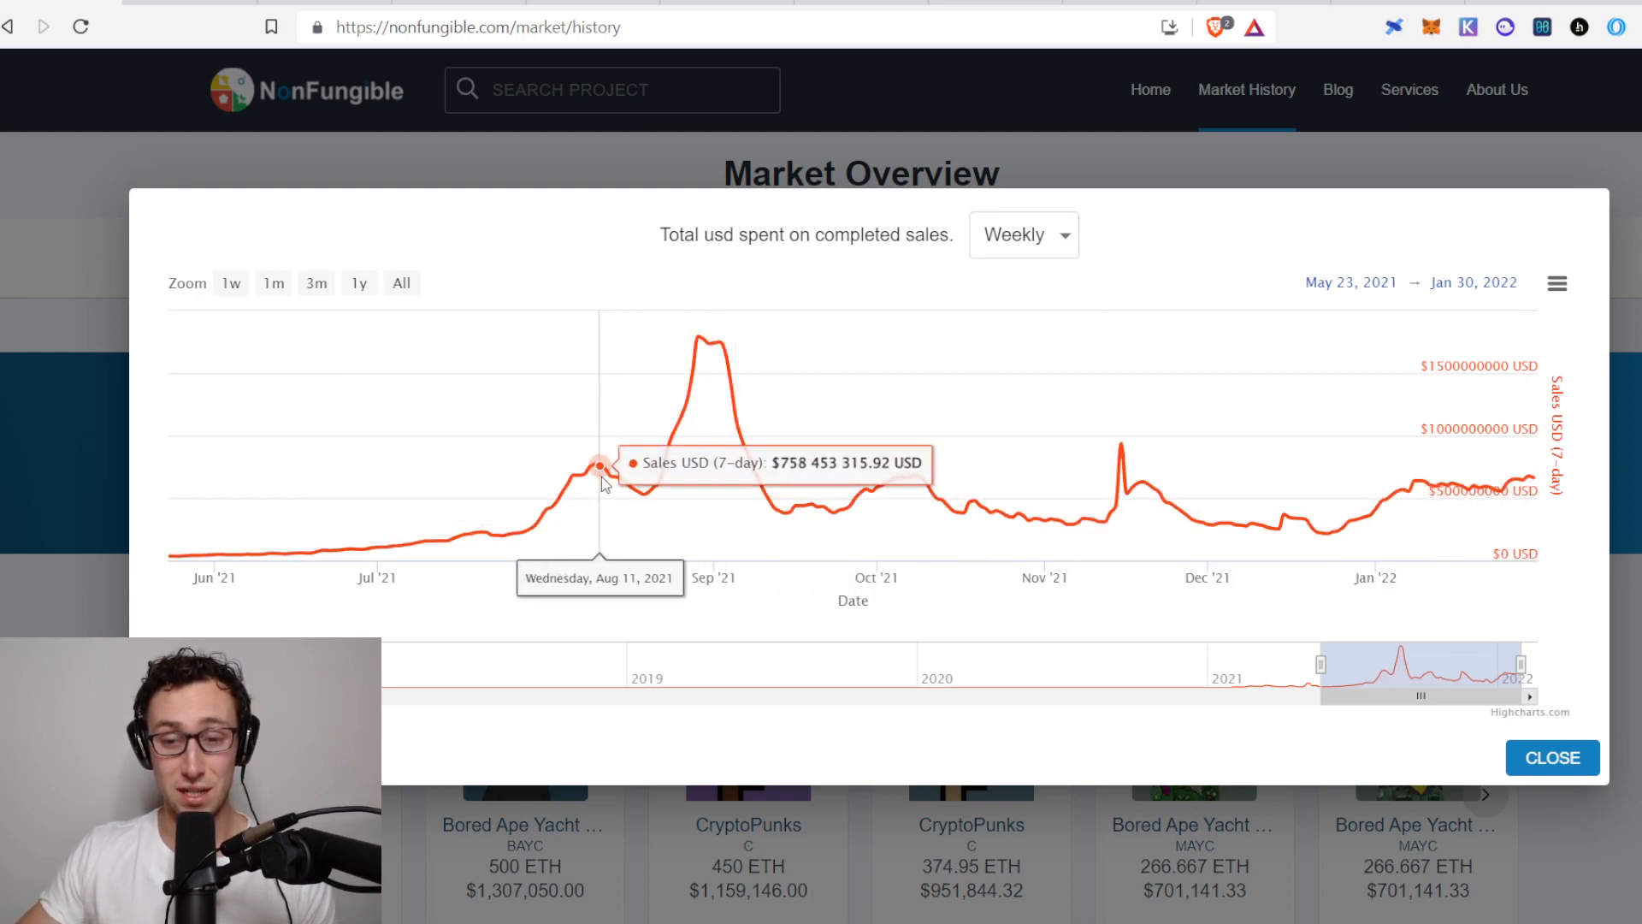
mouse_move(616, 517)
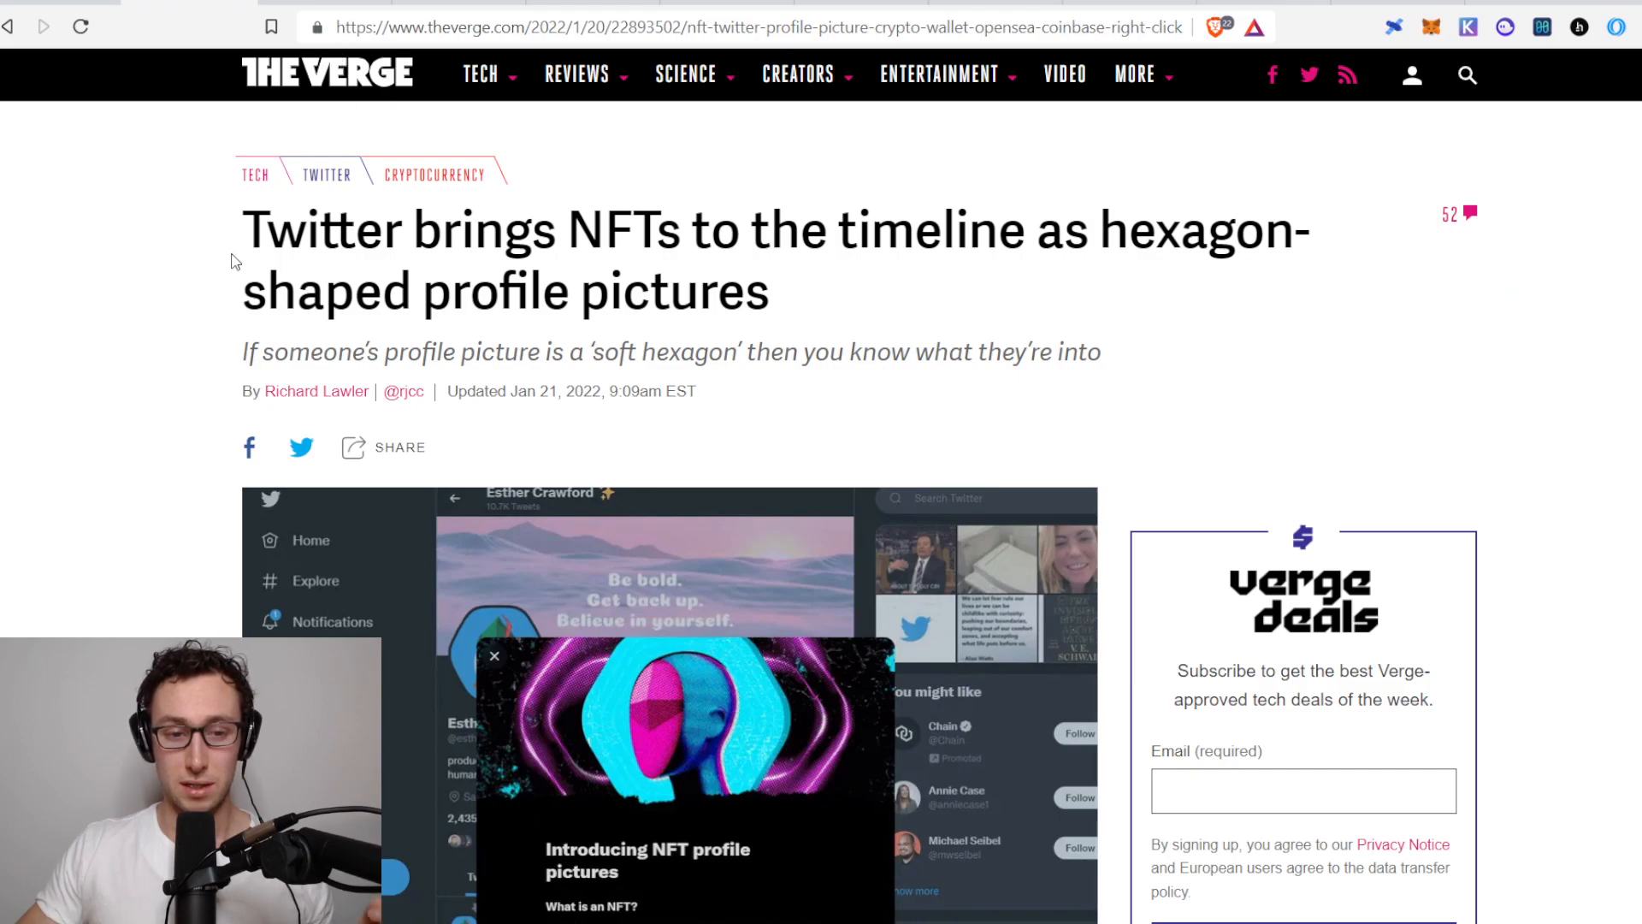
mouse_move(212, 284)
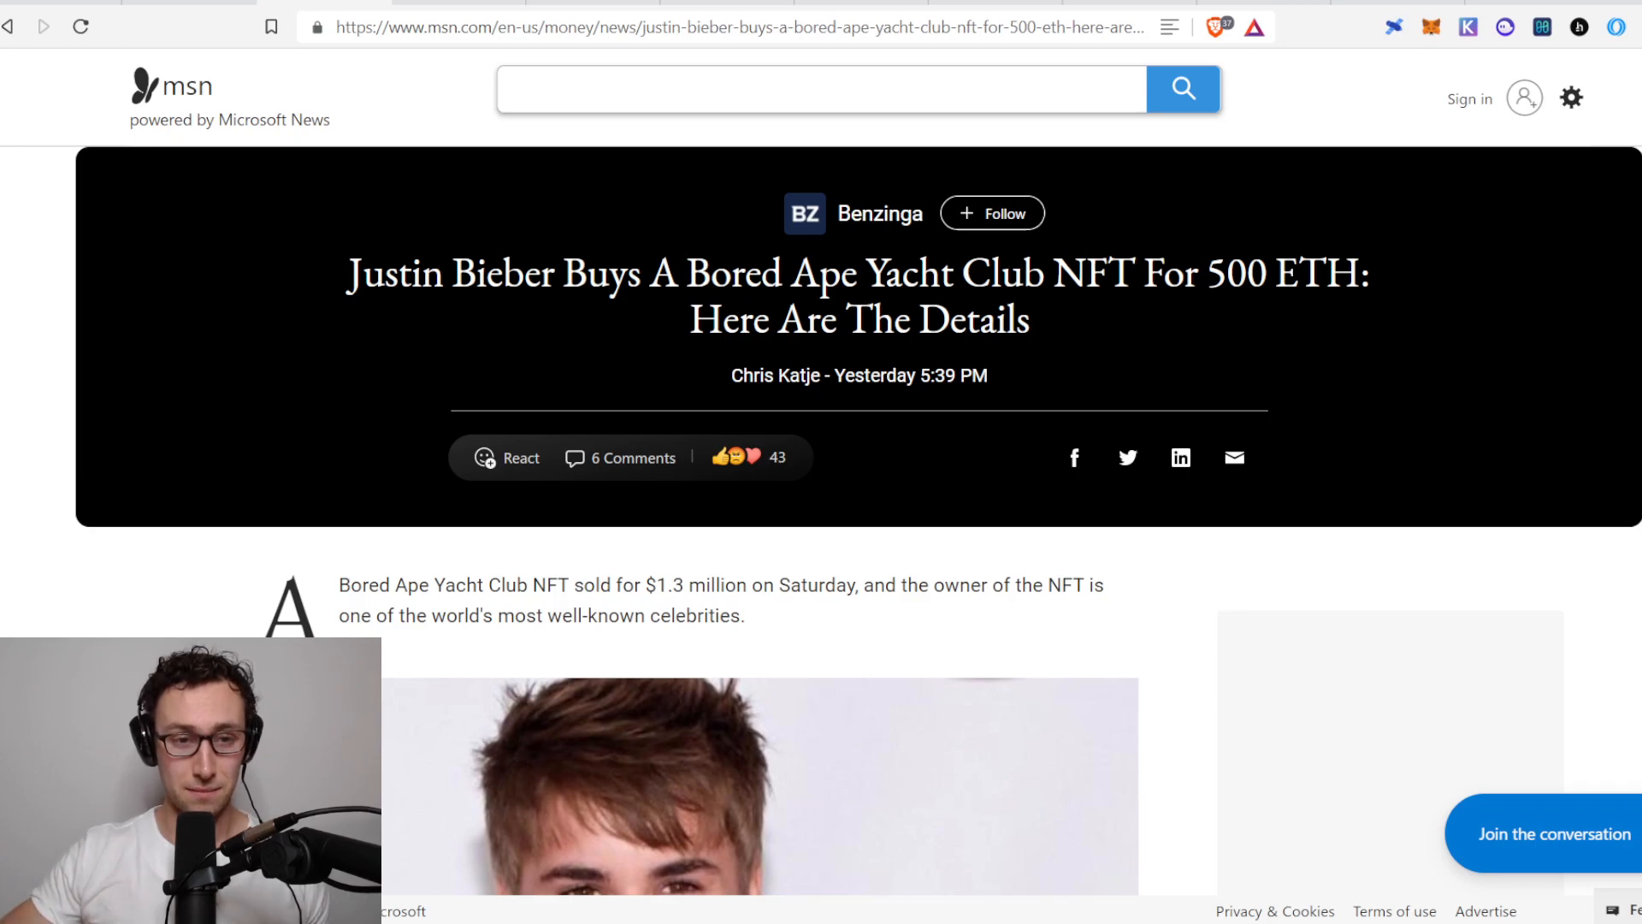
Navigate to nonfungible.com/market/history to show the weekly total USD sales chart.
text(https://nonfungible.com/market/history)
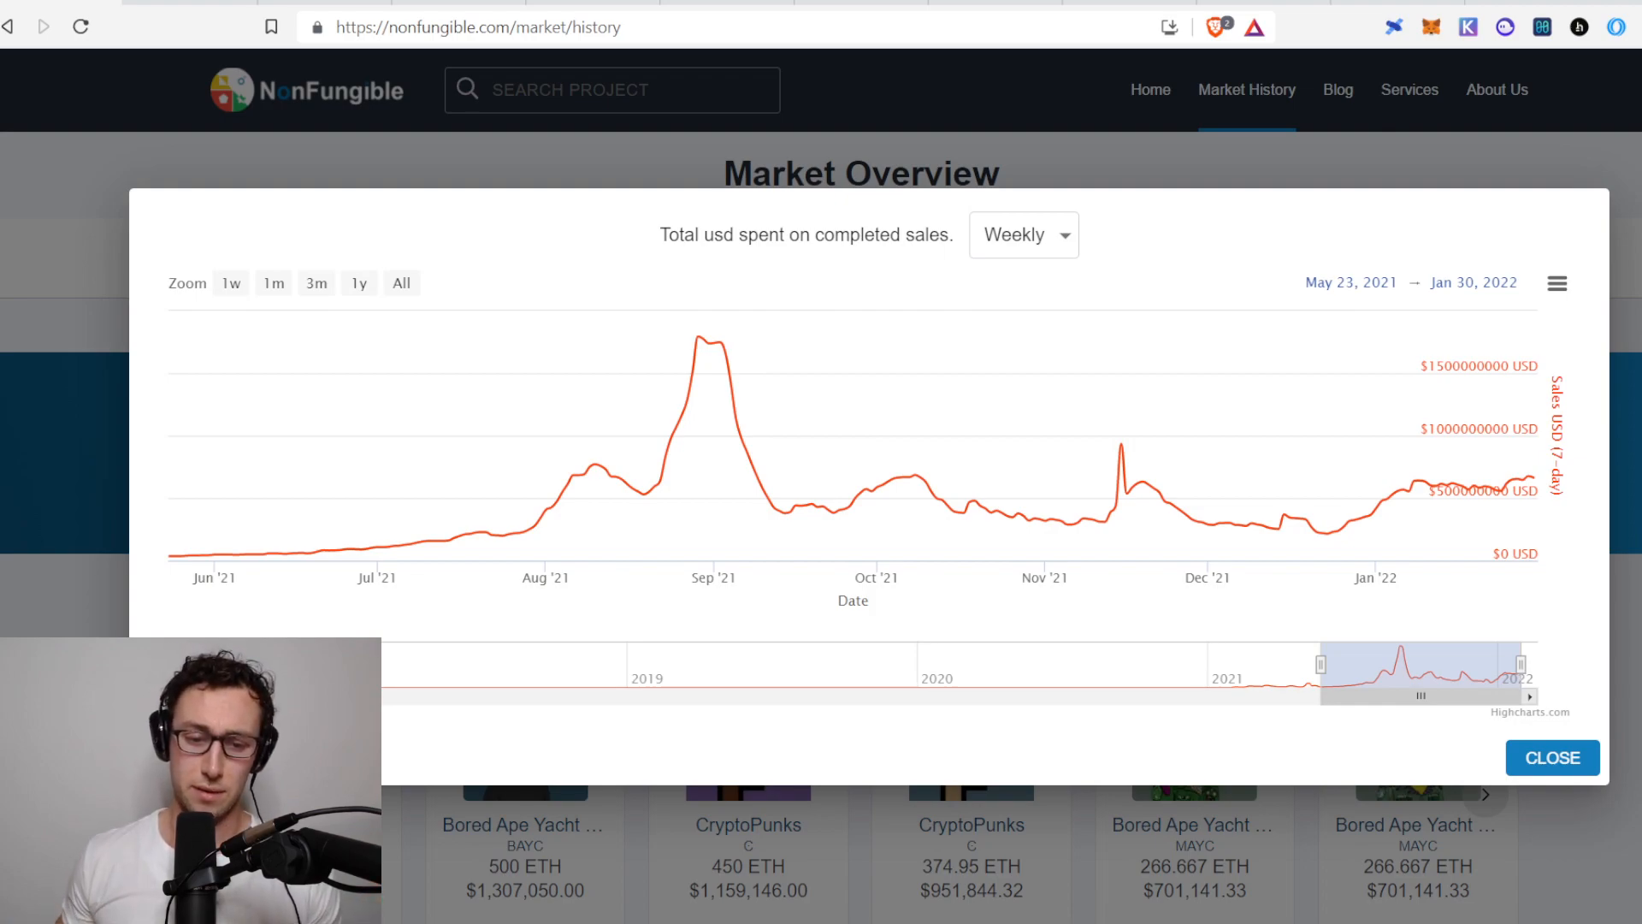
mouse_move(693, 313)
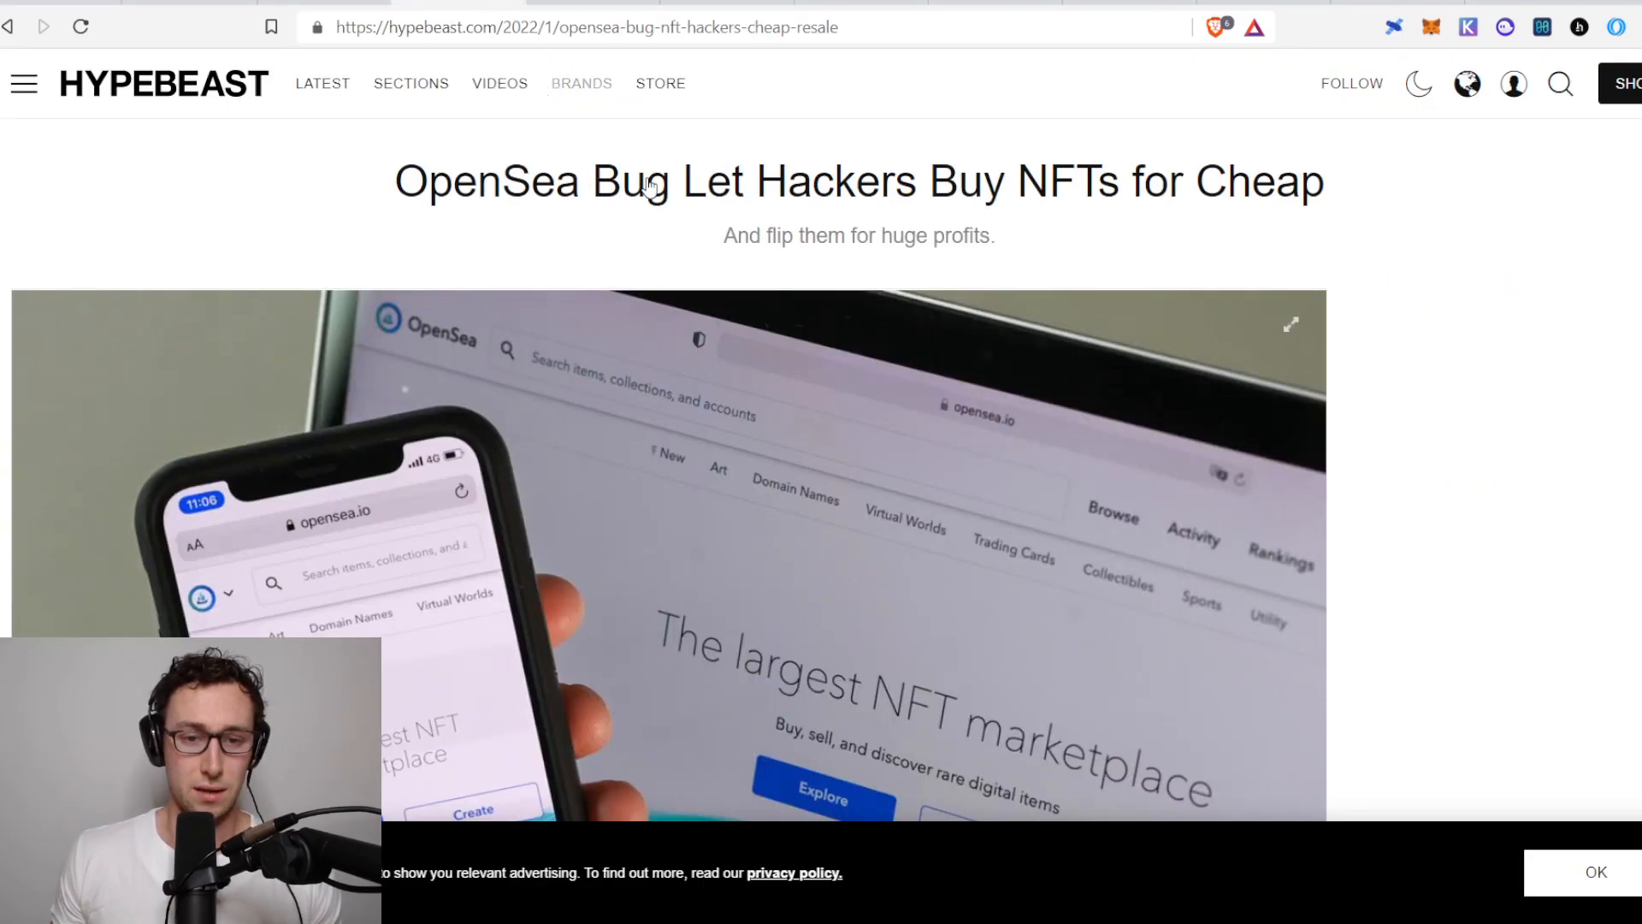
mouse_move(1329, 520)
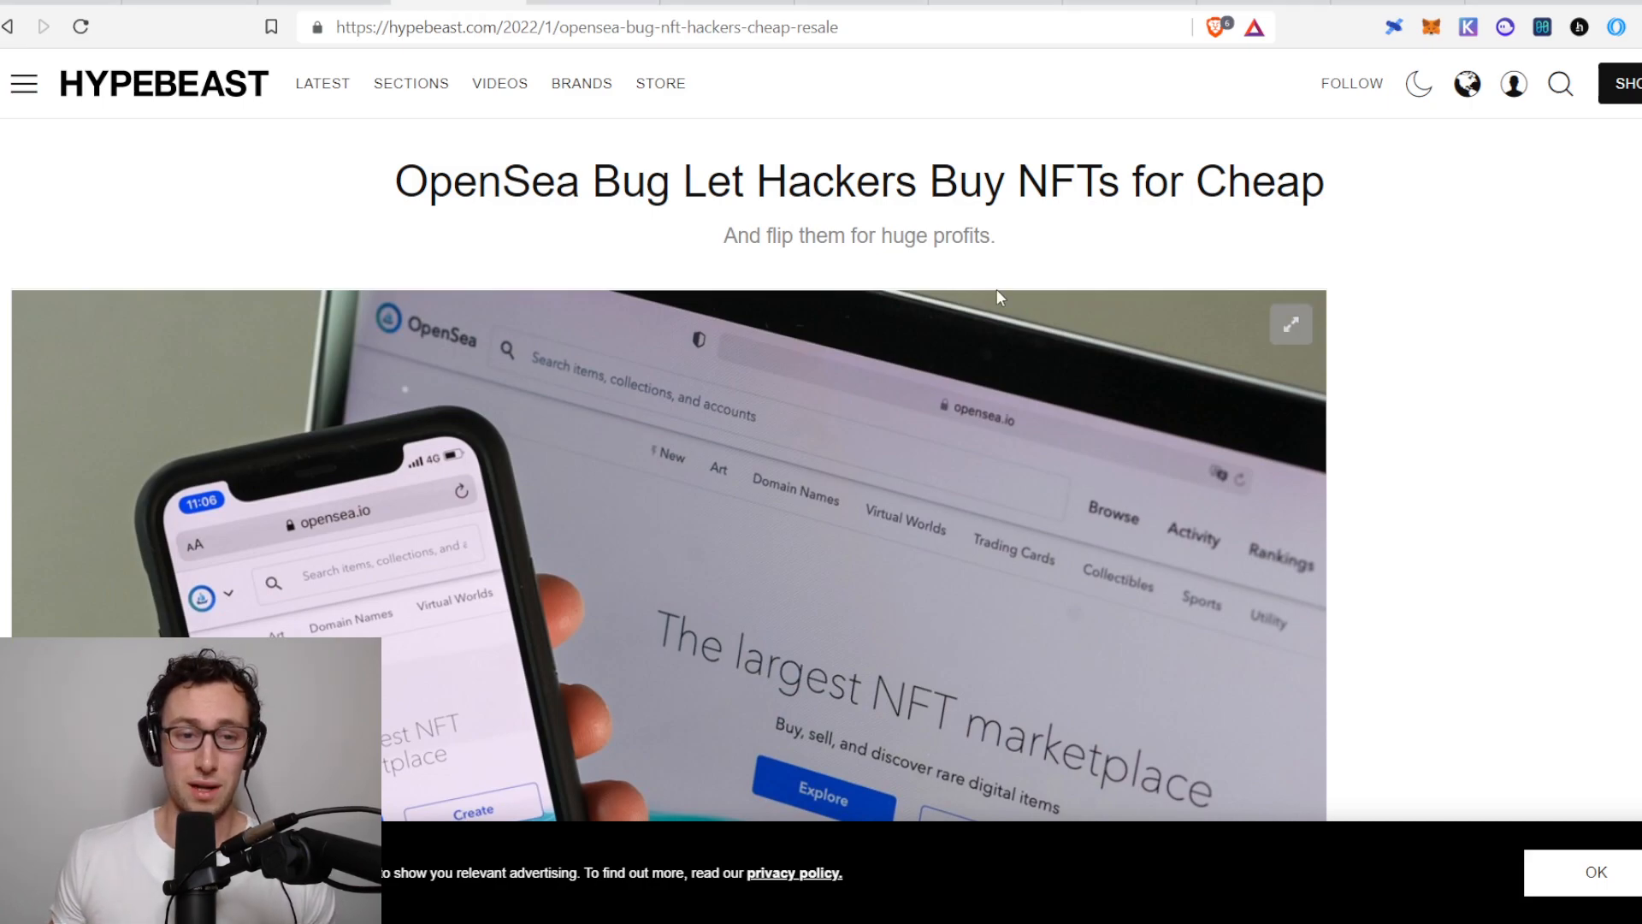
Switch to the Hypebeast tab with the OpenSea bug article.
click(582, 82)
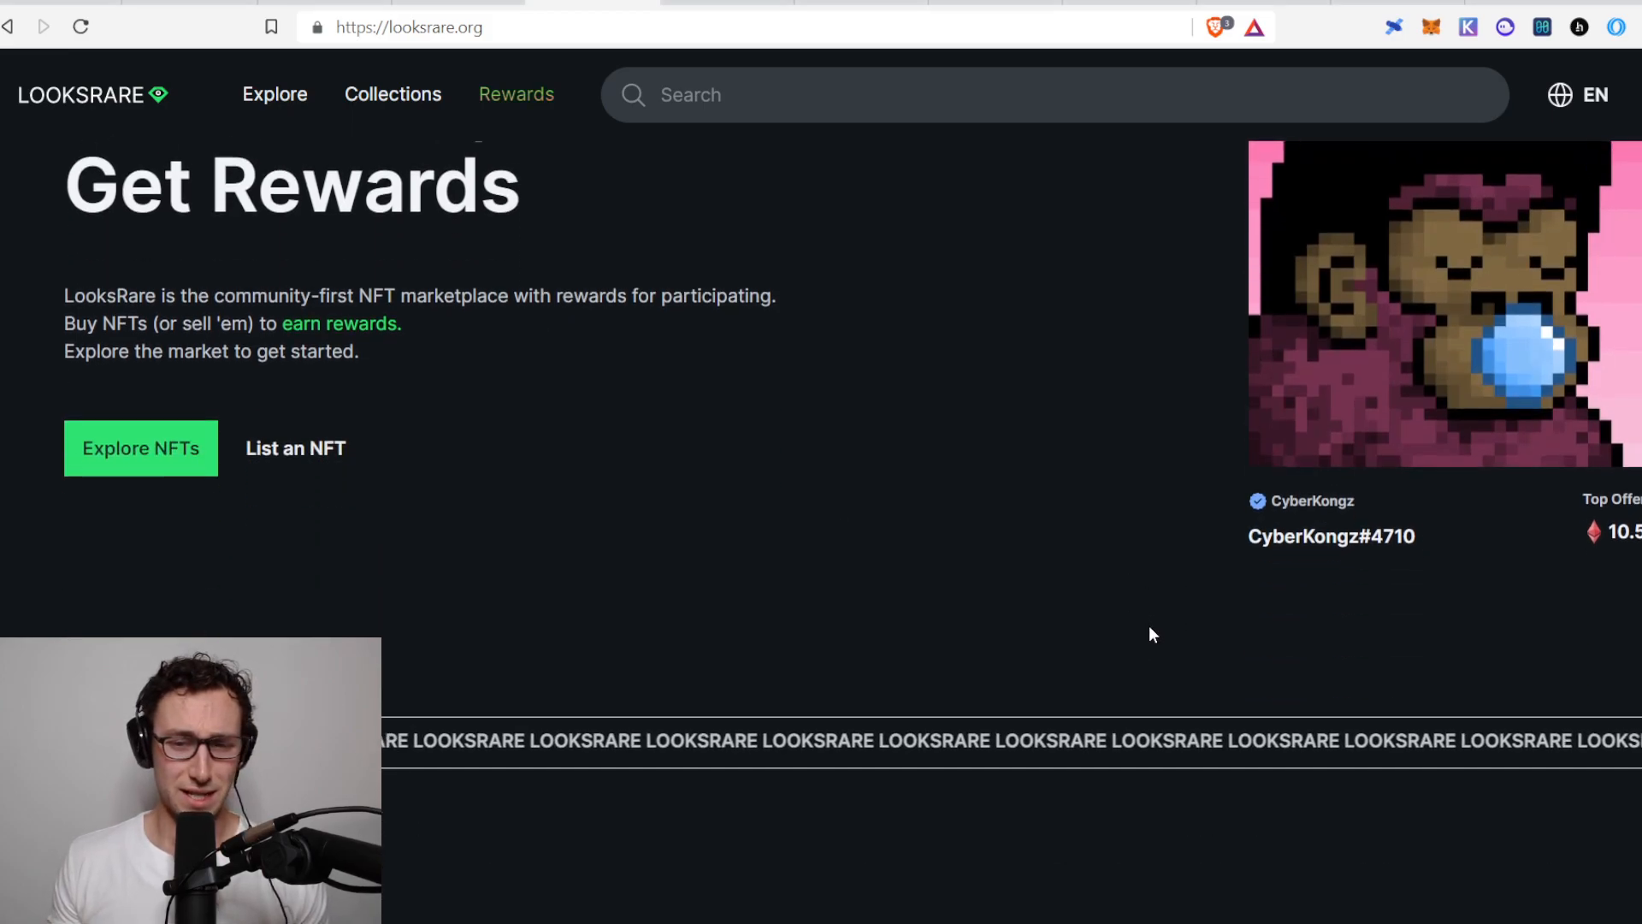
Scroll through LooksRare's top collections list and back to the 'Trade NFTs, Get Rewards' hero.
scroll(down, 3)
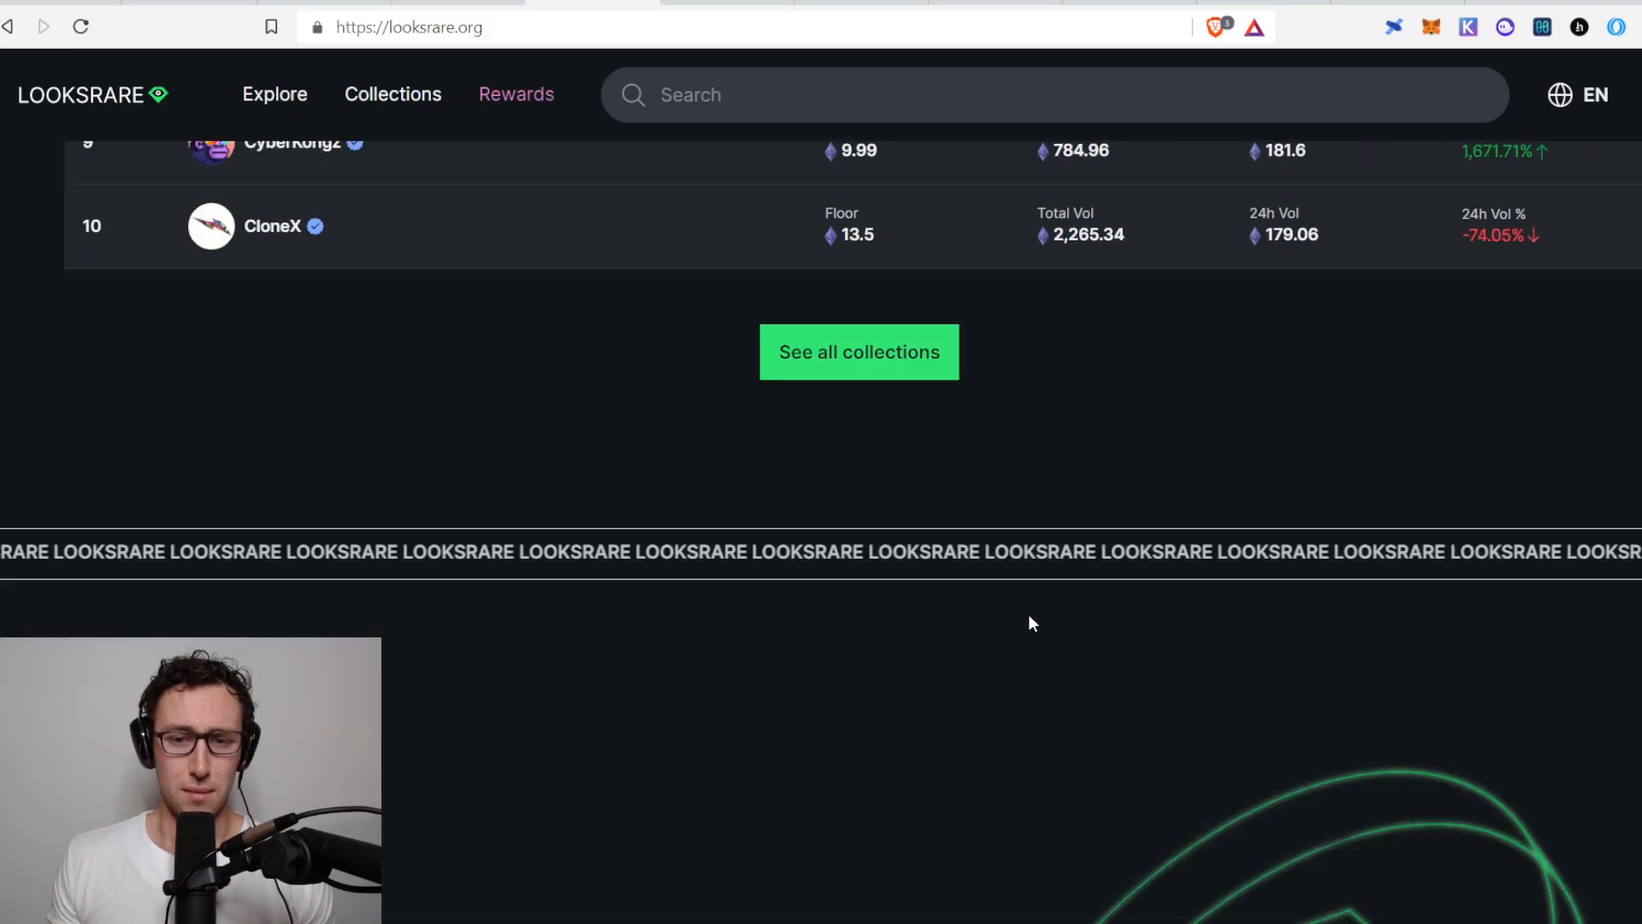
scroll(up, 3)
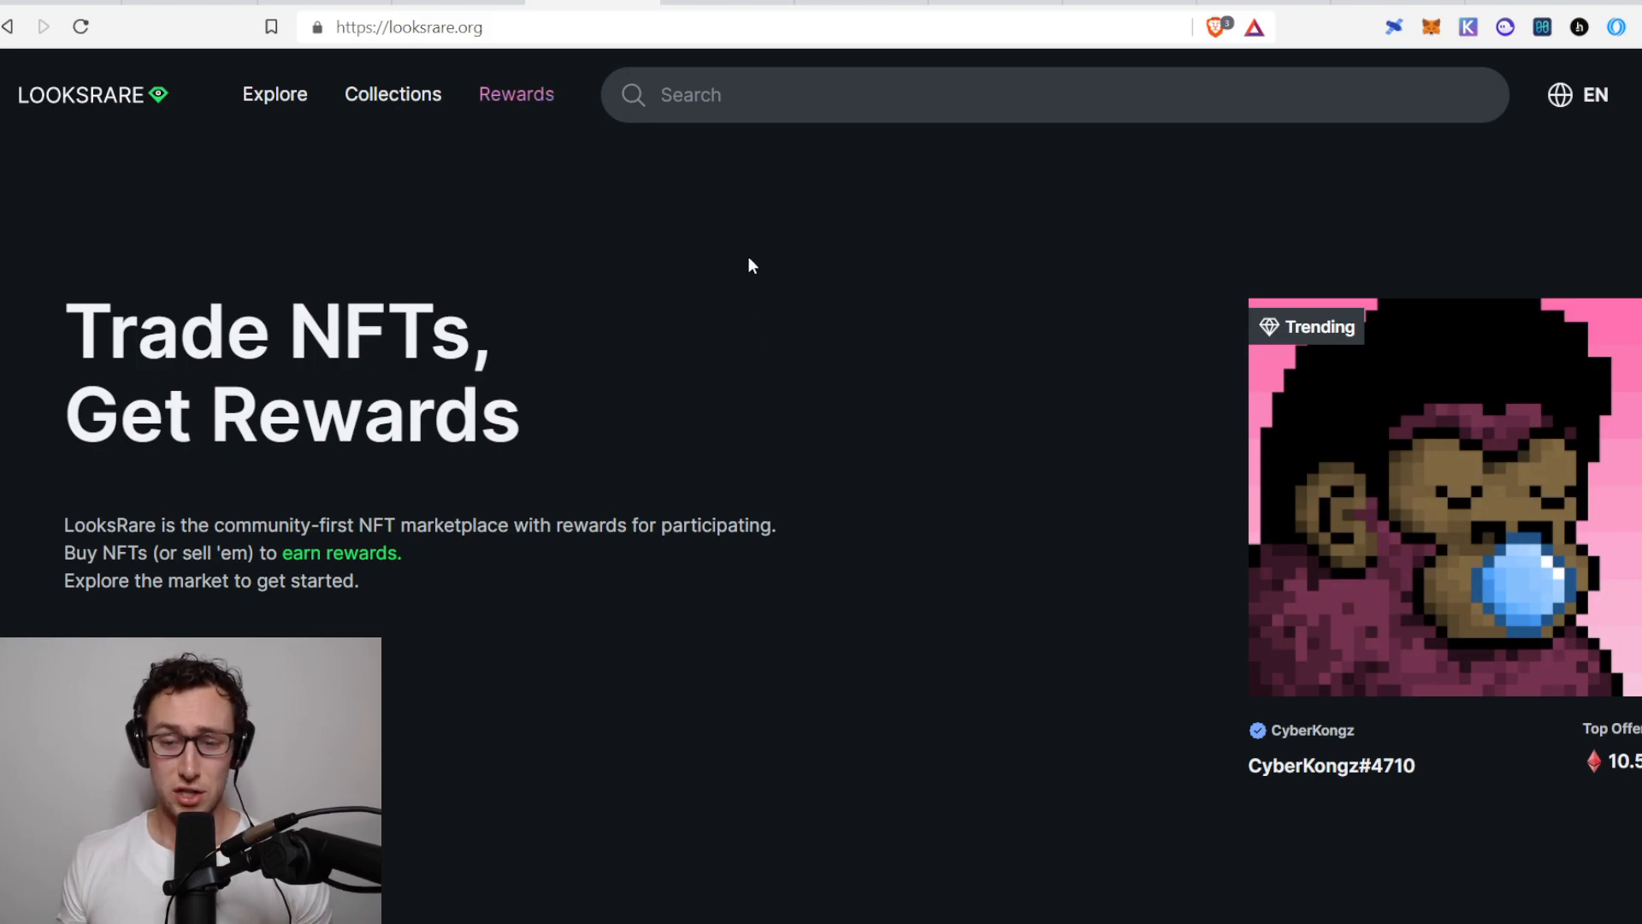
mouse_move(753, 231)
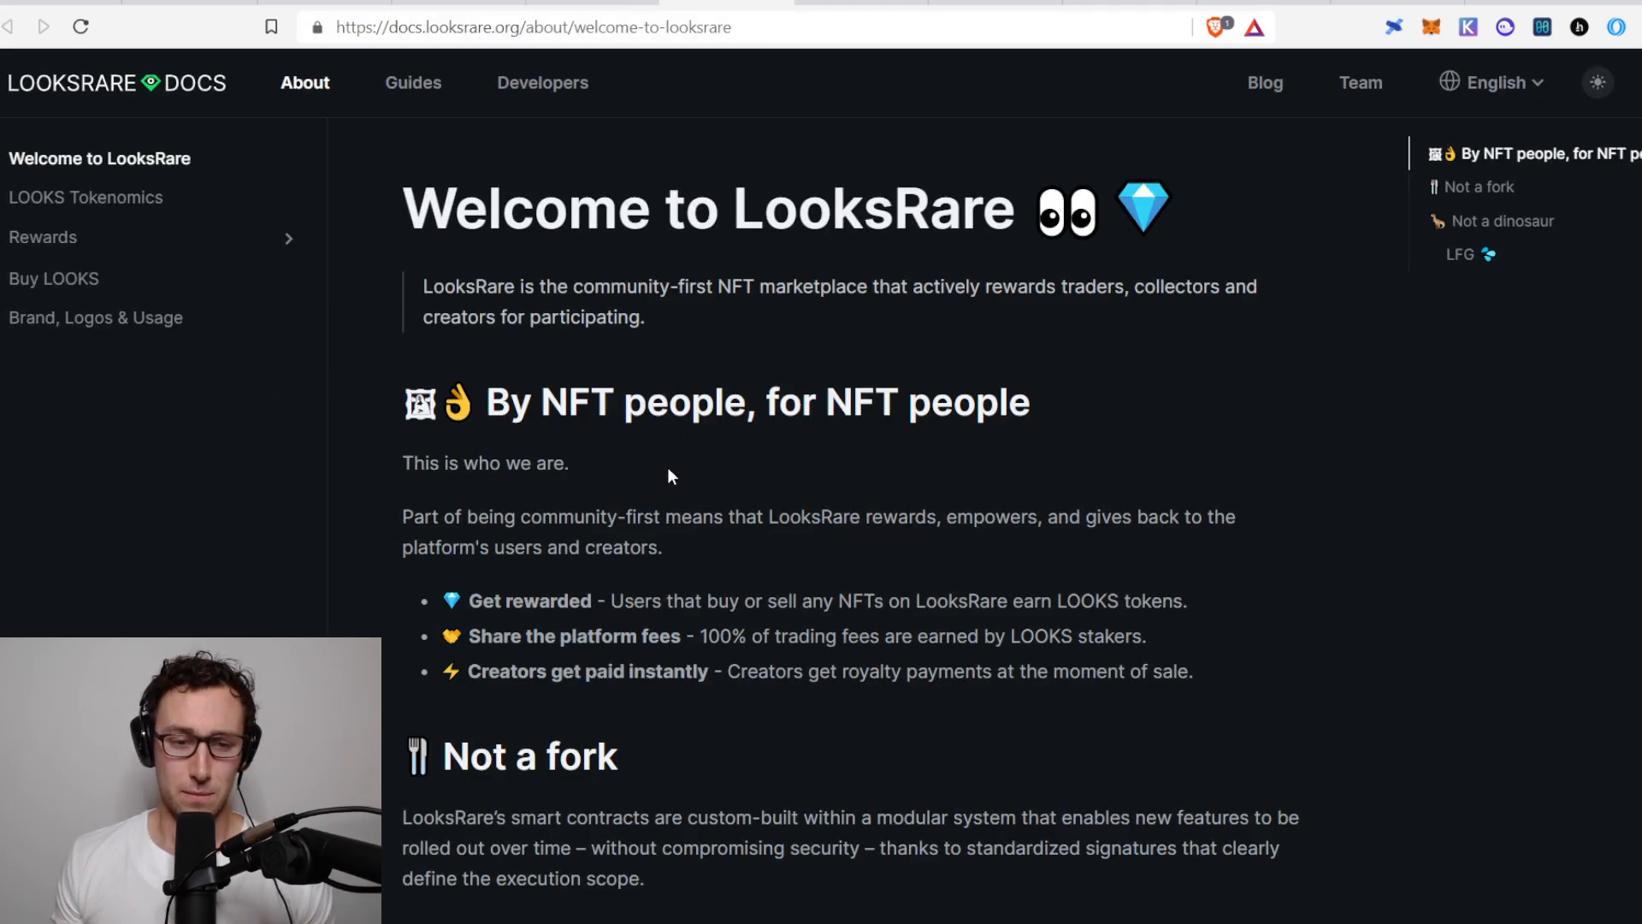
Scroll the Welcome to LooksRare docs page to its 'By NFT people, for NFT people' section.
scroll(down, 3)
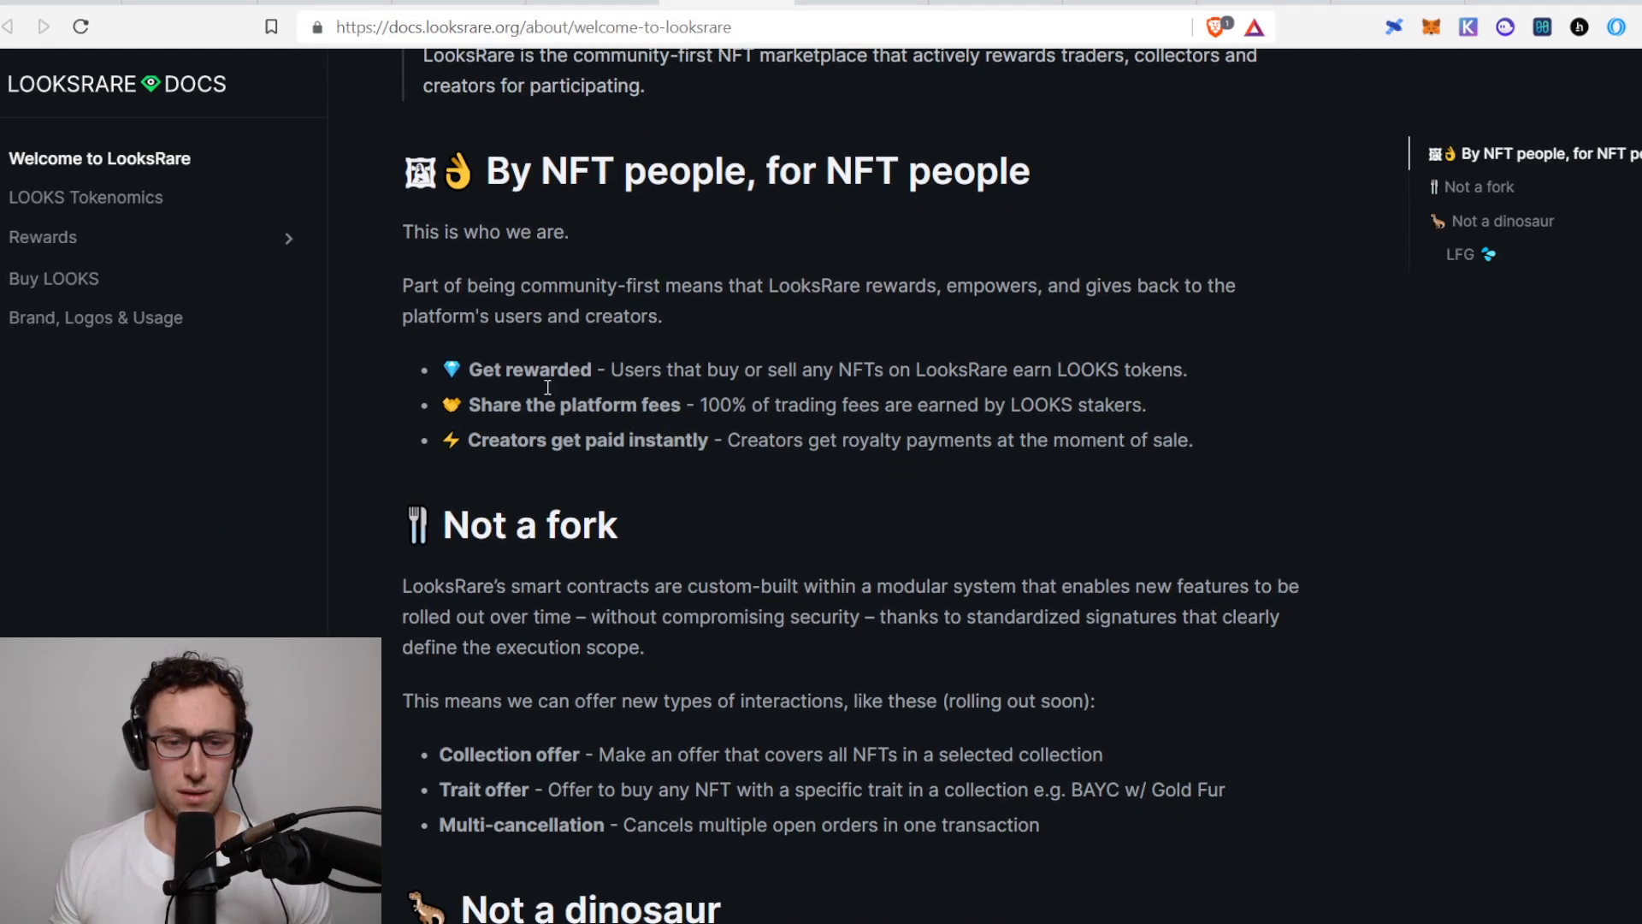
mouse_move(659, 372)
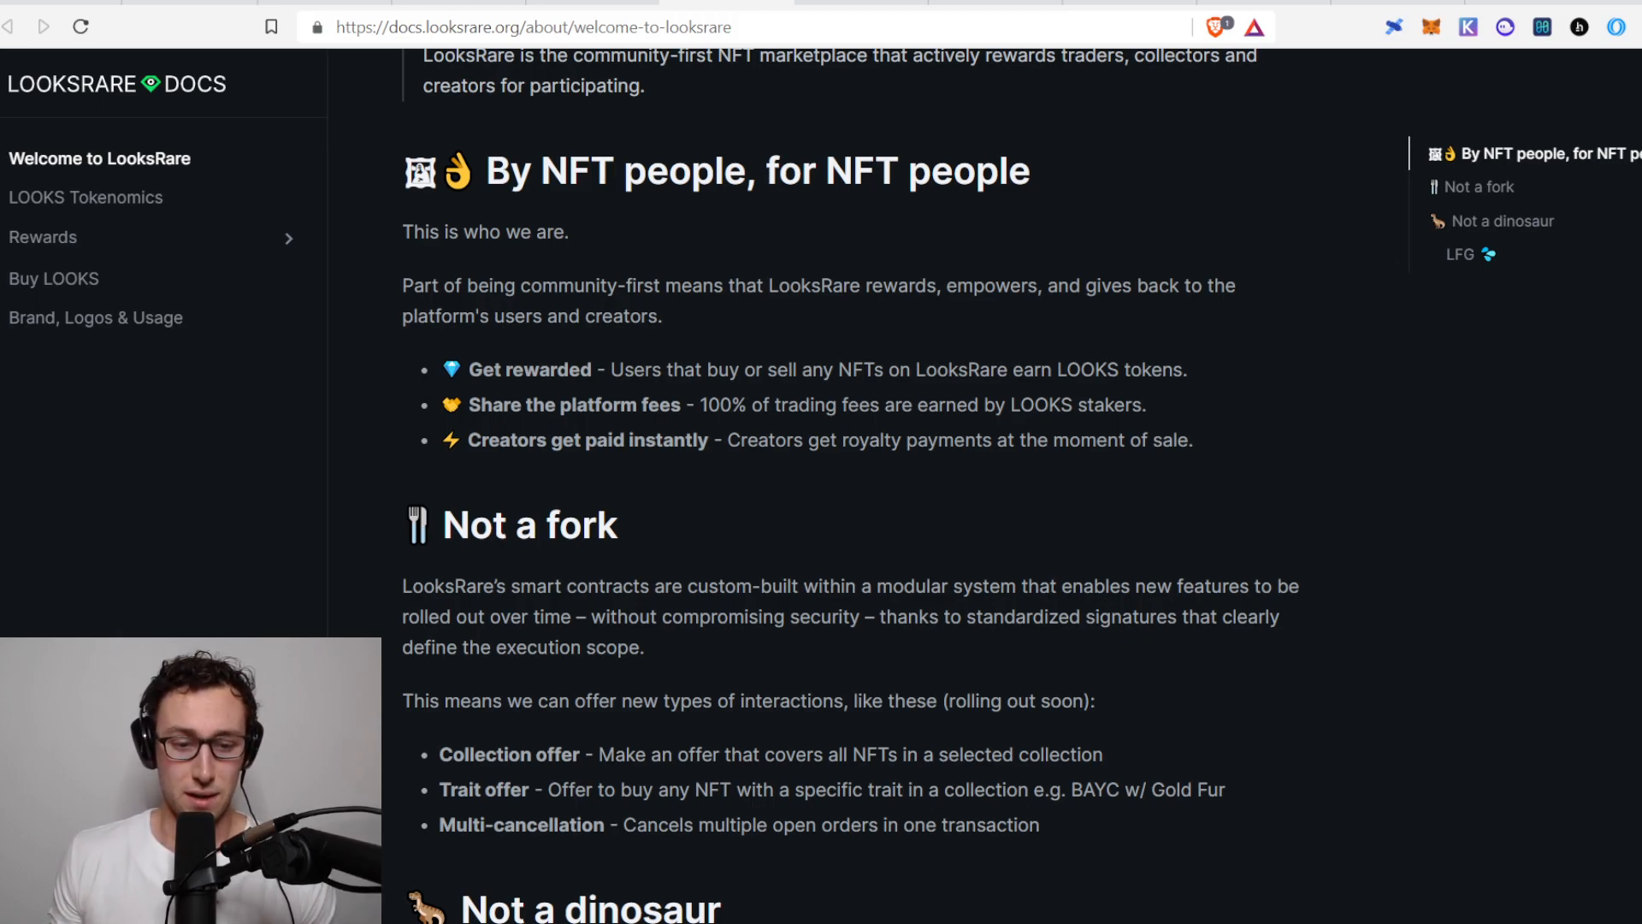
scroll(down, 3)
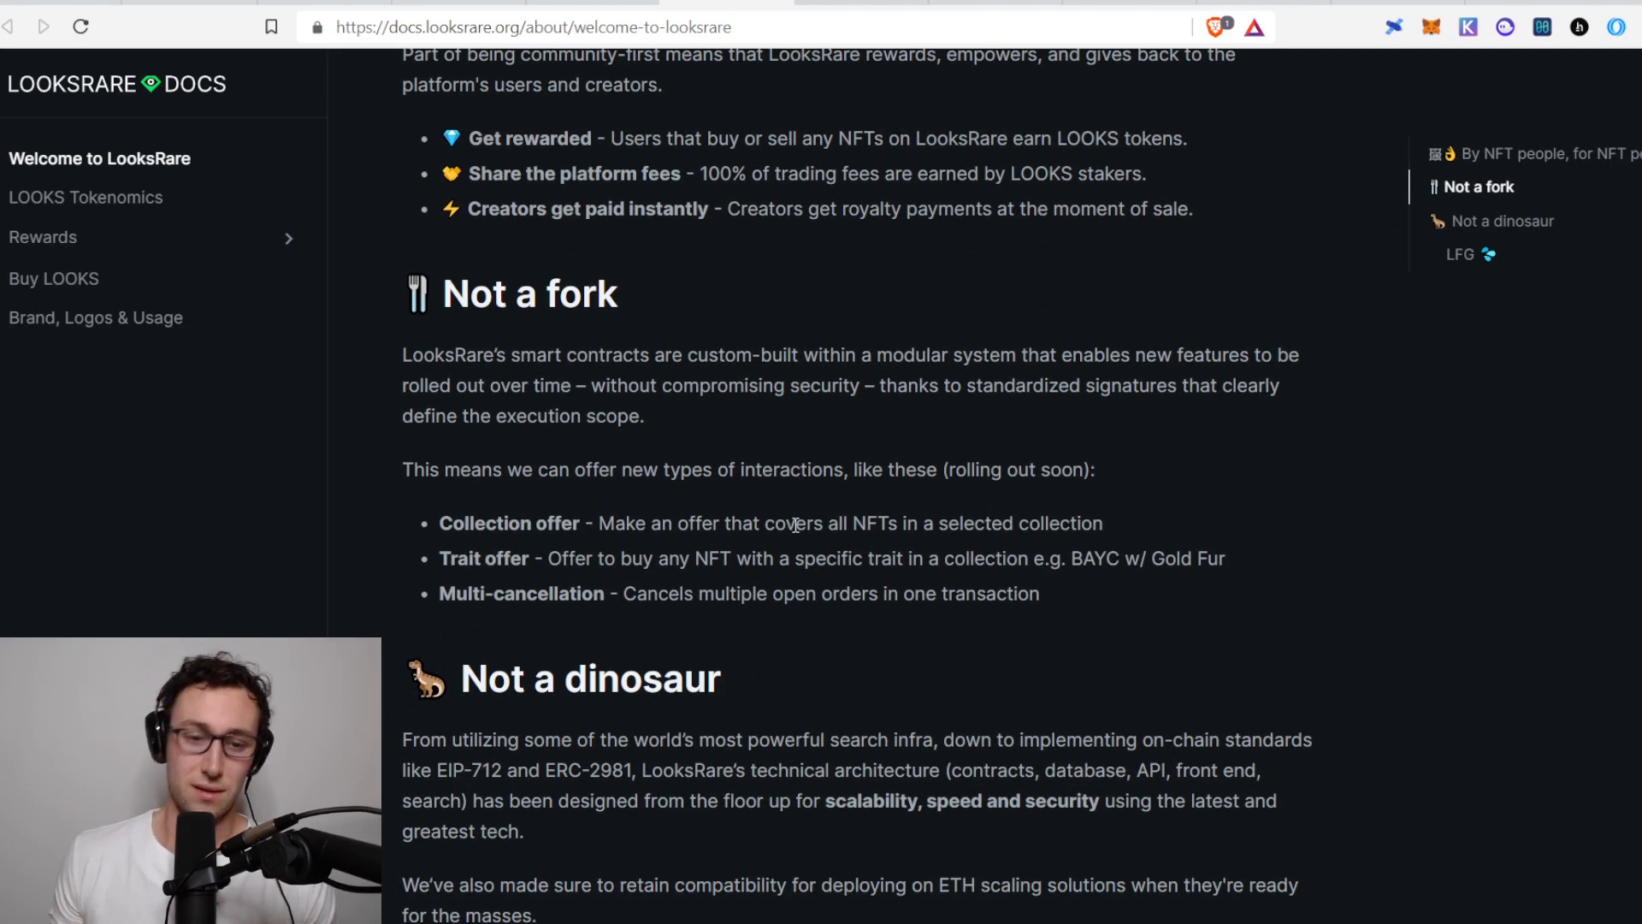
mouse_move(719, 623)
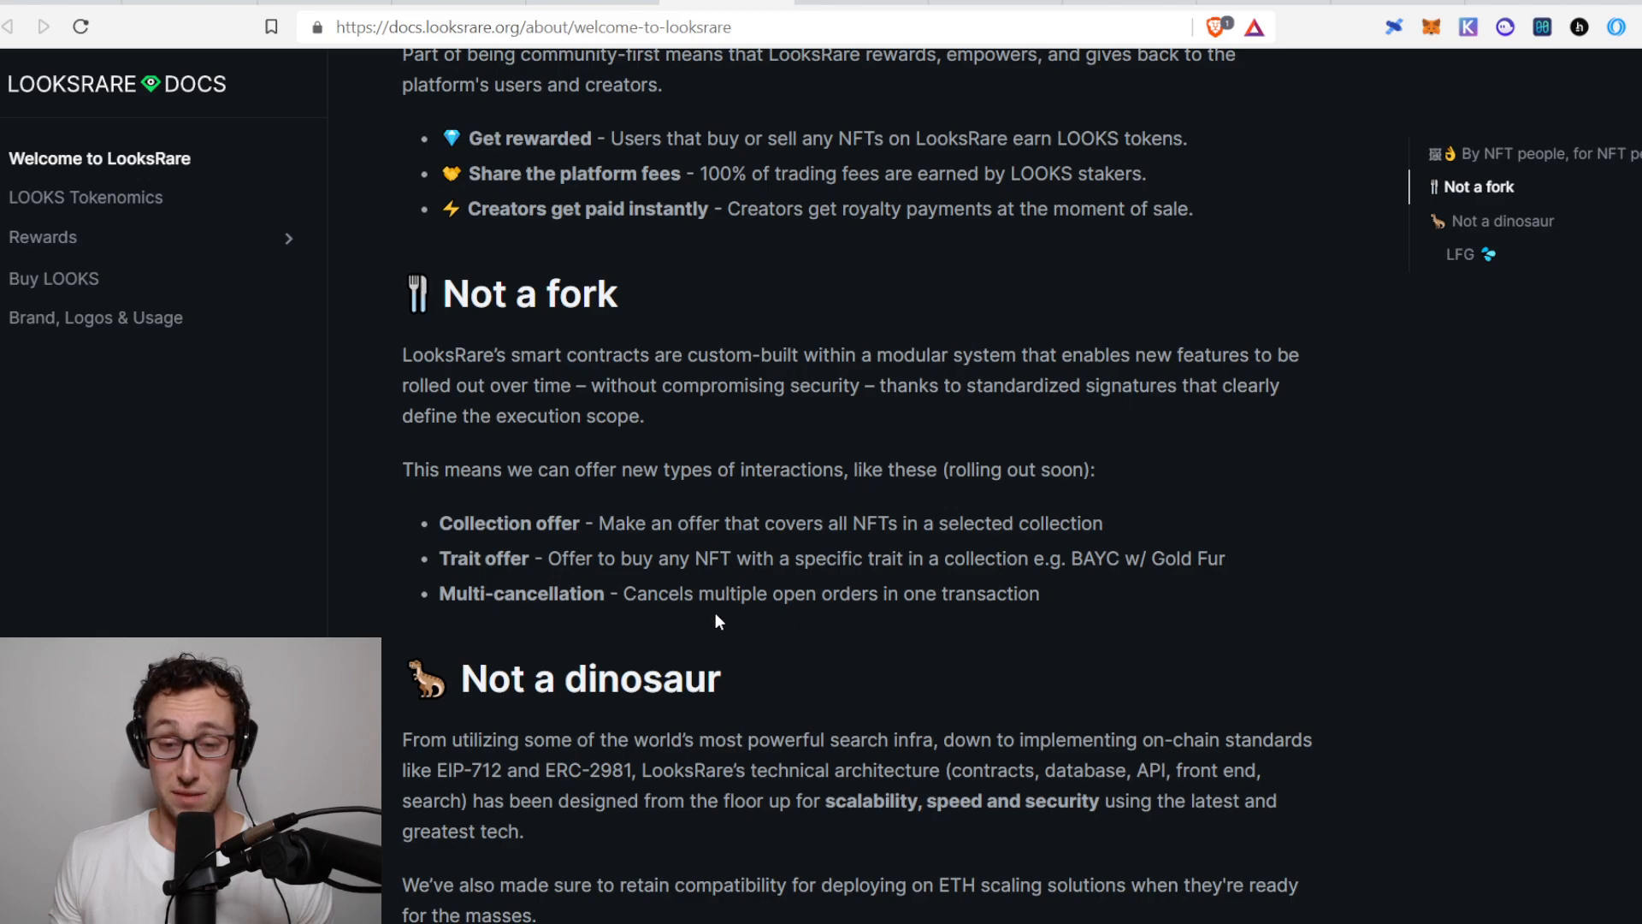
mouse_move(869, 578)
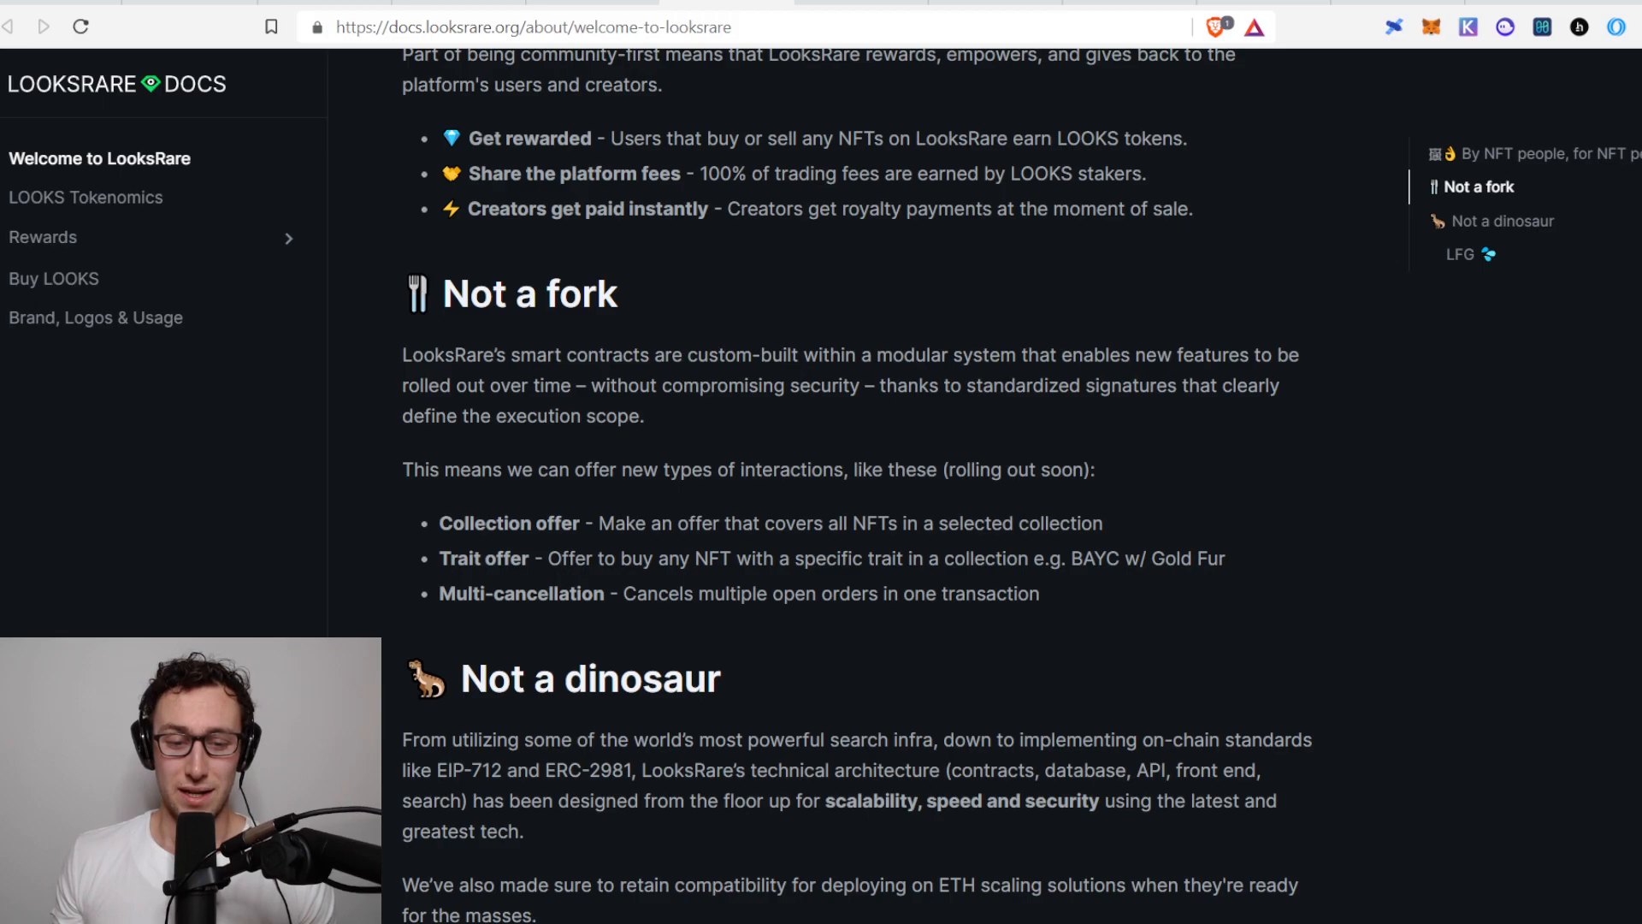
scroll(up, 3)
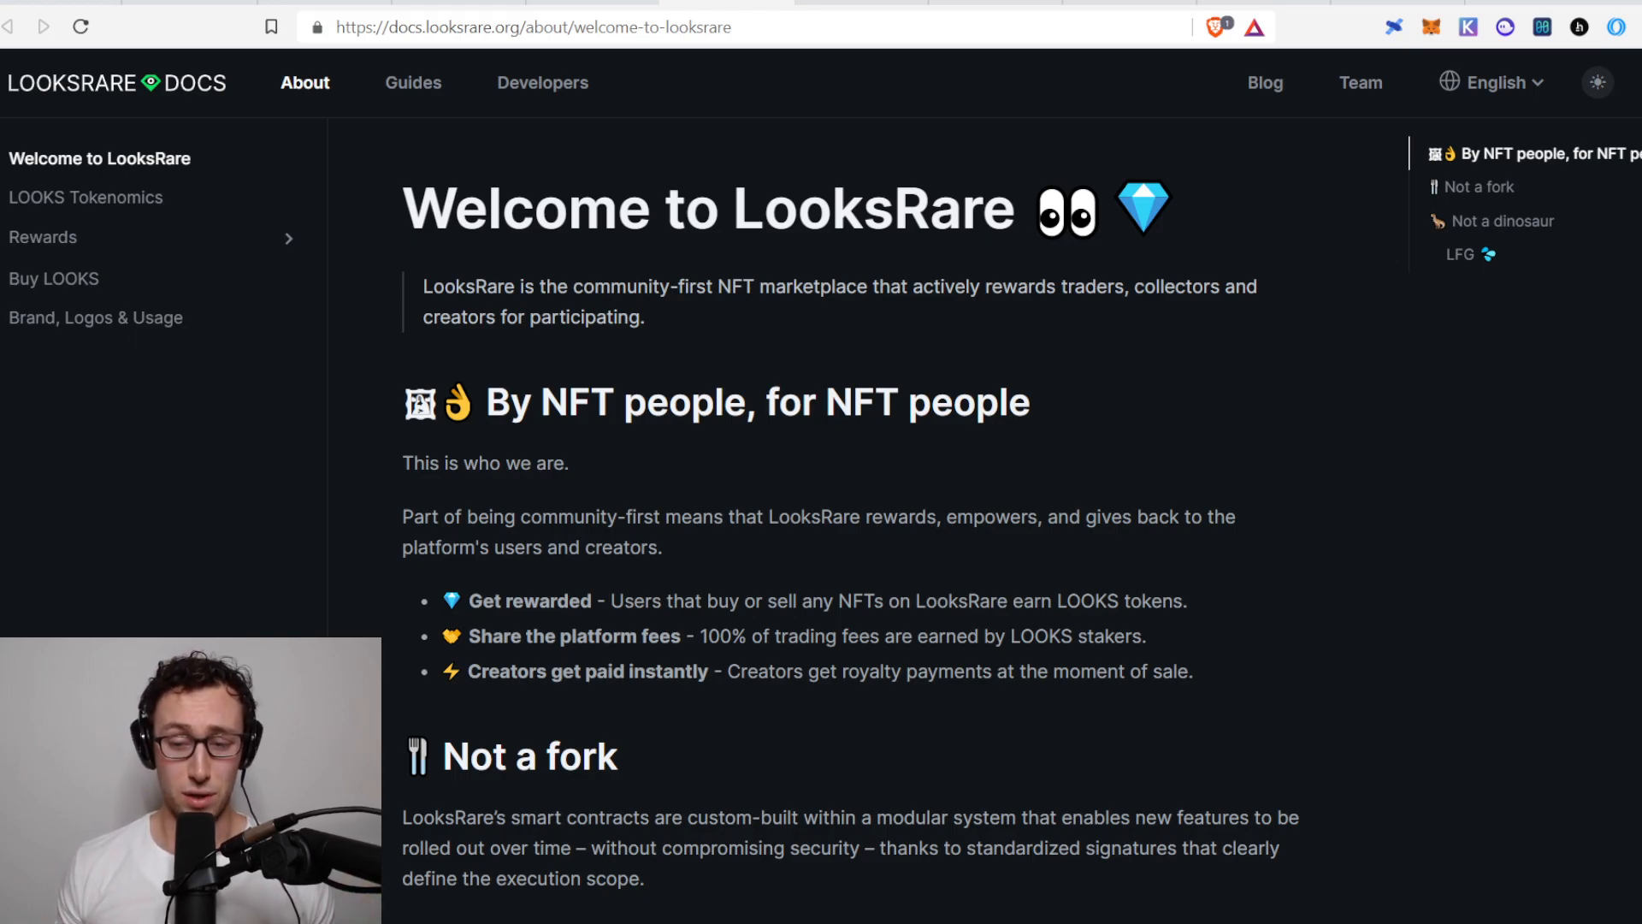
mouse_move(905, 373)
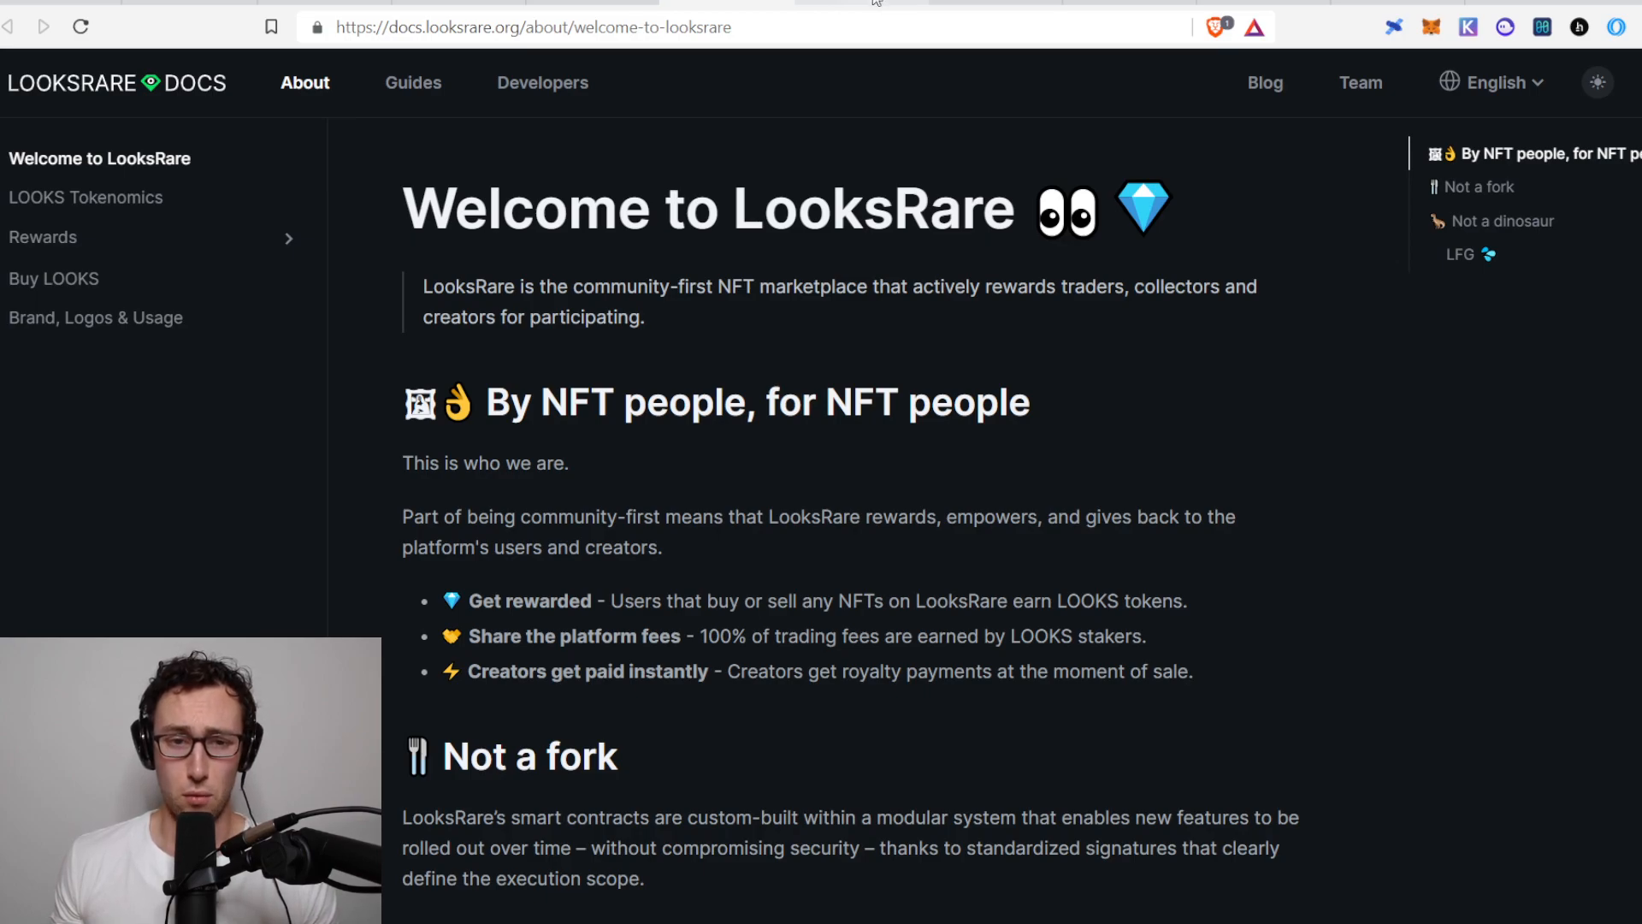
click(82, 197)
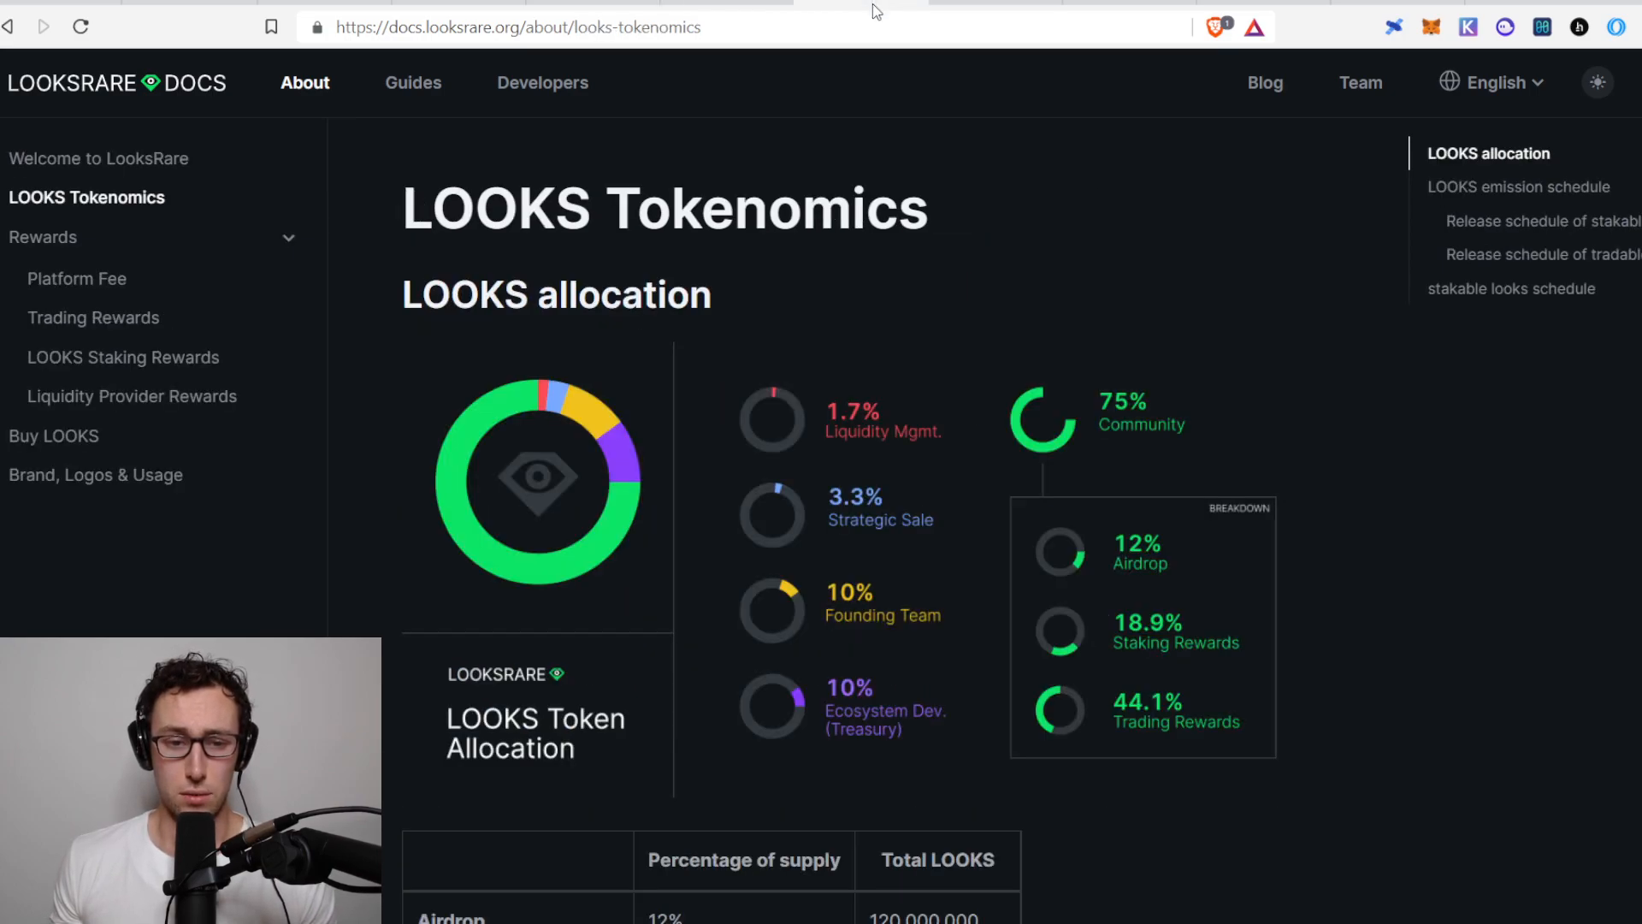
scroll(down, 3)
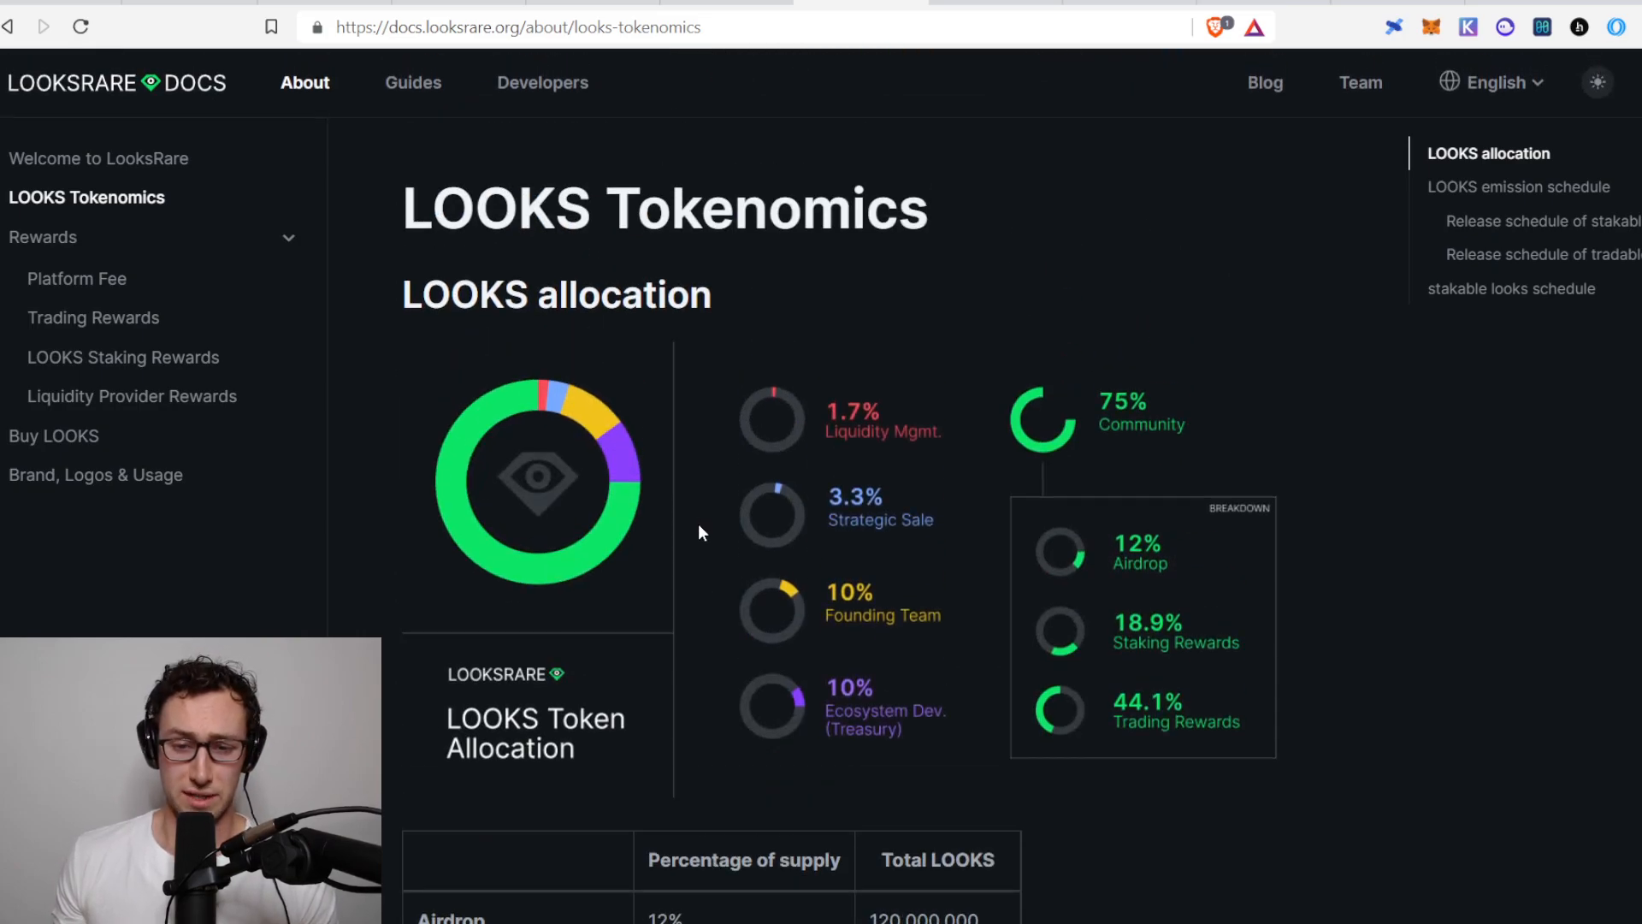
scroll(down, 3)
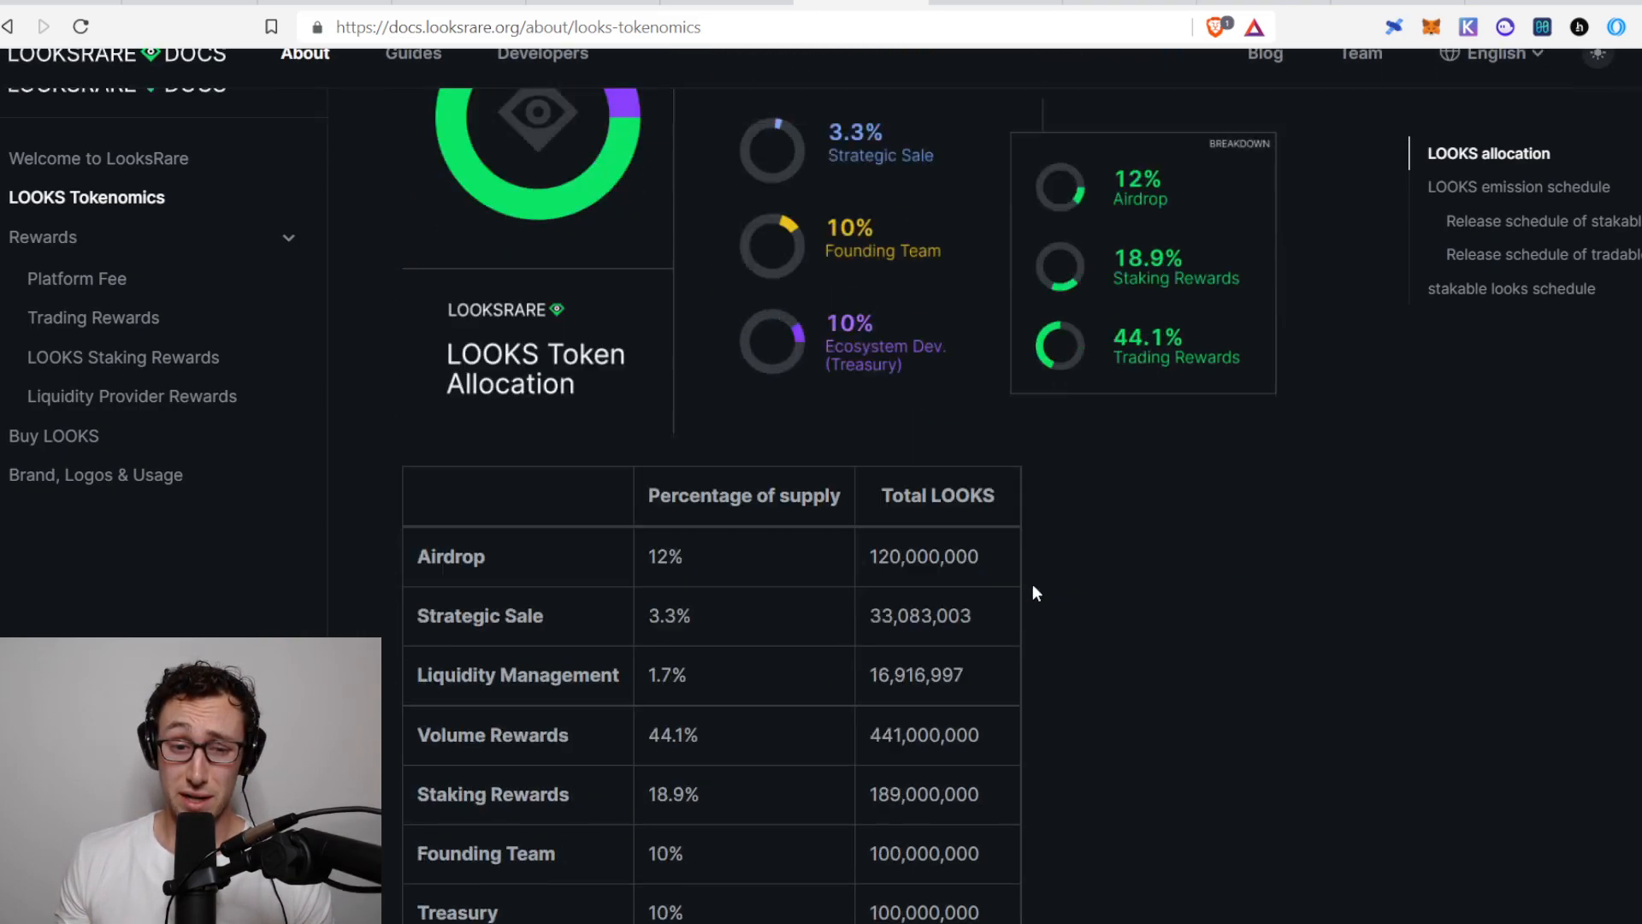
scroll(down, 3)
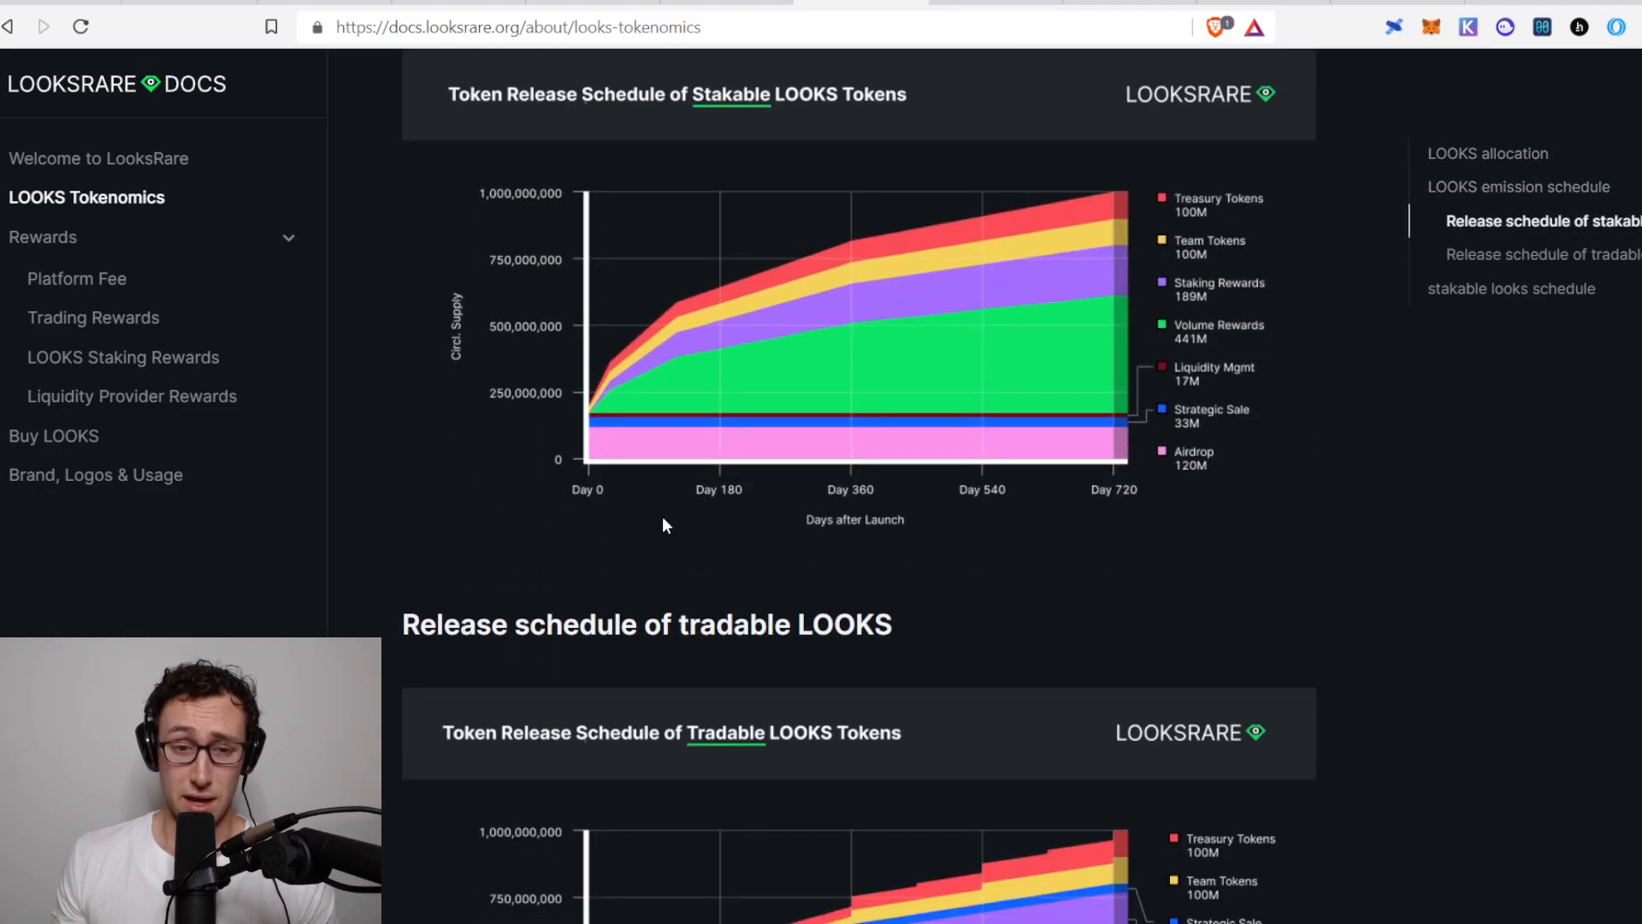
mouse_move(623, 390)
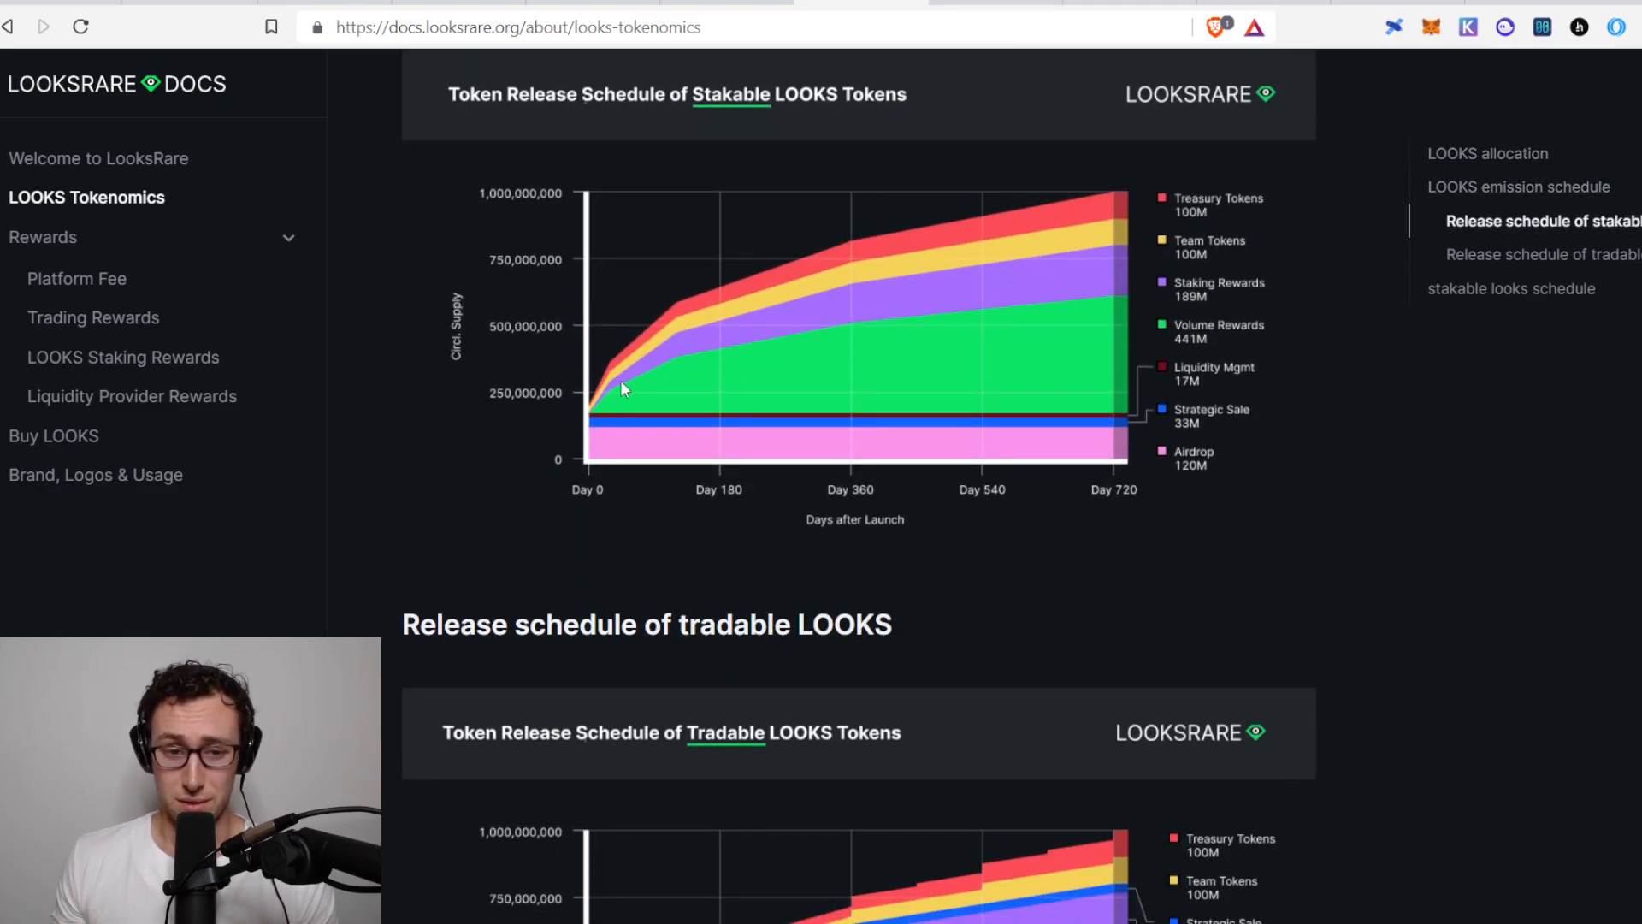
mouse_move(679, 322)
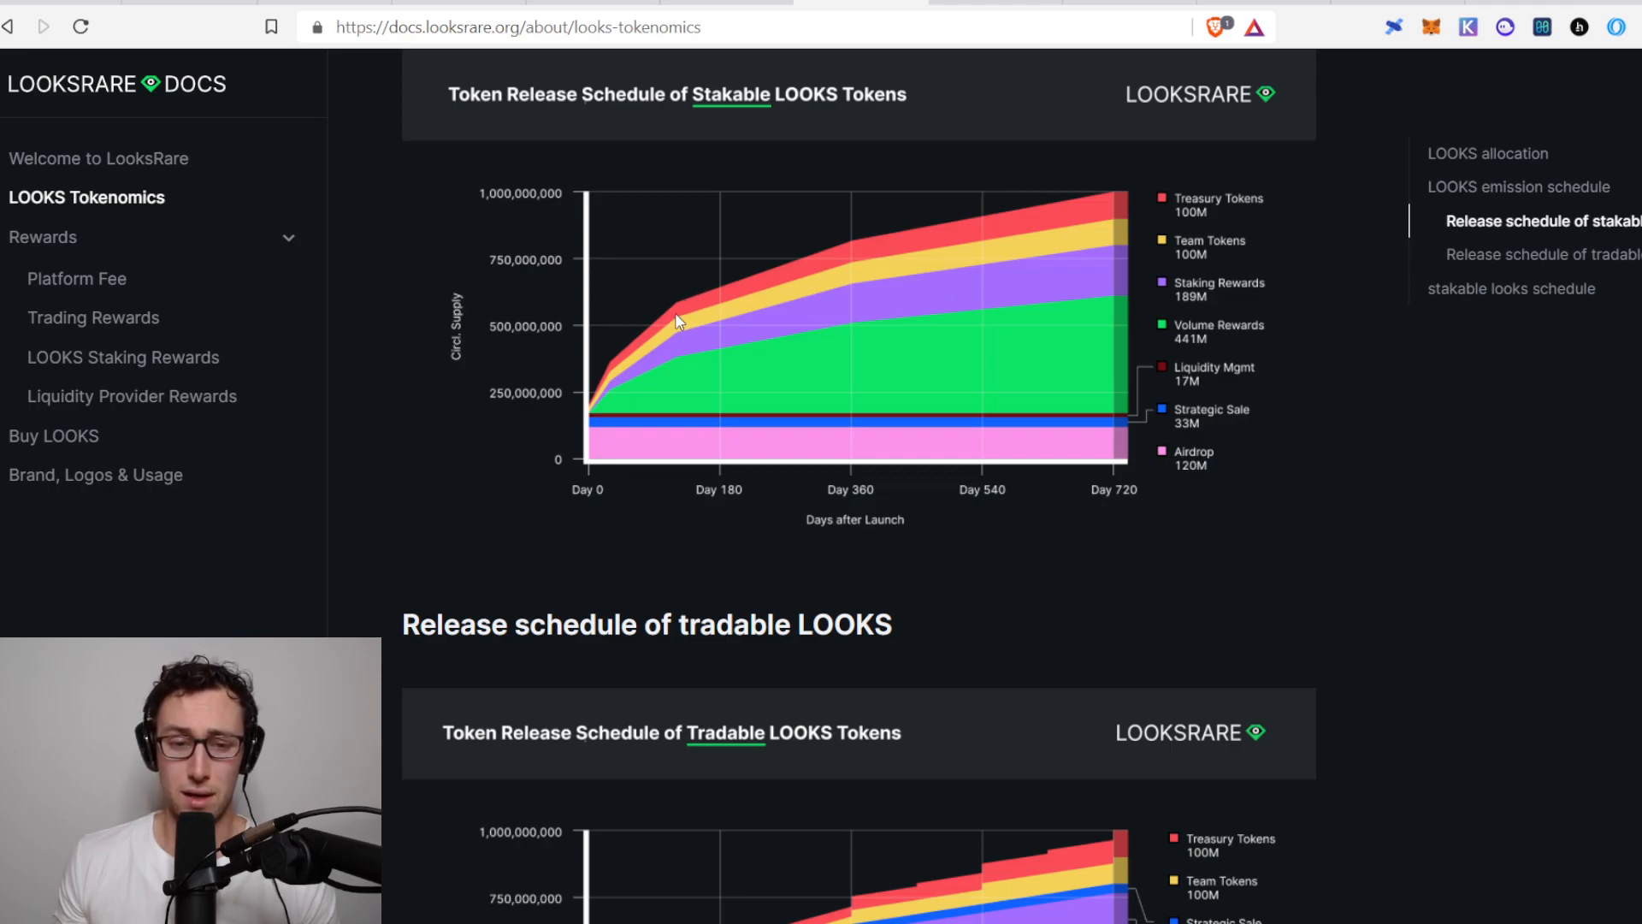
scroll(down, 3)
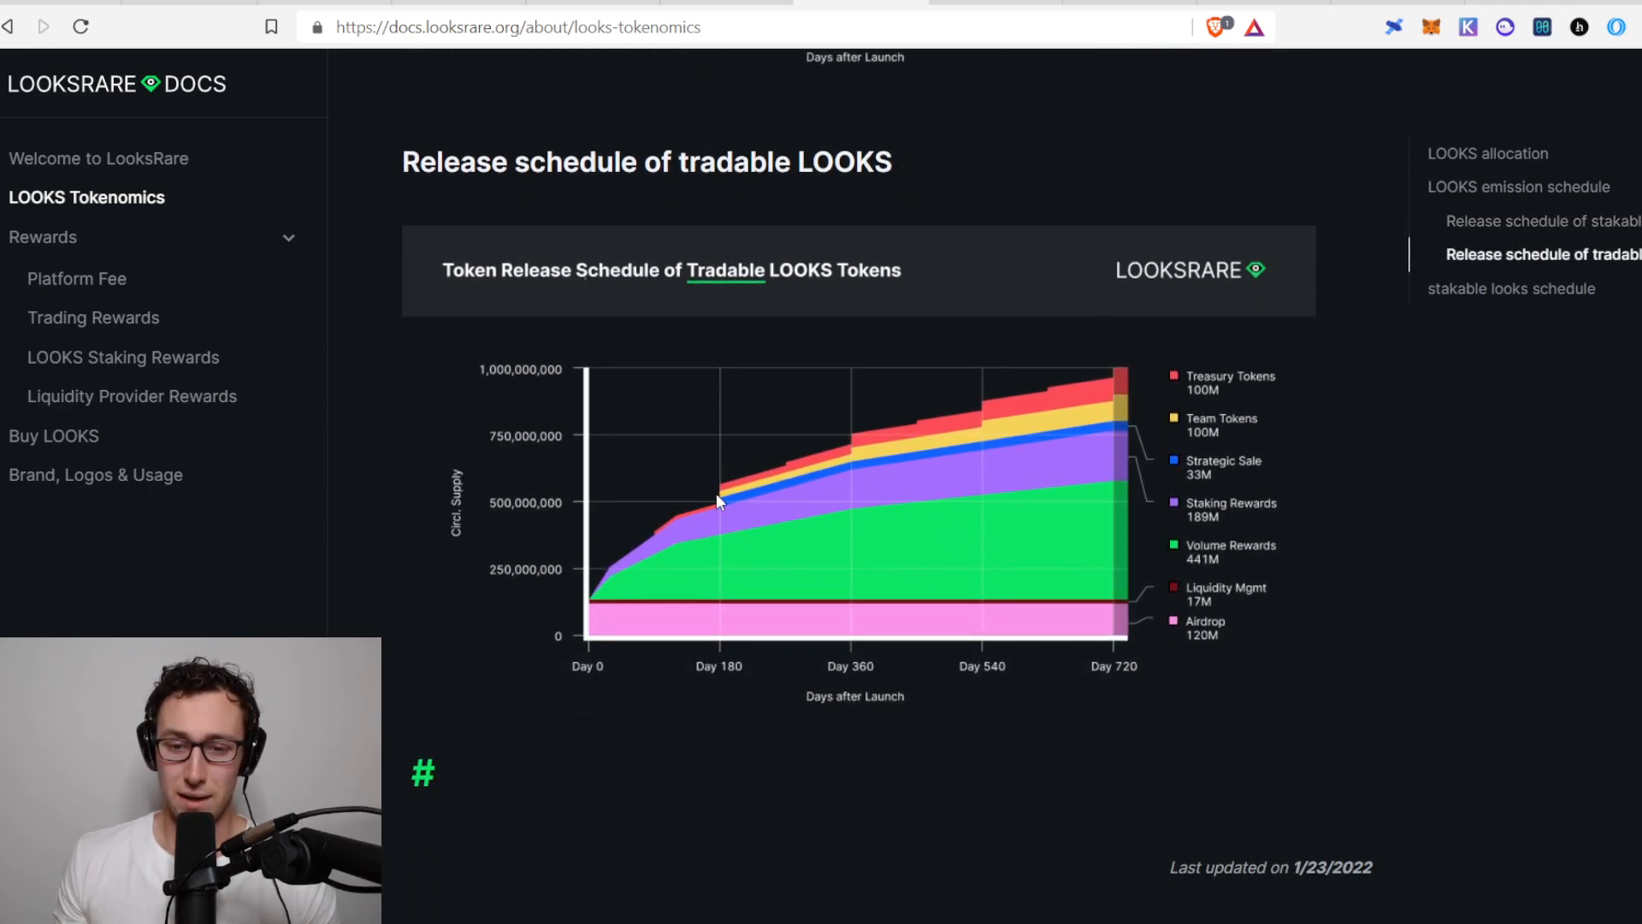
mouse_move(766, 475)
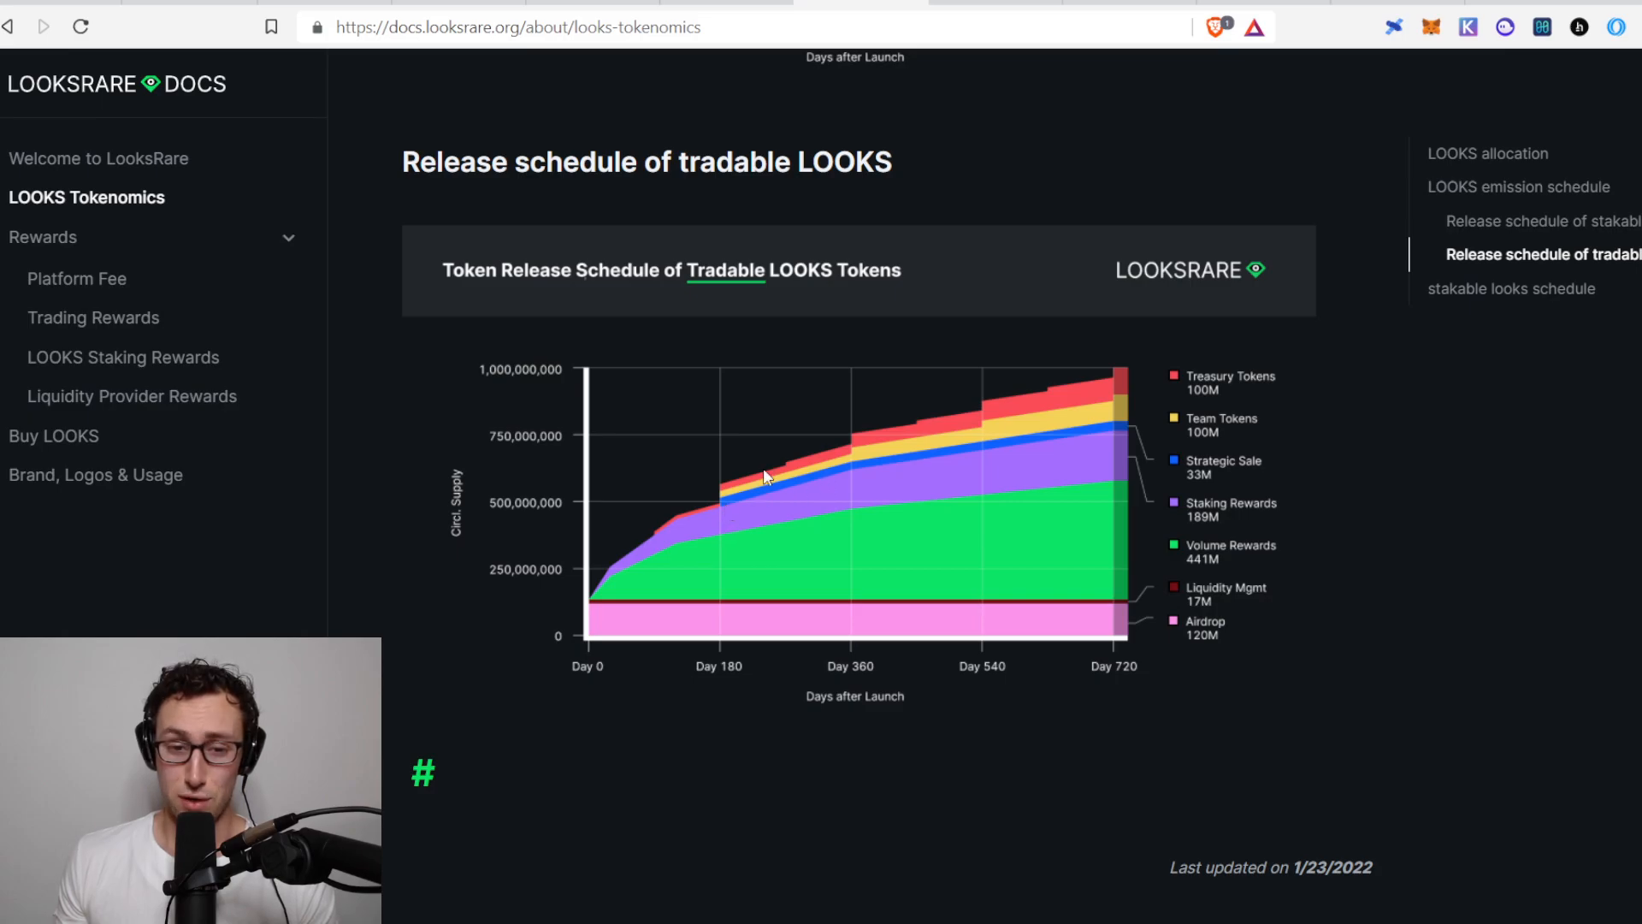
mouse_move(729, 510)
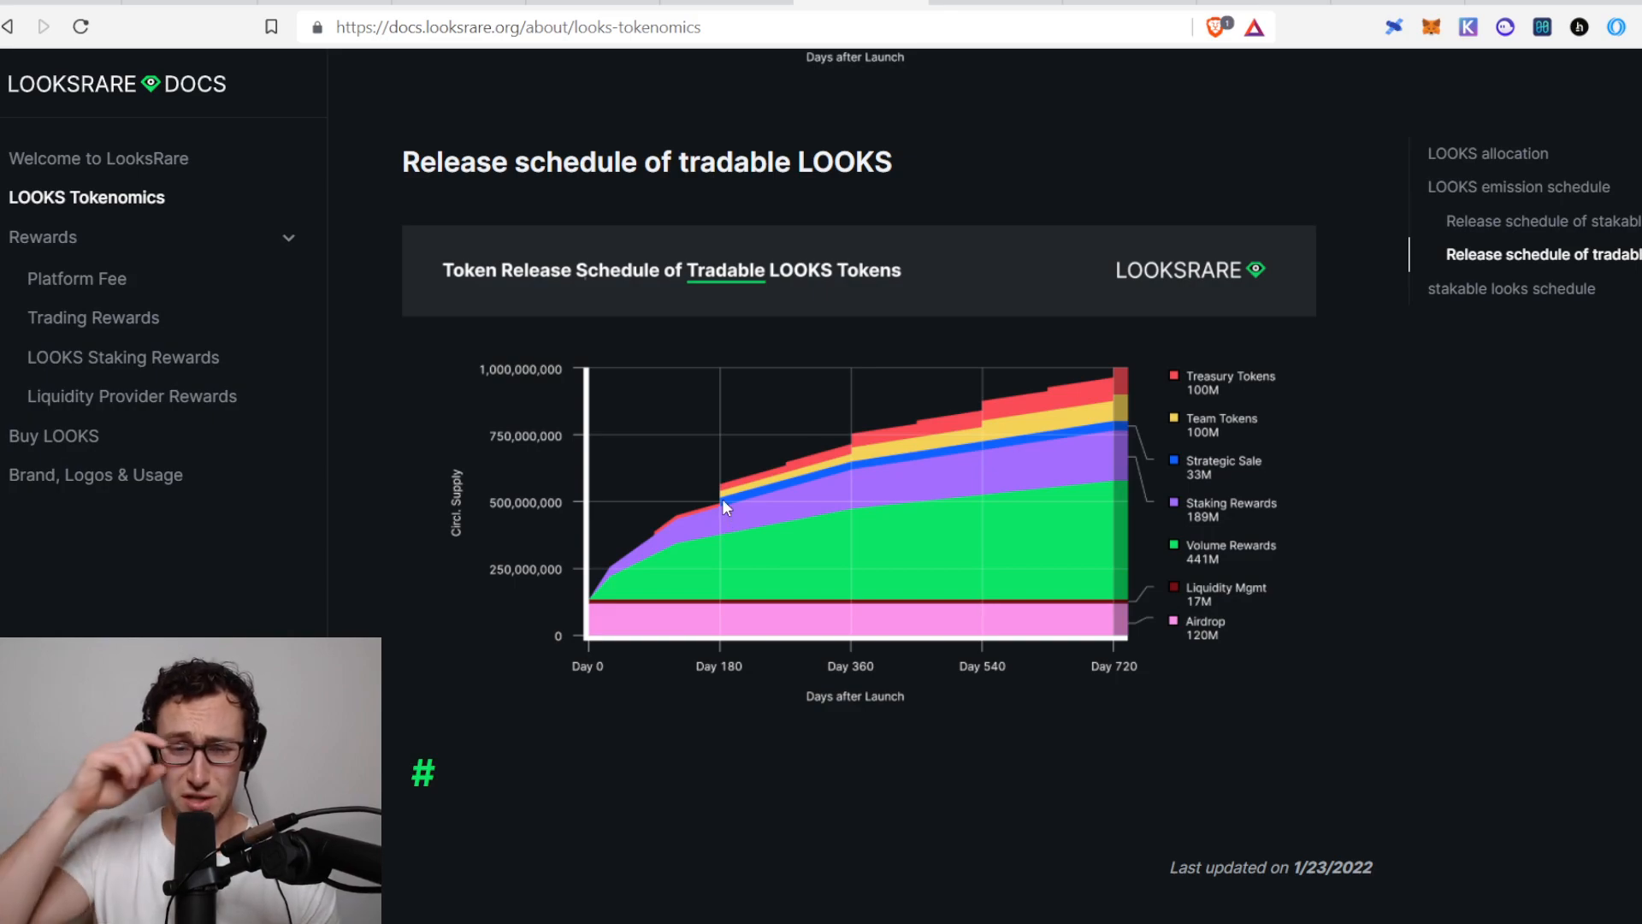
mouse_move(765, 454)
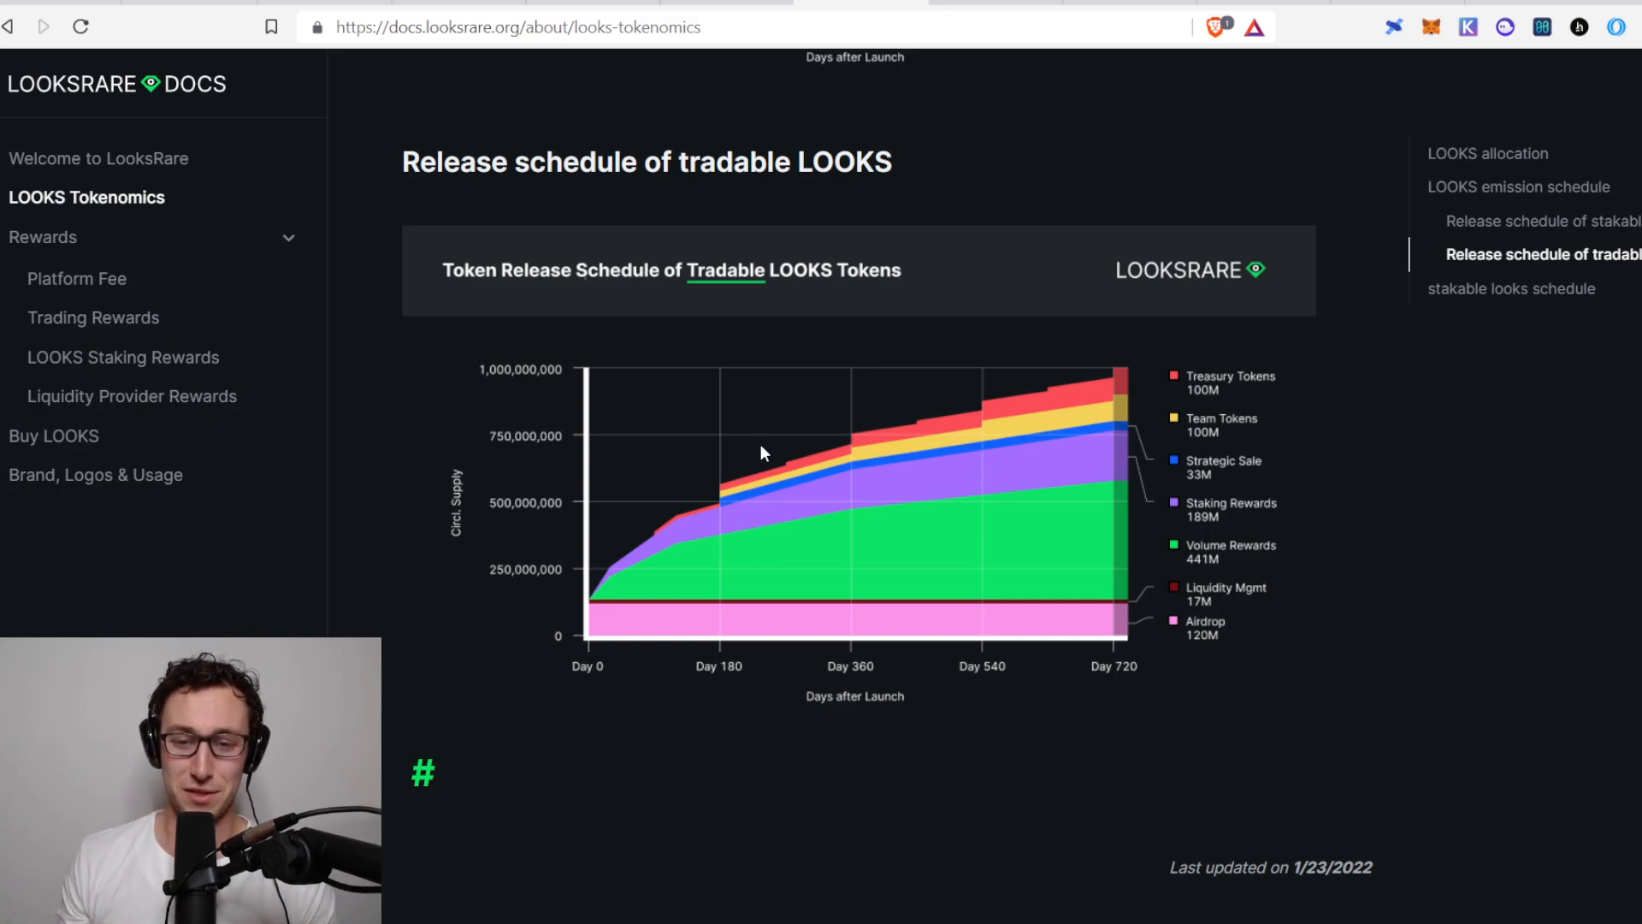
mouse_move(1255, 486)
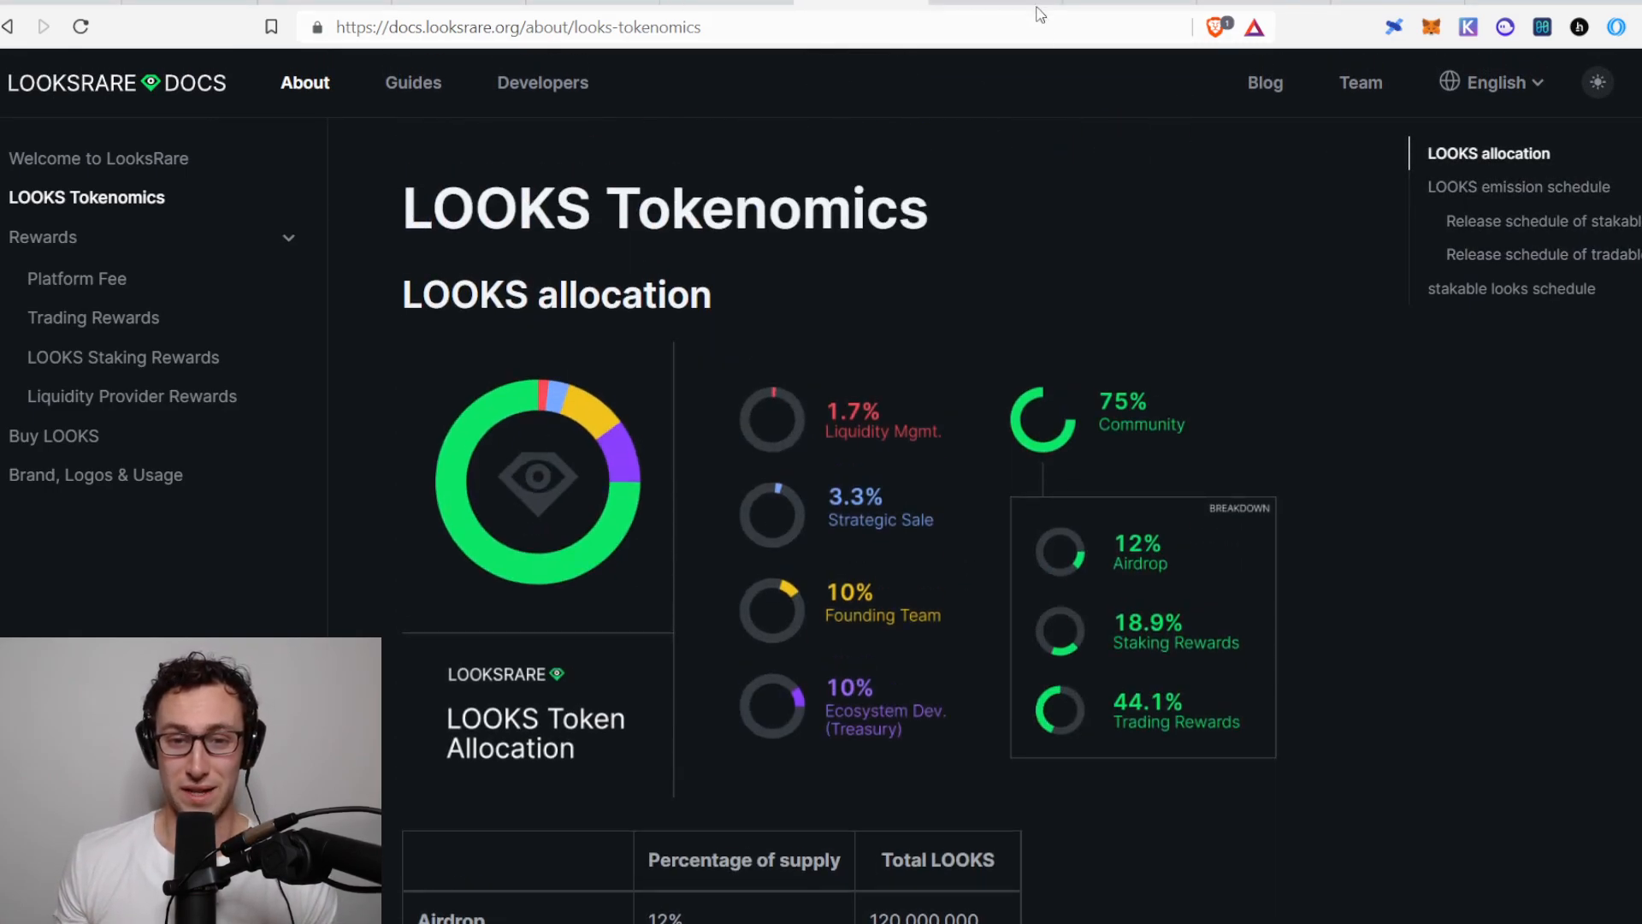
Show the Token Terminal daily OpenSea vs LooksRare transaction volume chart.
click(75, 279)
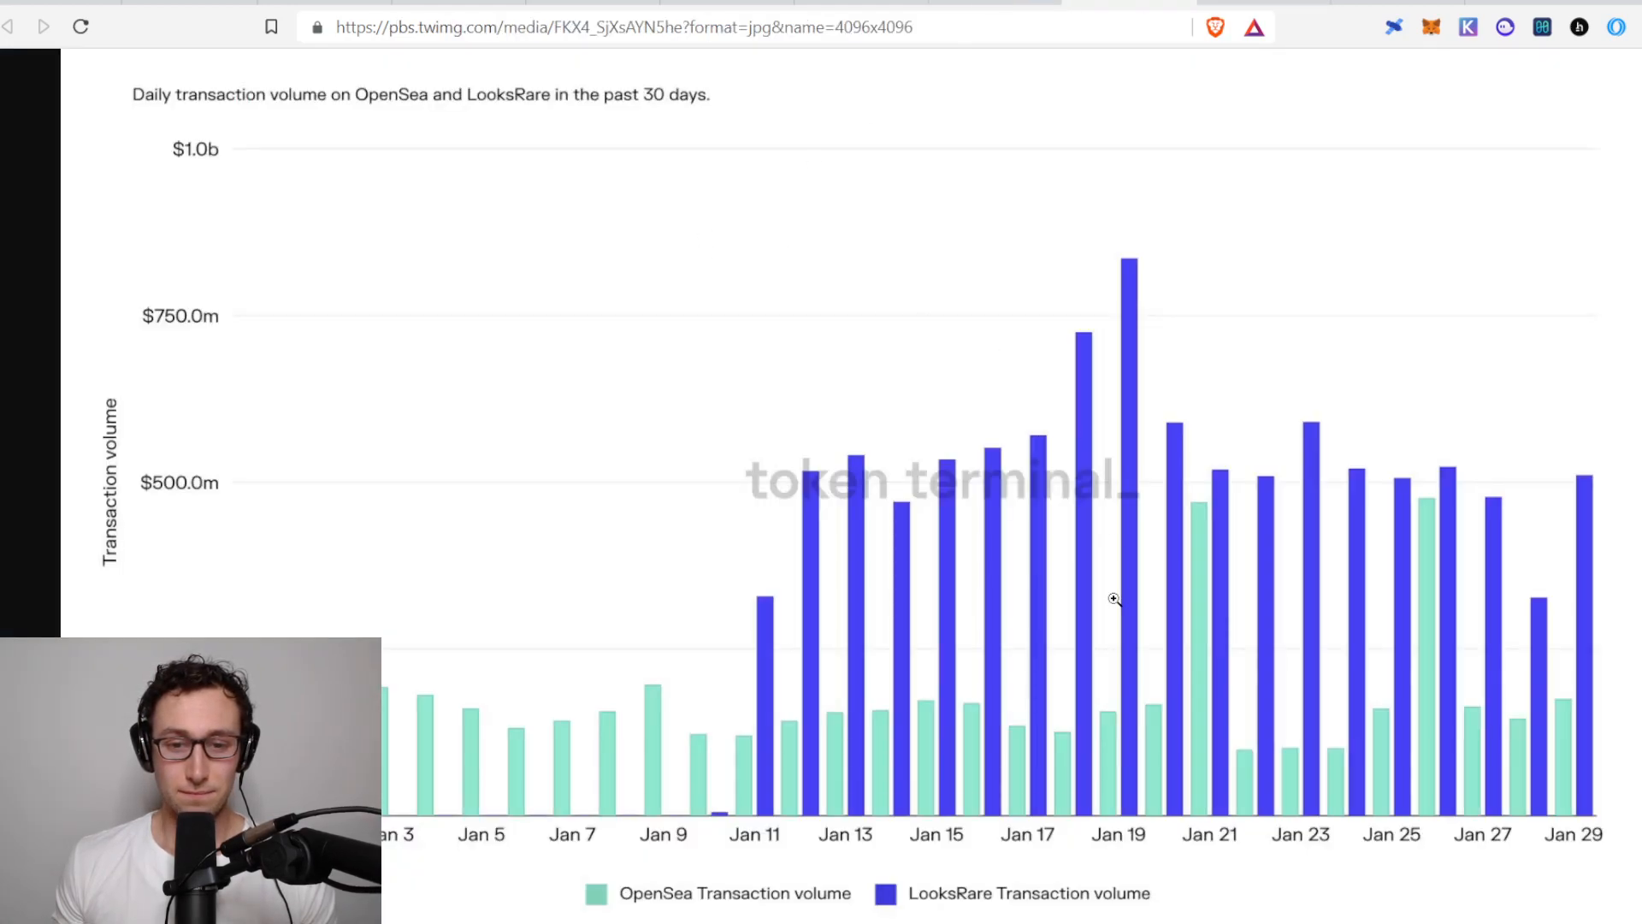
mouse_move(669, 498)
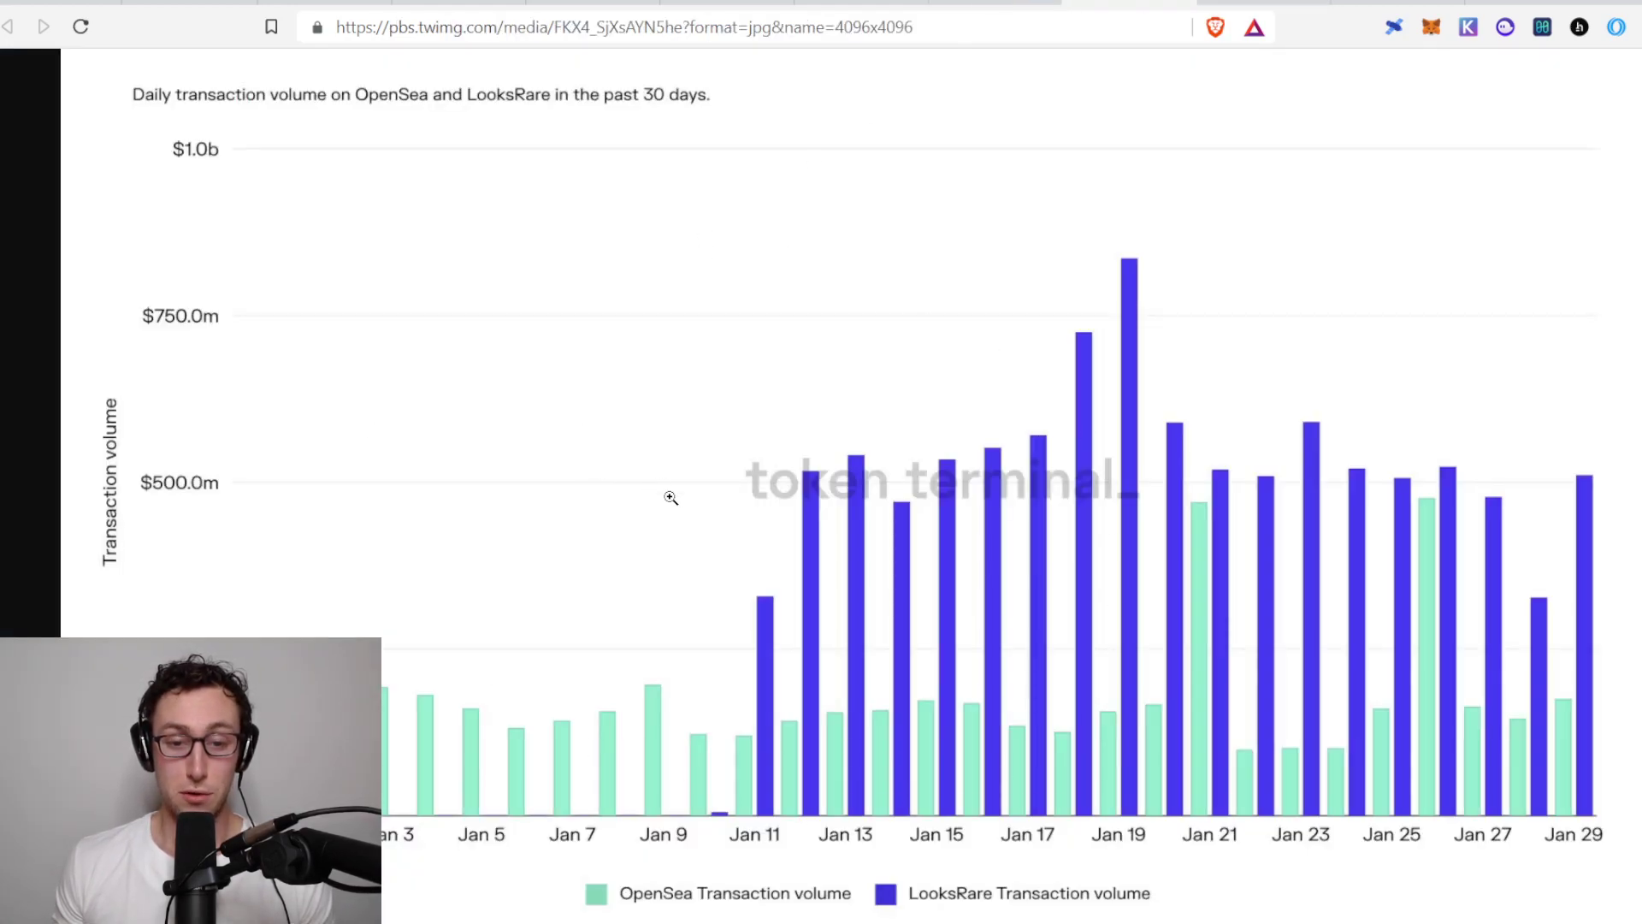
mouse_move(874, 764)
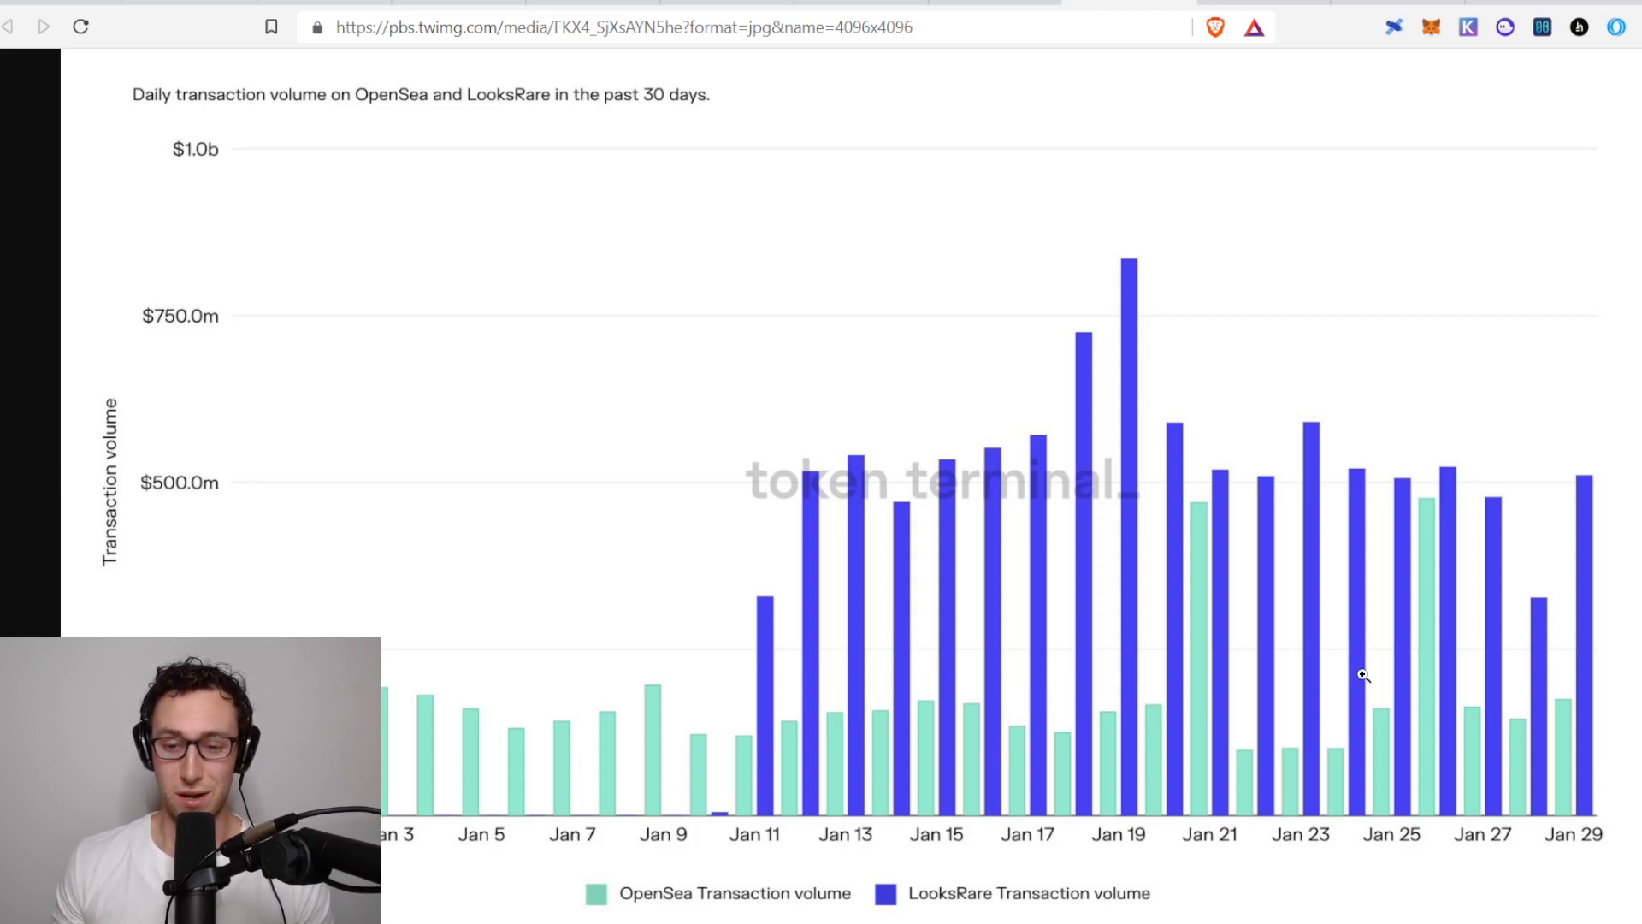
mouse_move(1517, 653)
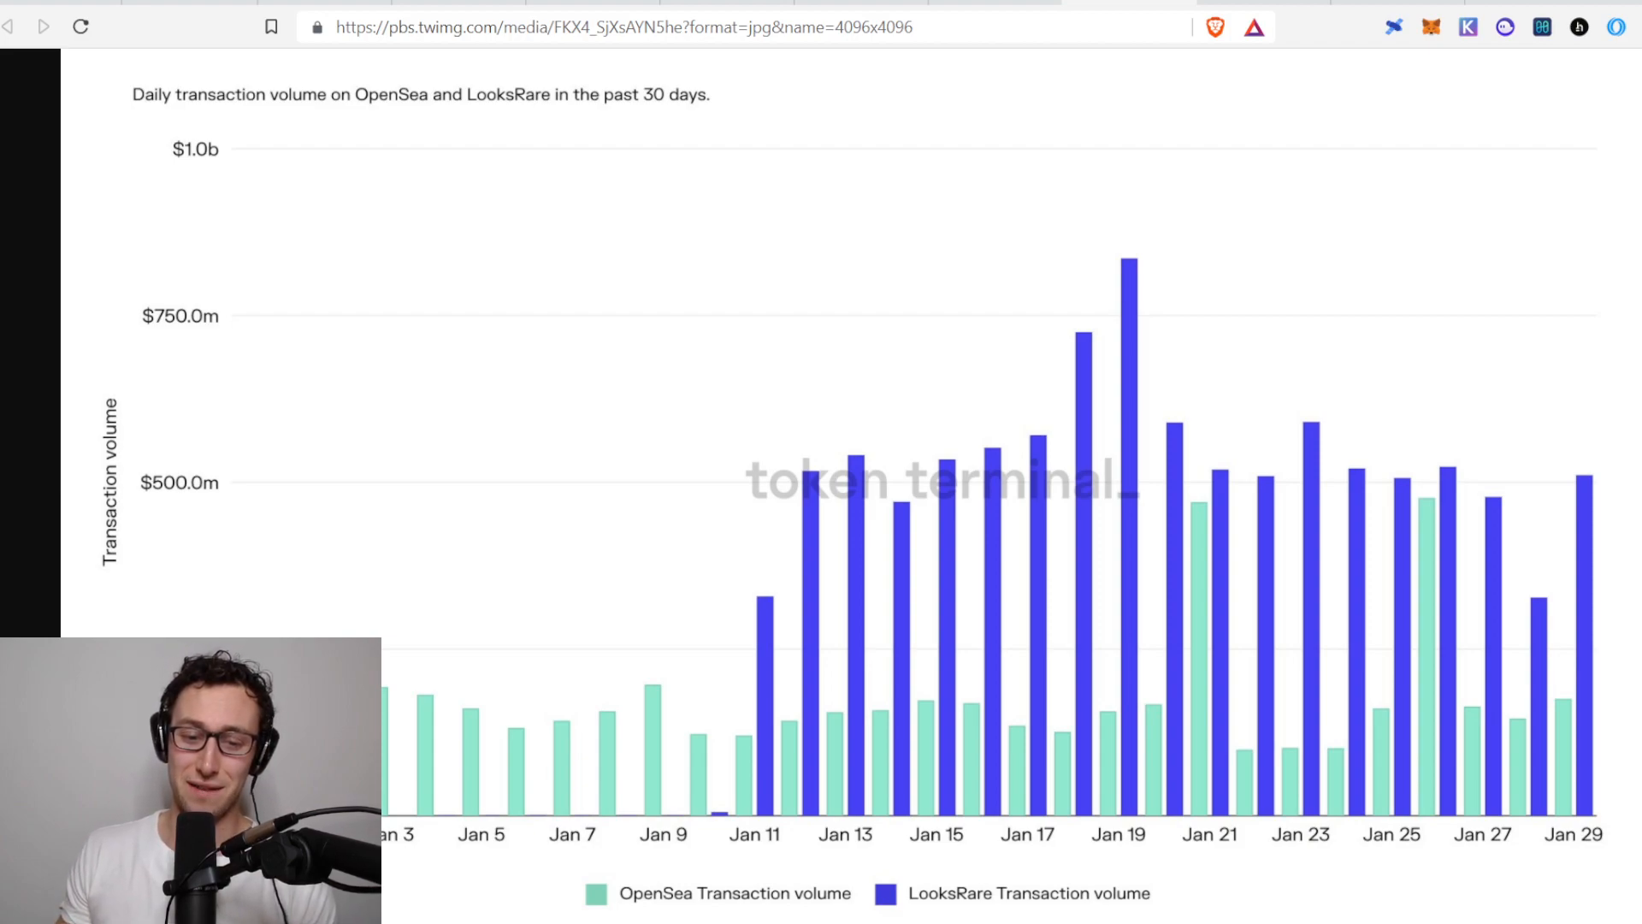
mouse_move(1428, 628)
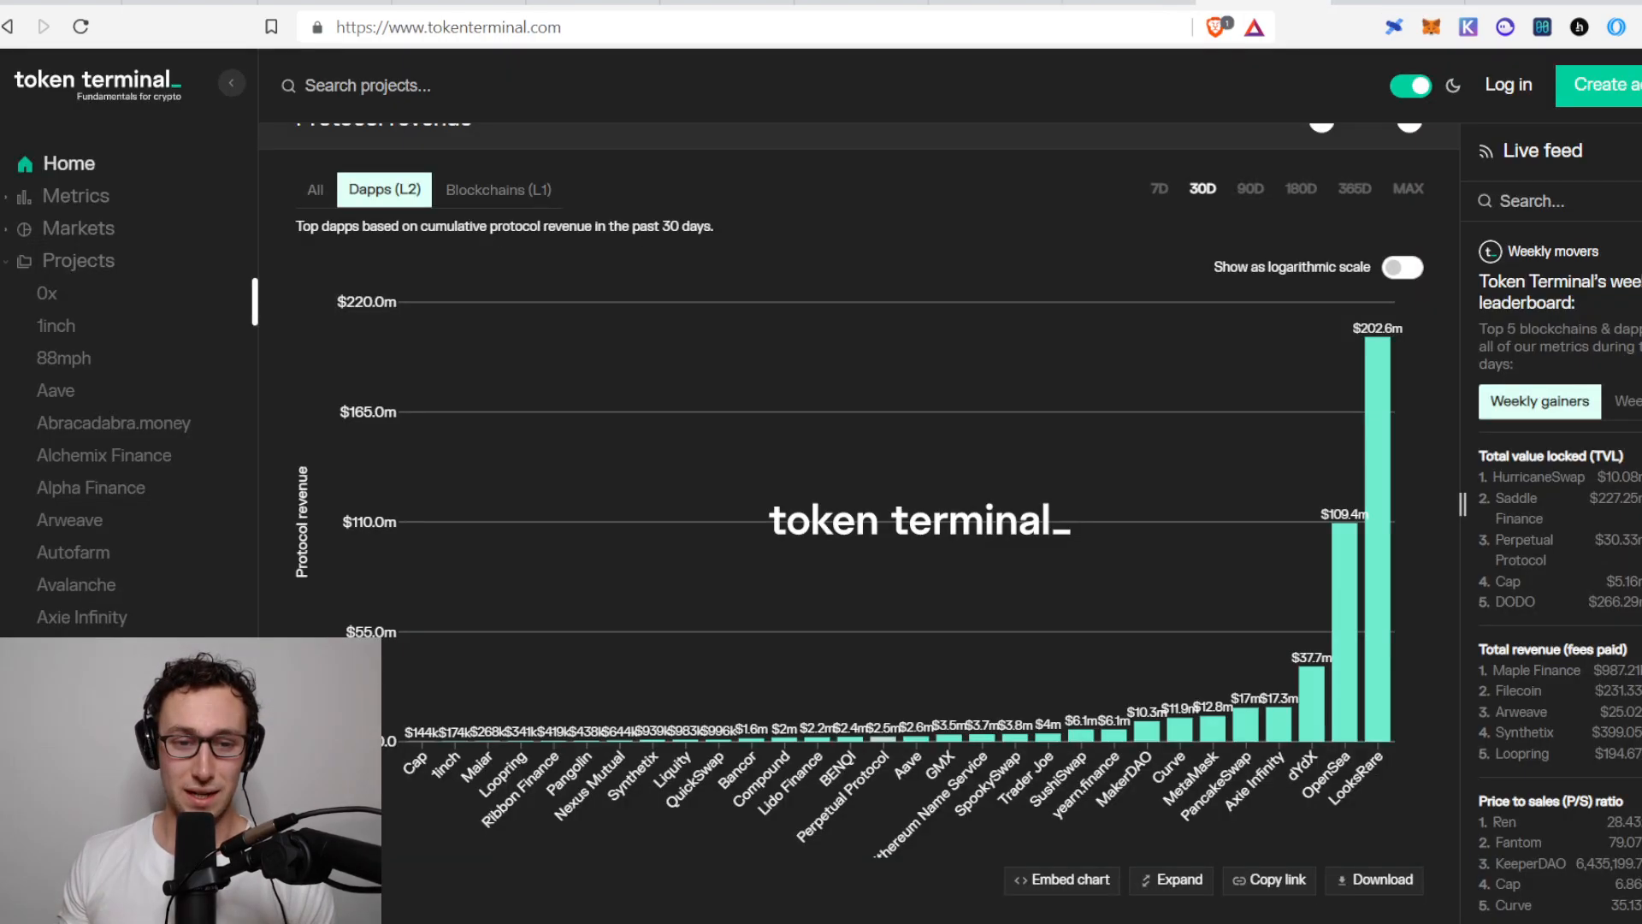
mouse_move(1392, 669)
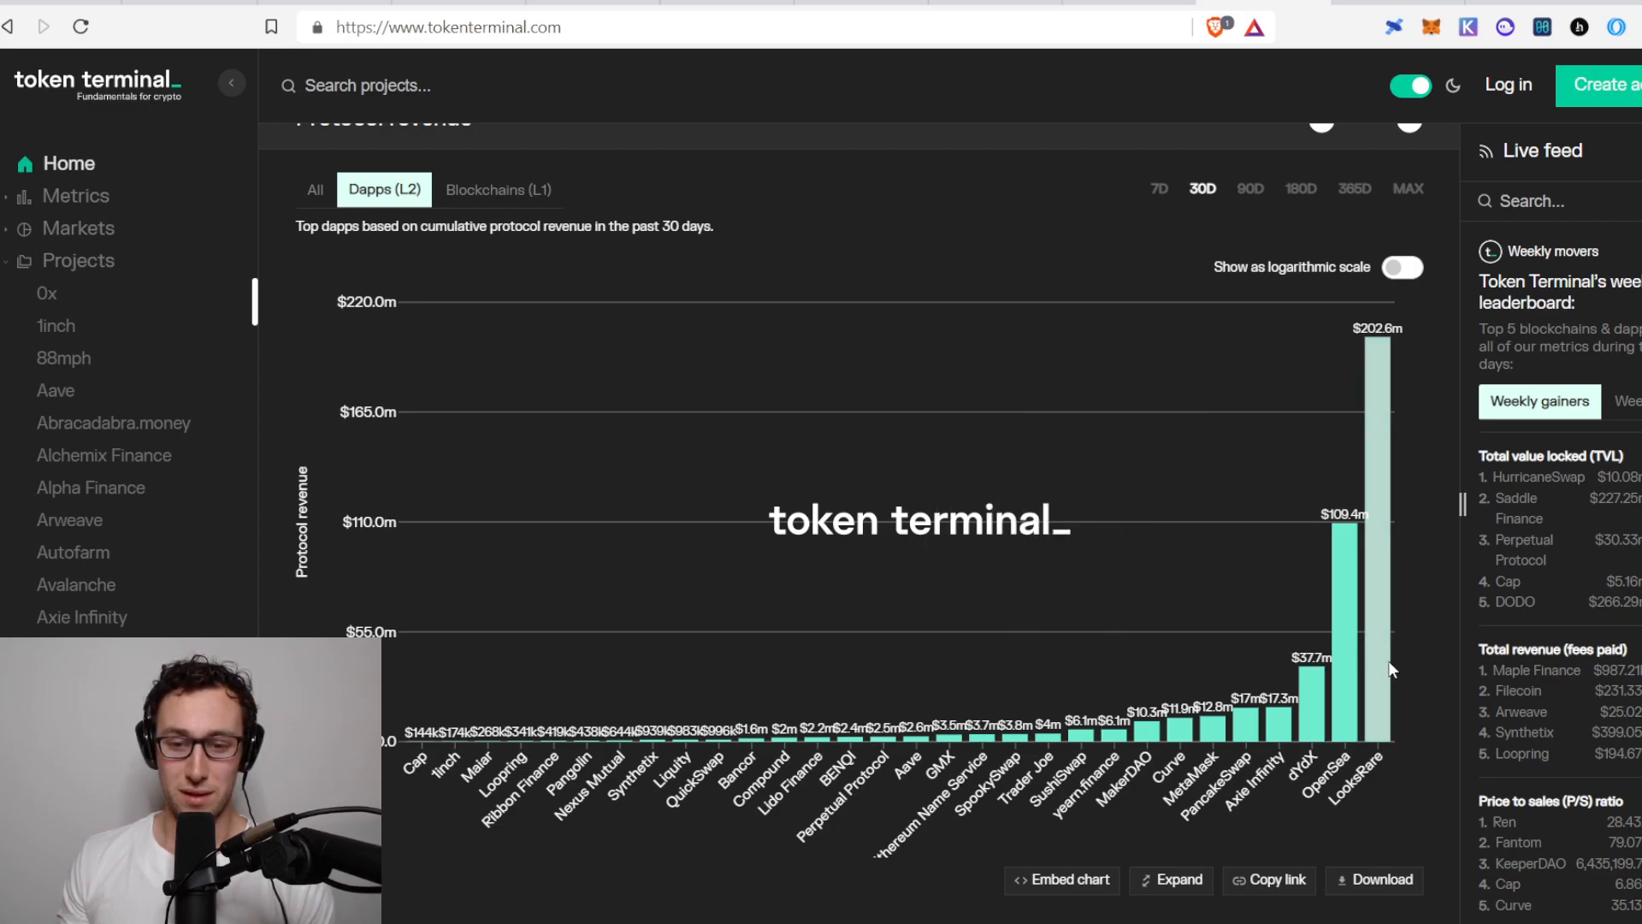
mouse_move(1349, 606)
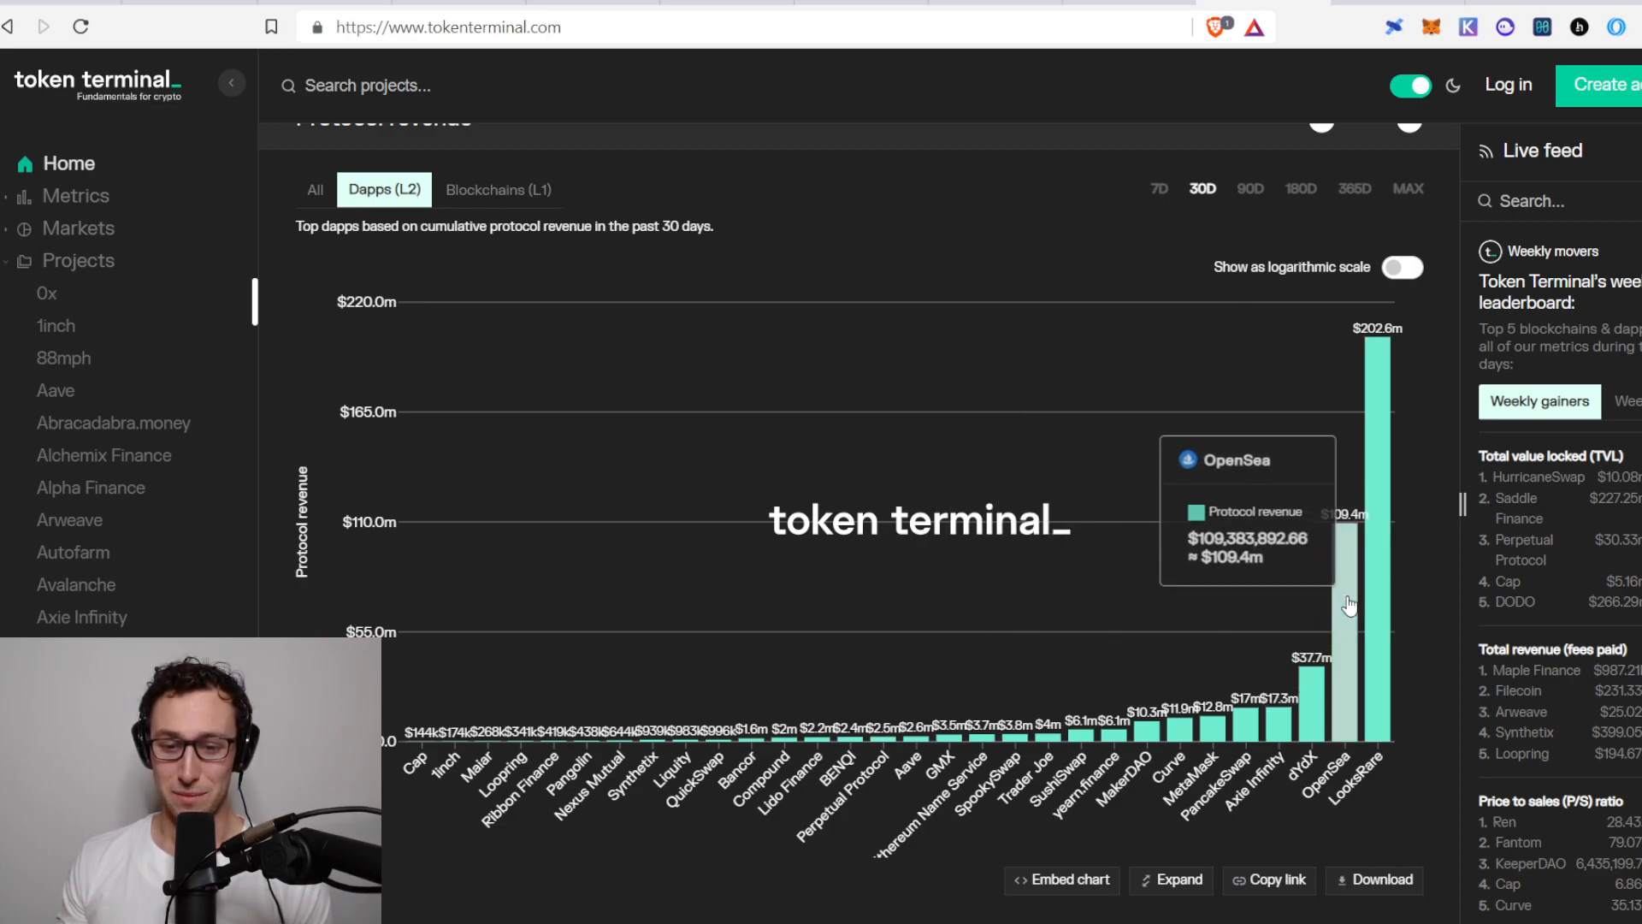
mouse_move(1394, 698)
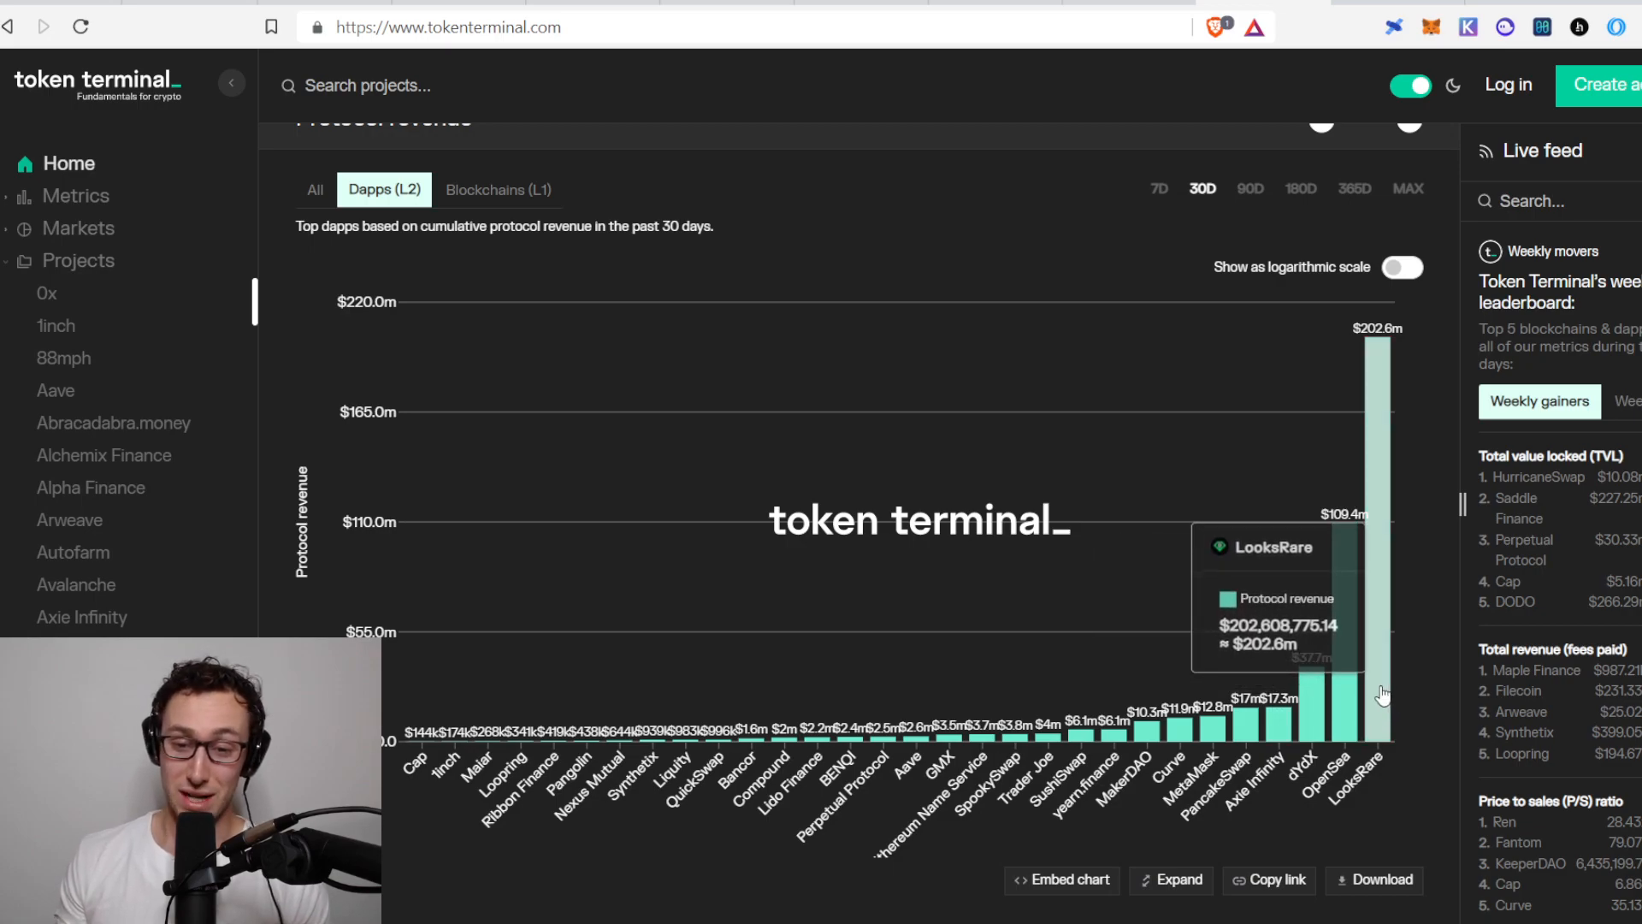
mouse_move(1385, 691)
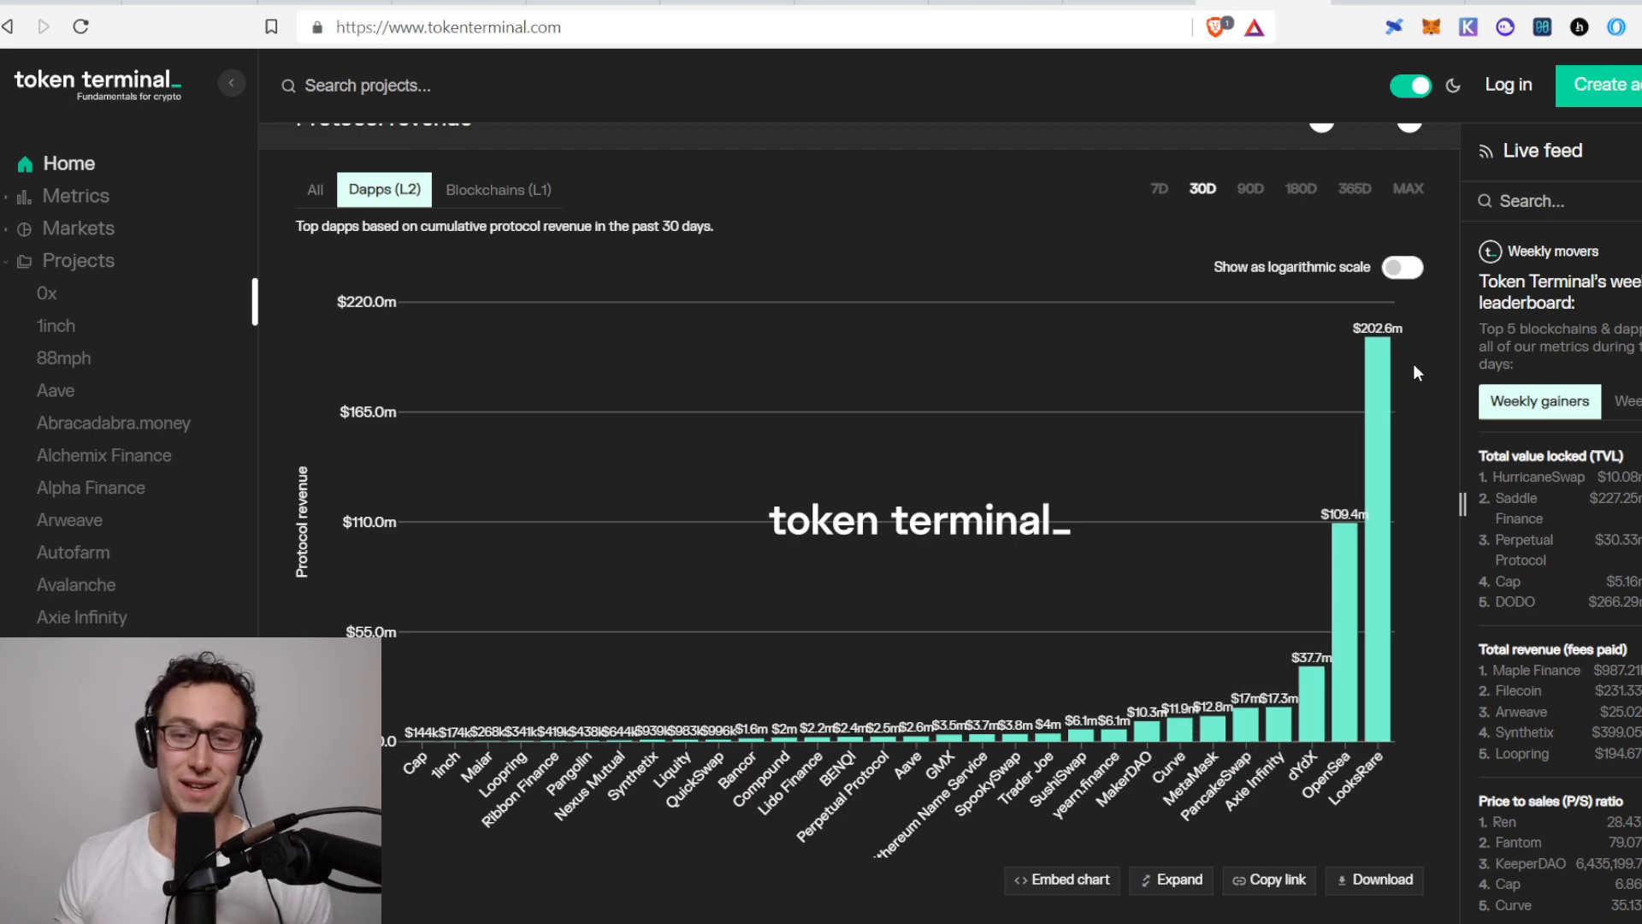
Limit the protocol revenue chart to 7 days, showing LooksRare $57.2m vs OpenSea $22.8m.
click(1160, 188)
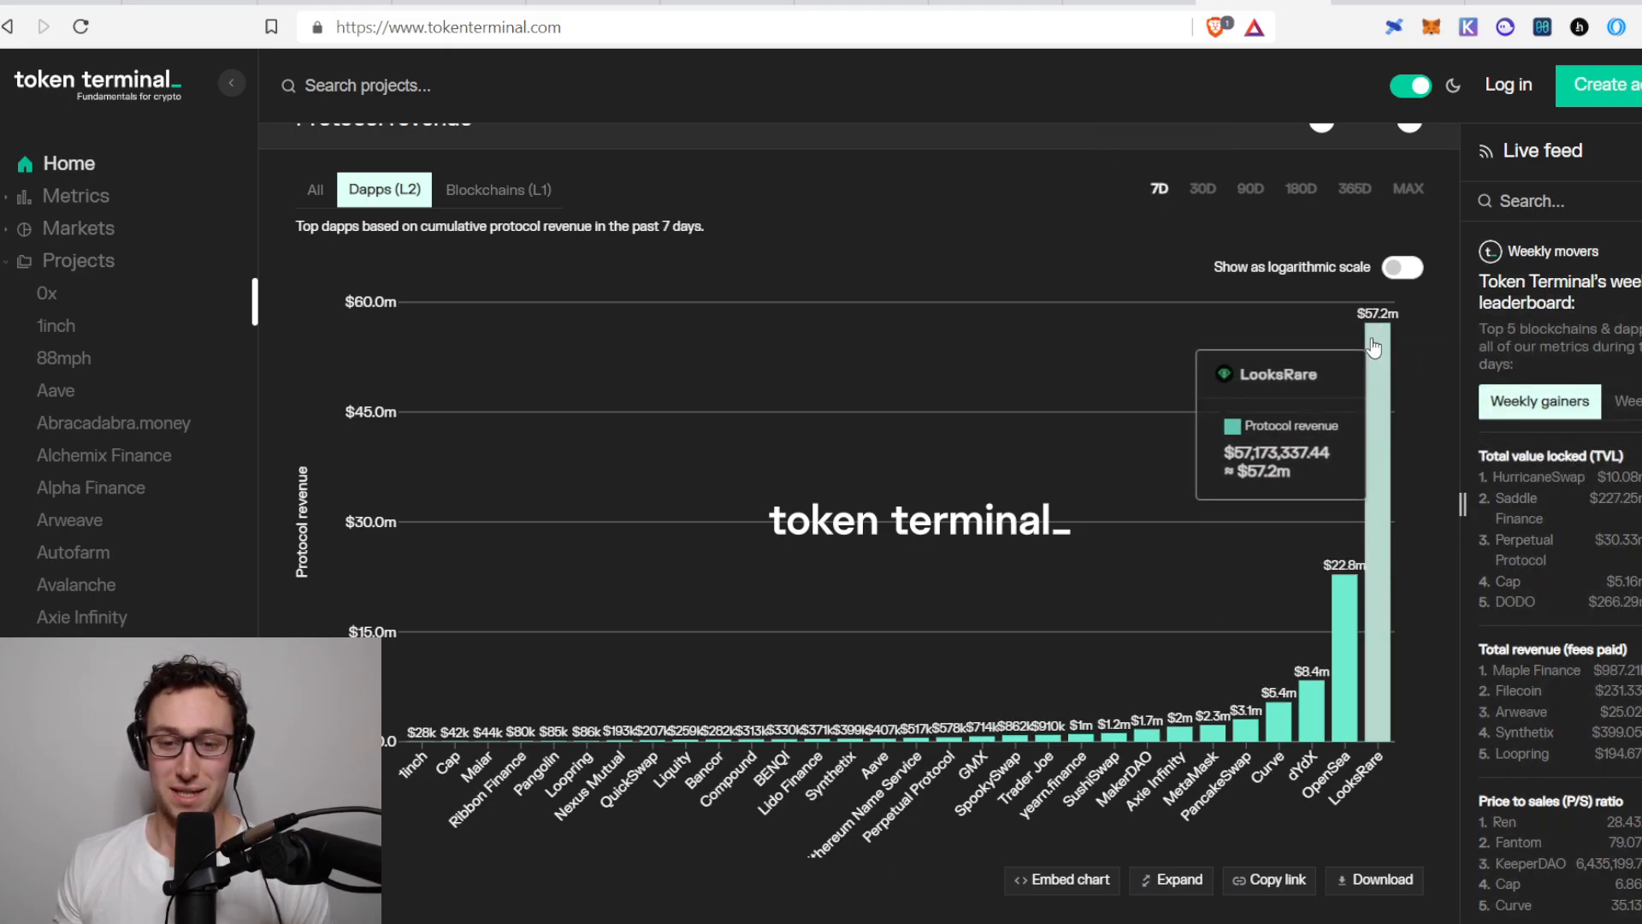
mouse_move(1378, 361)
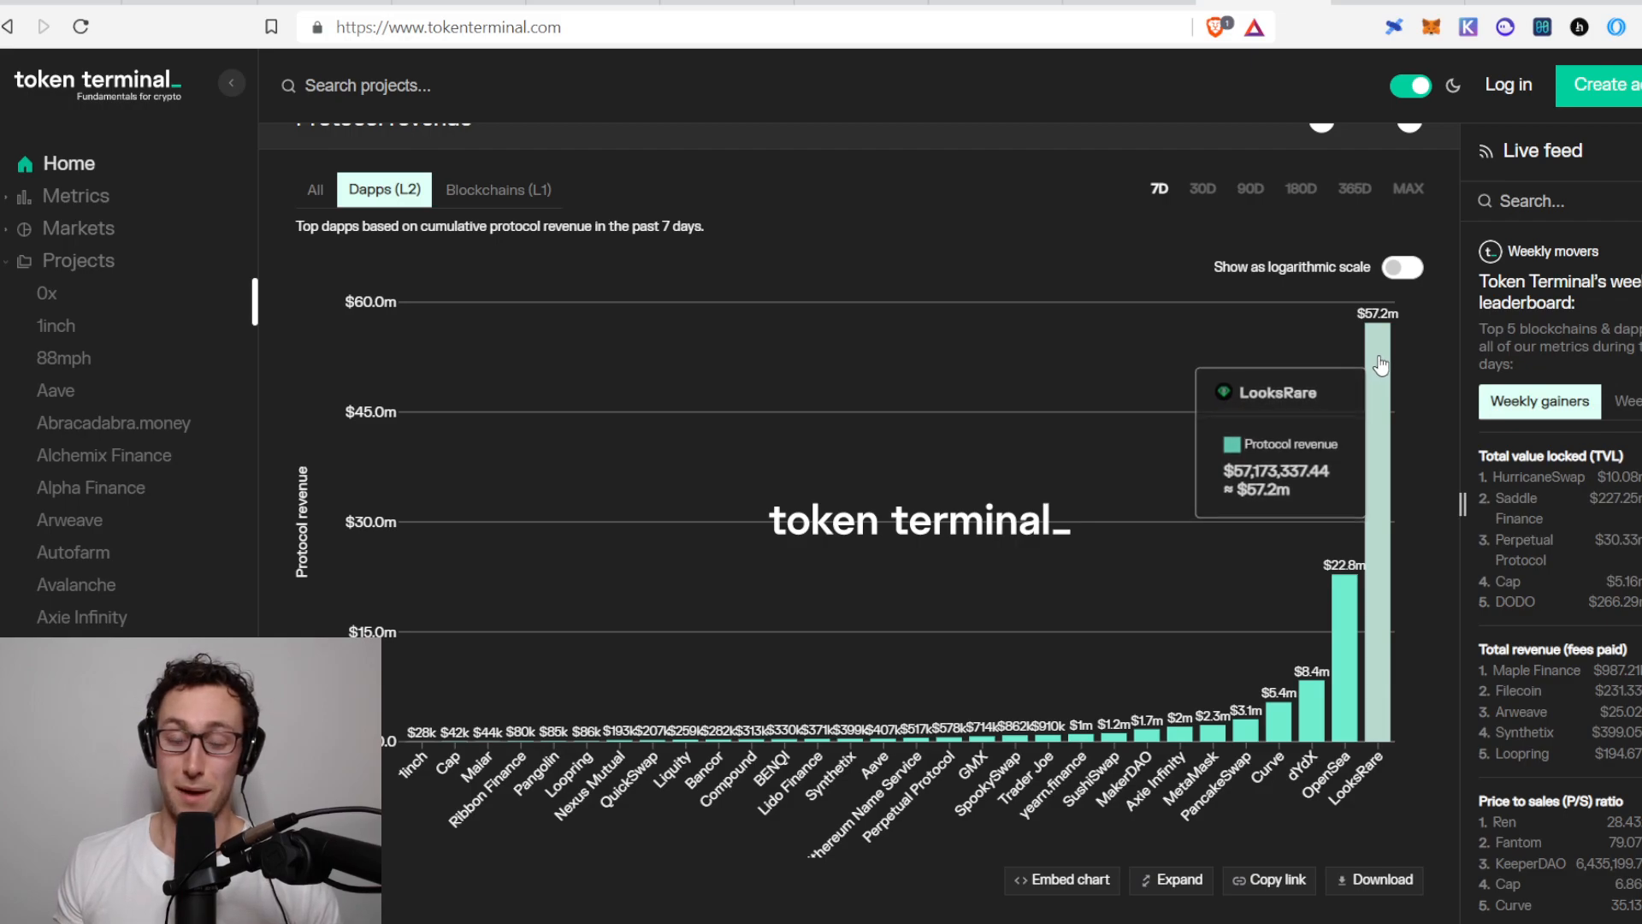
mouse_move(1344, 621)
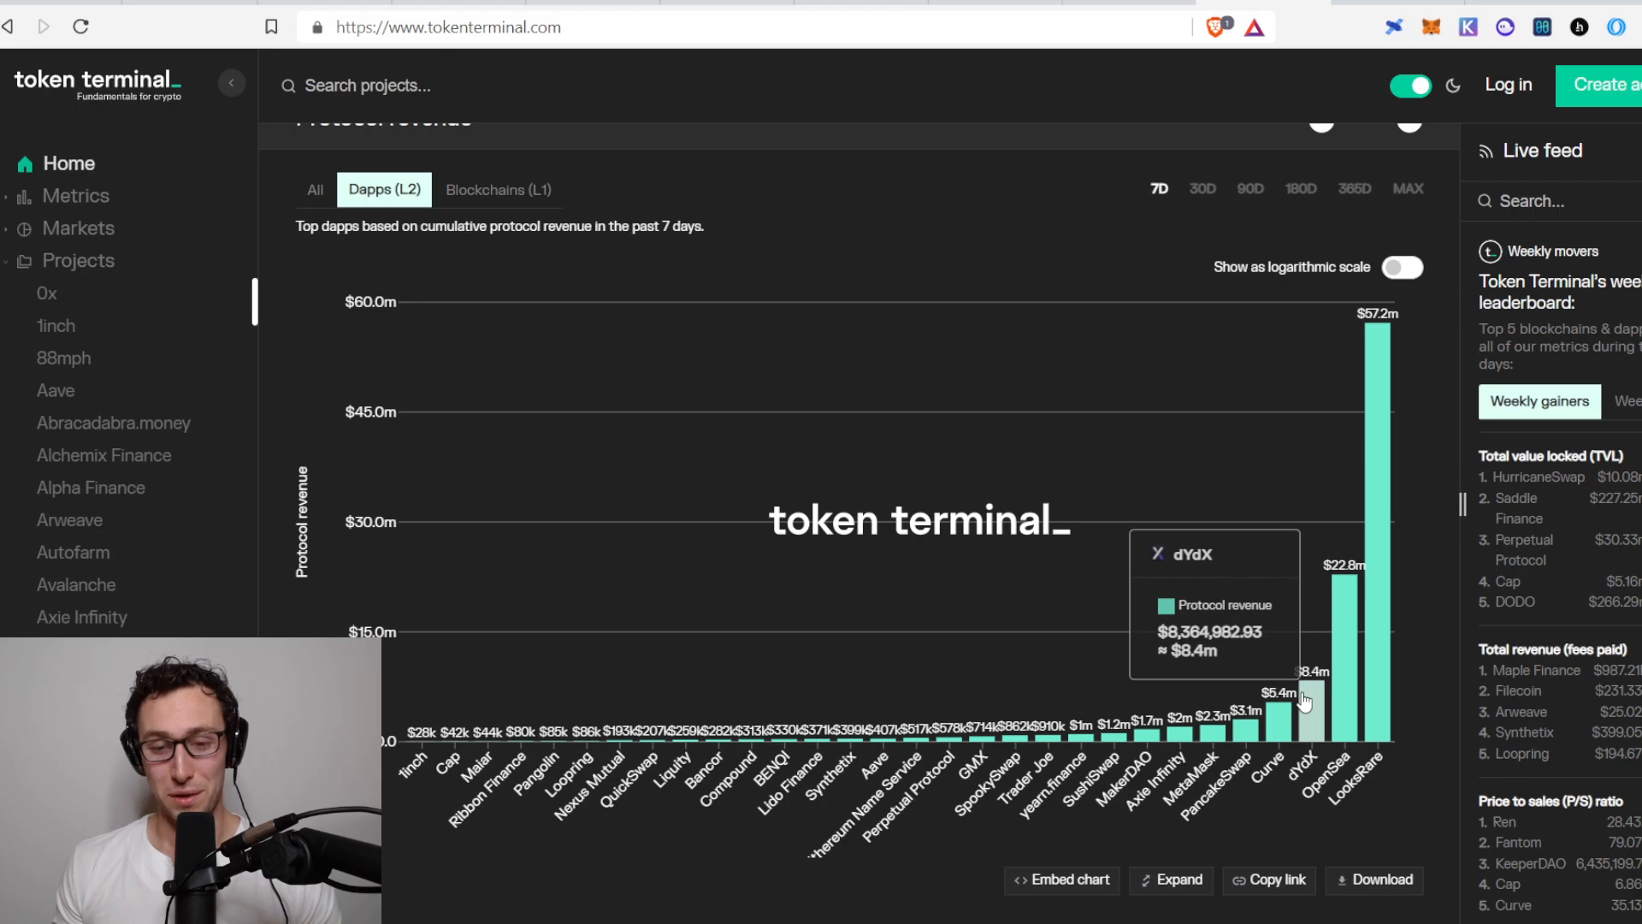
mouse_move(1291, 685)
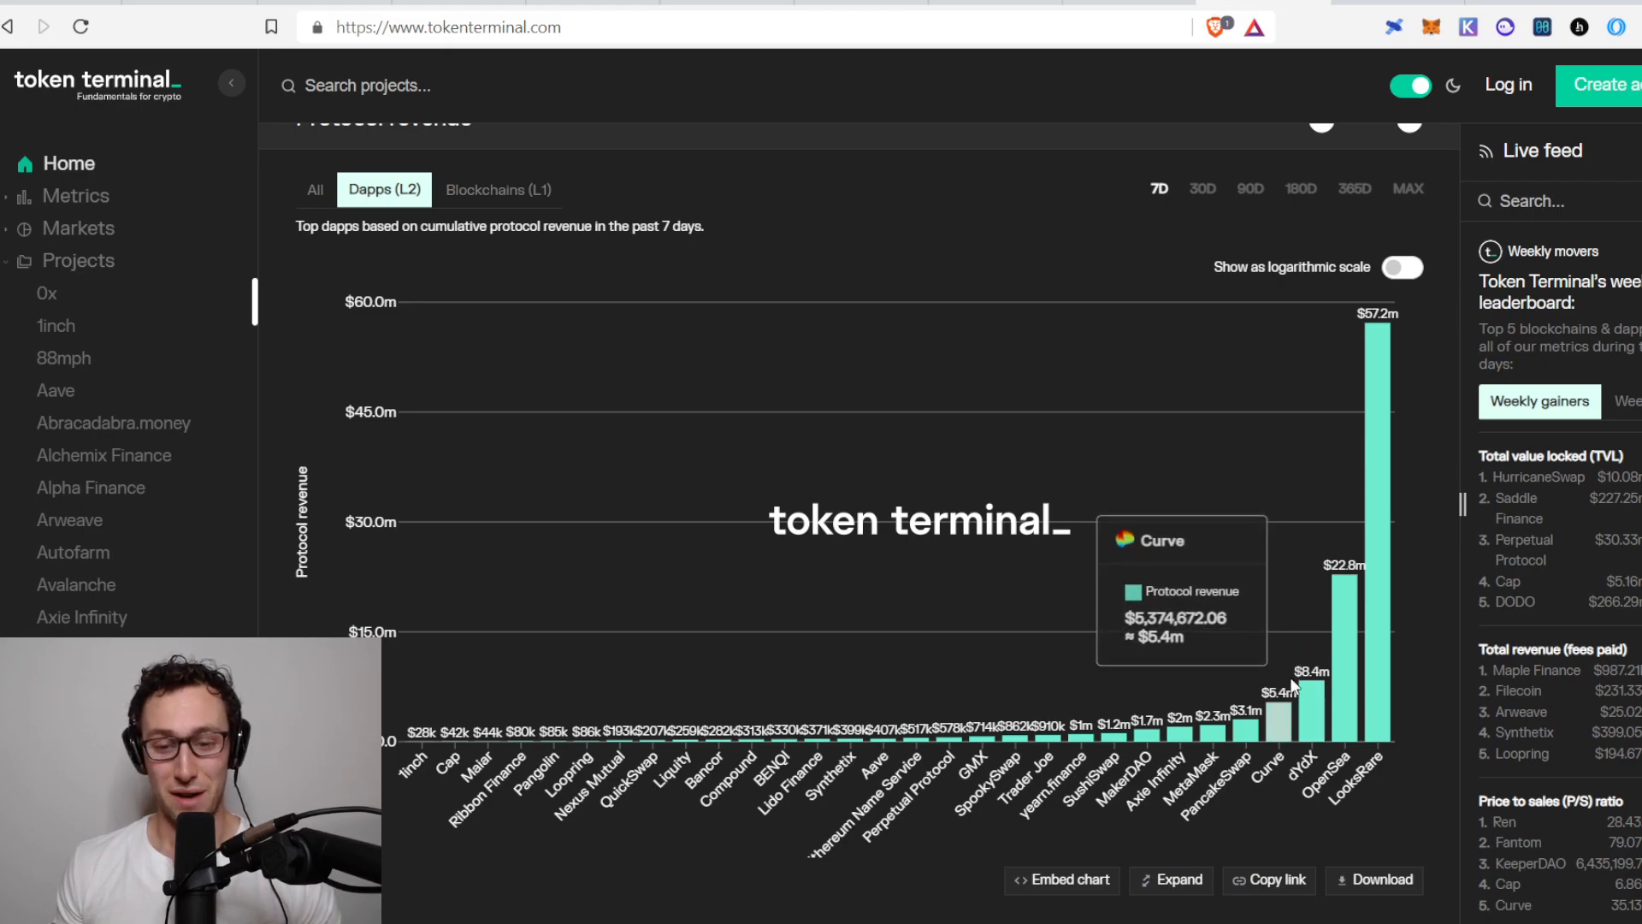
mouse_move(1314, 696)
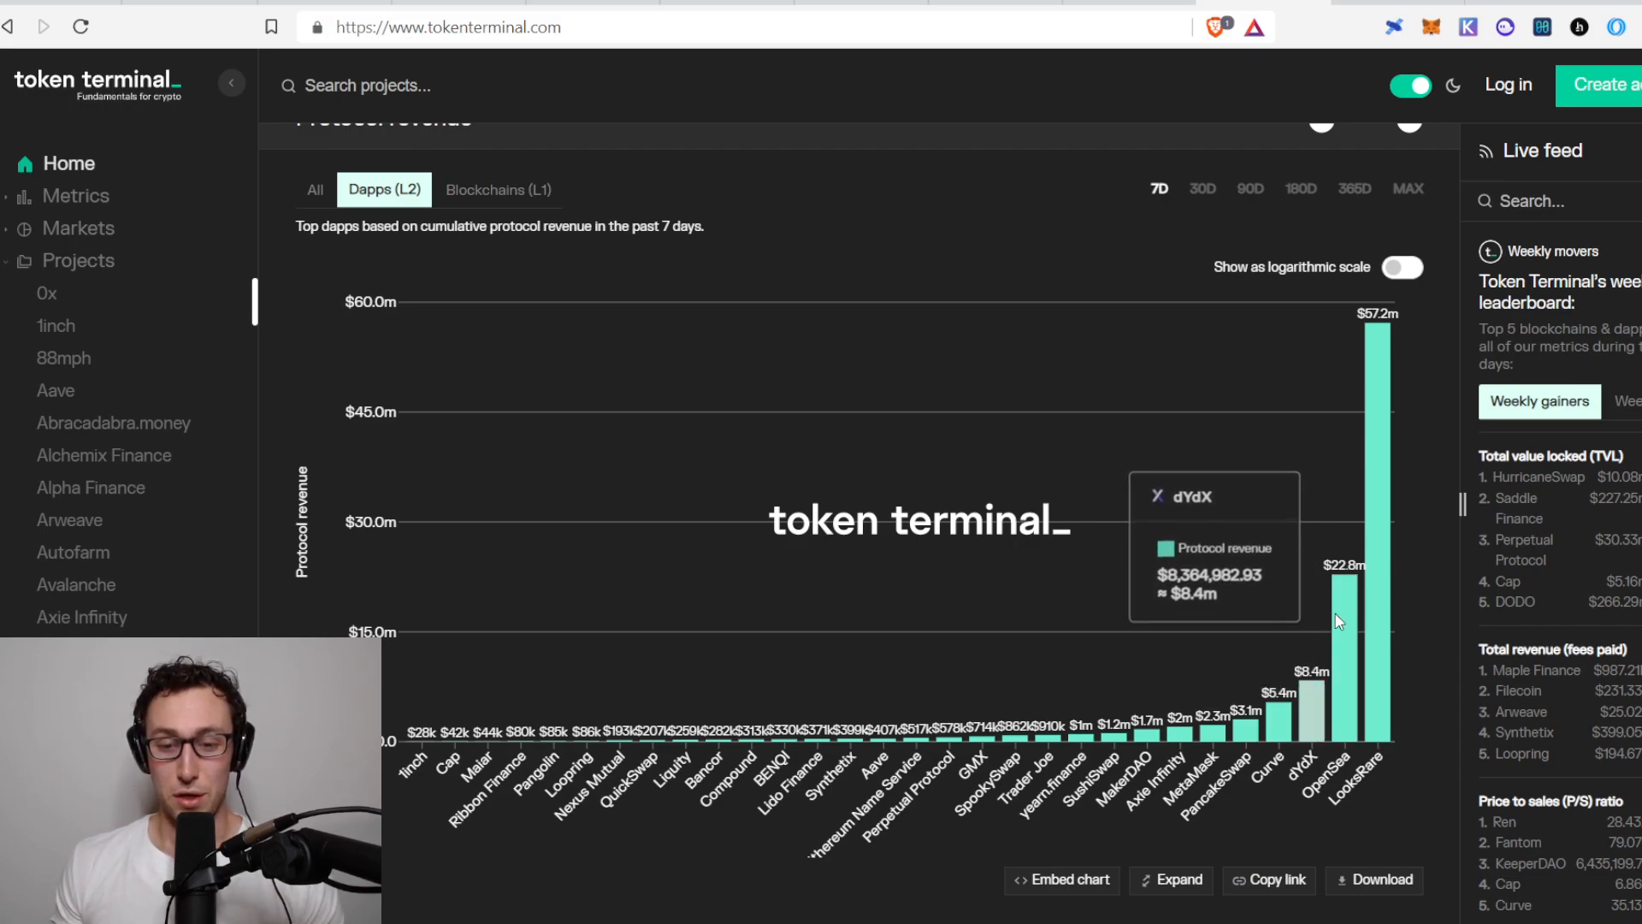
mouse_move(1338, 621)
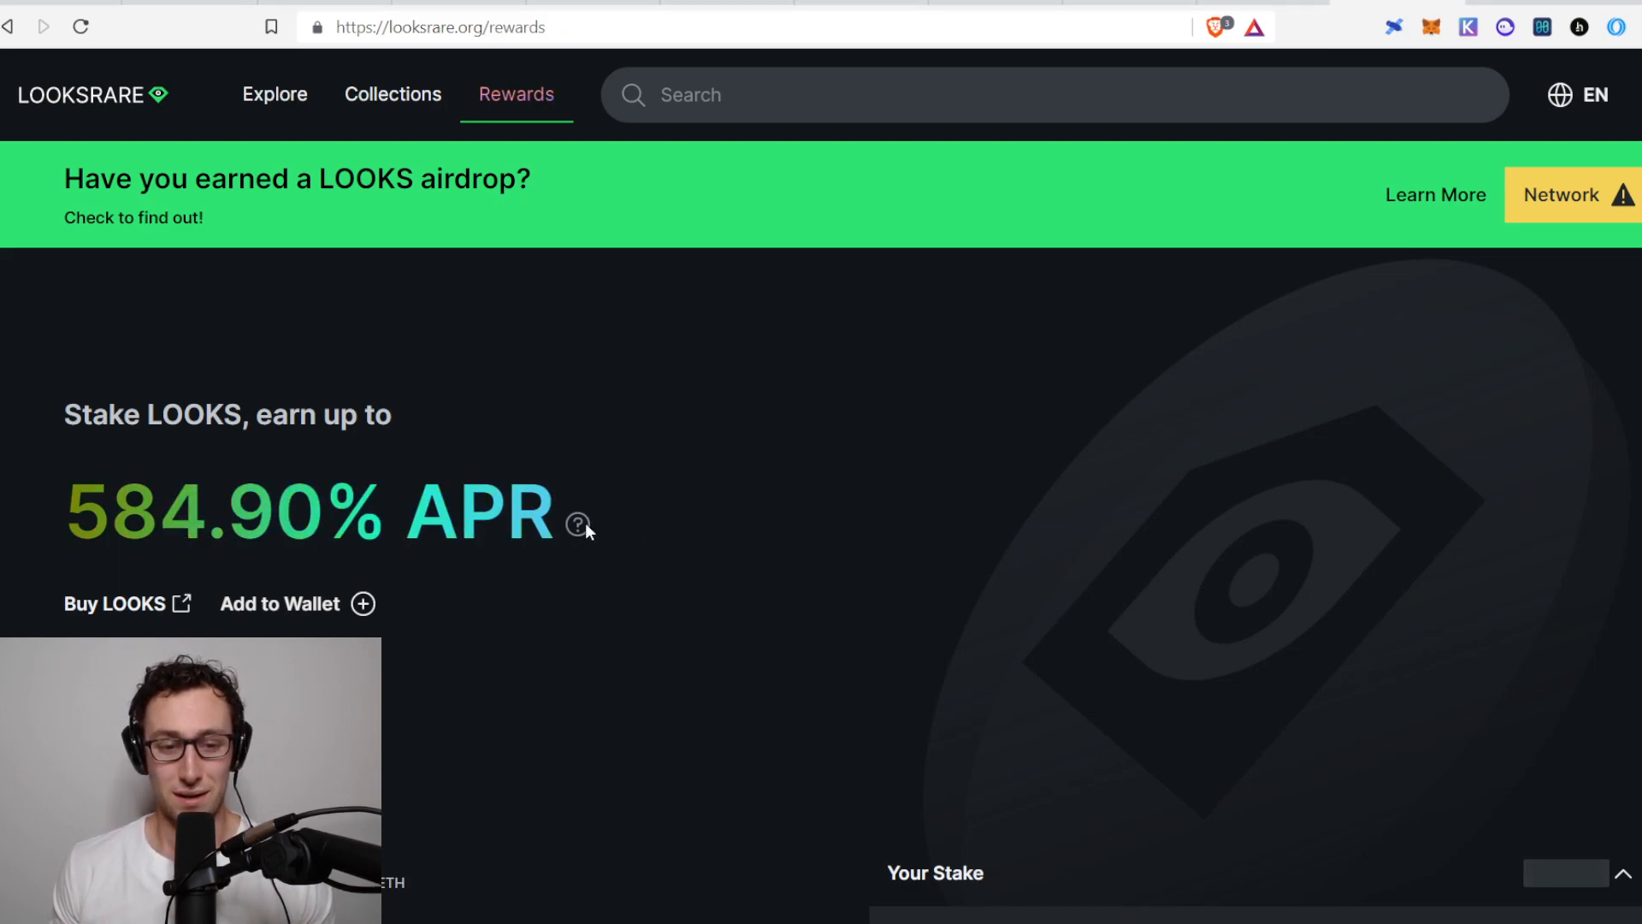
mouse_move(578, 523)
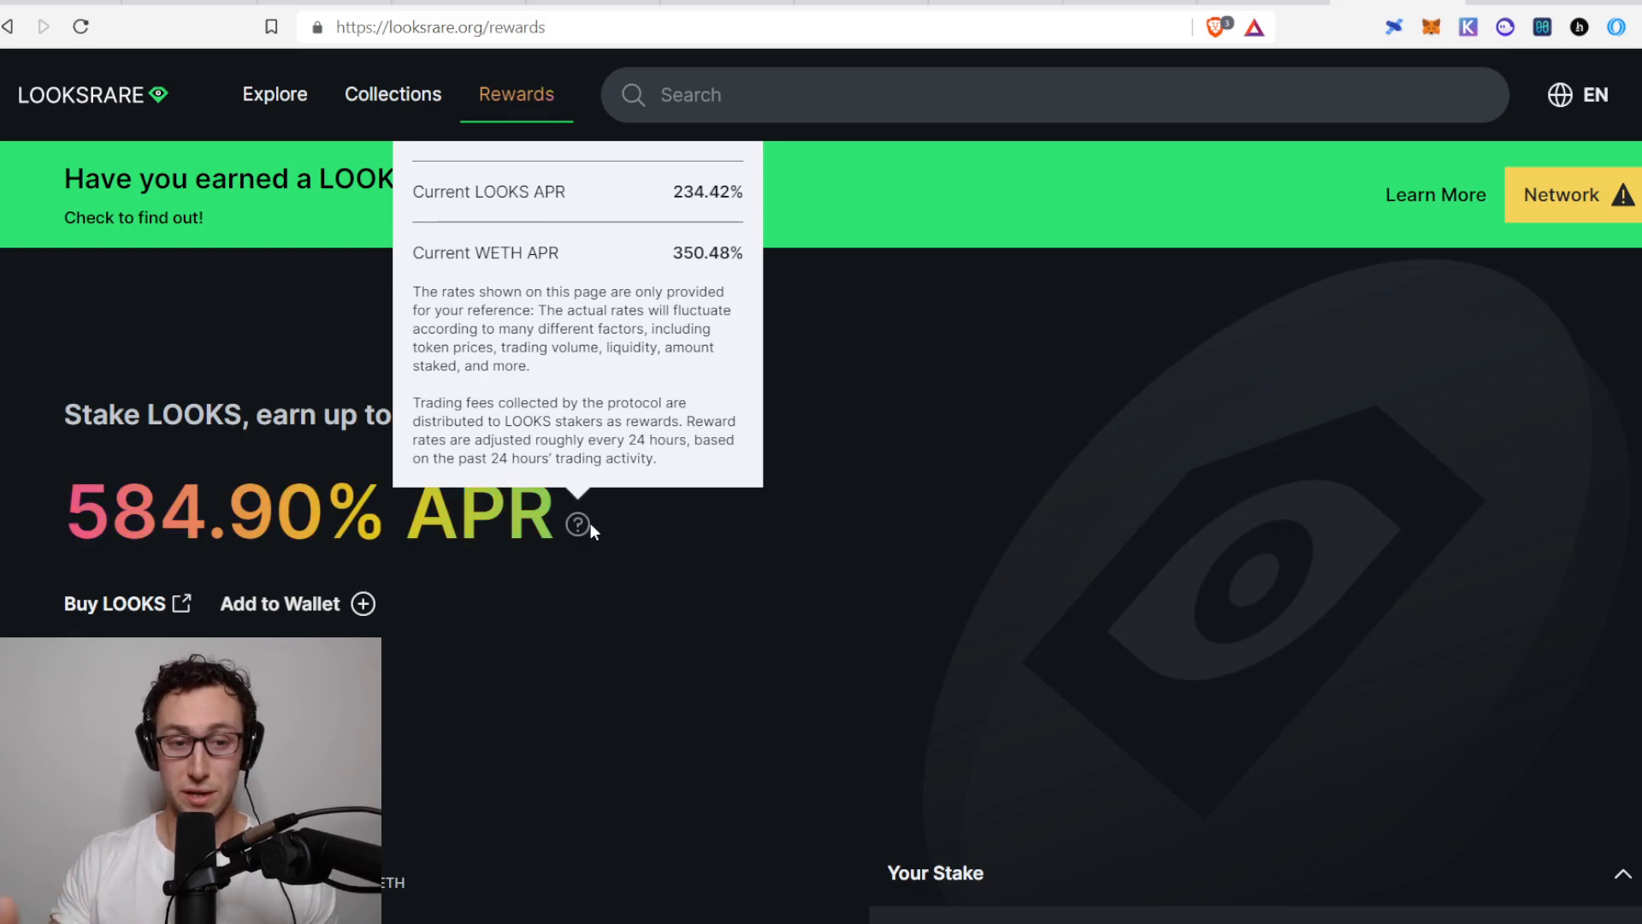
mouse_move(1389, 577)
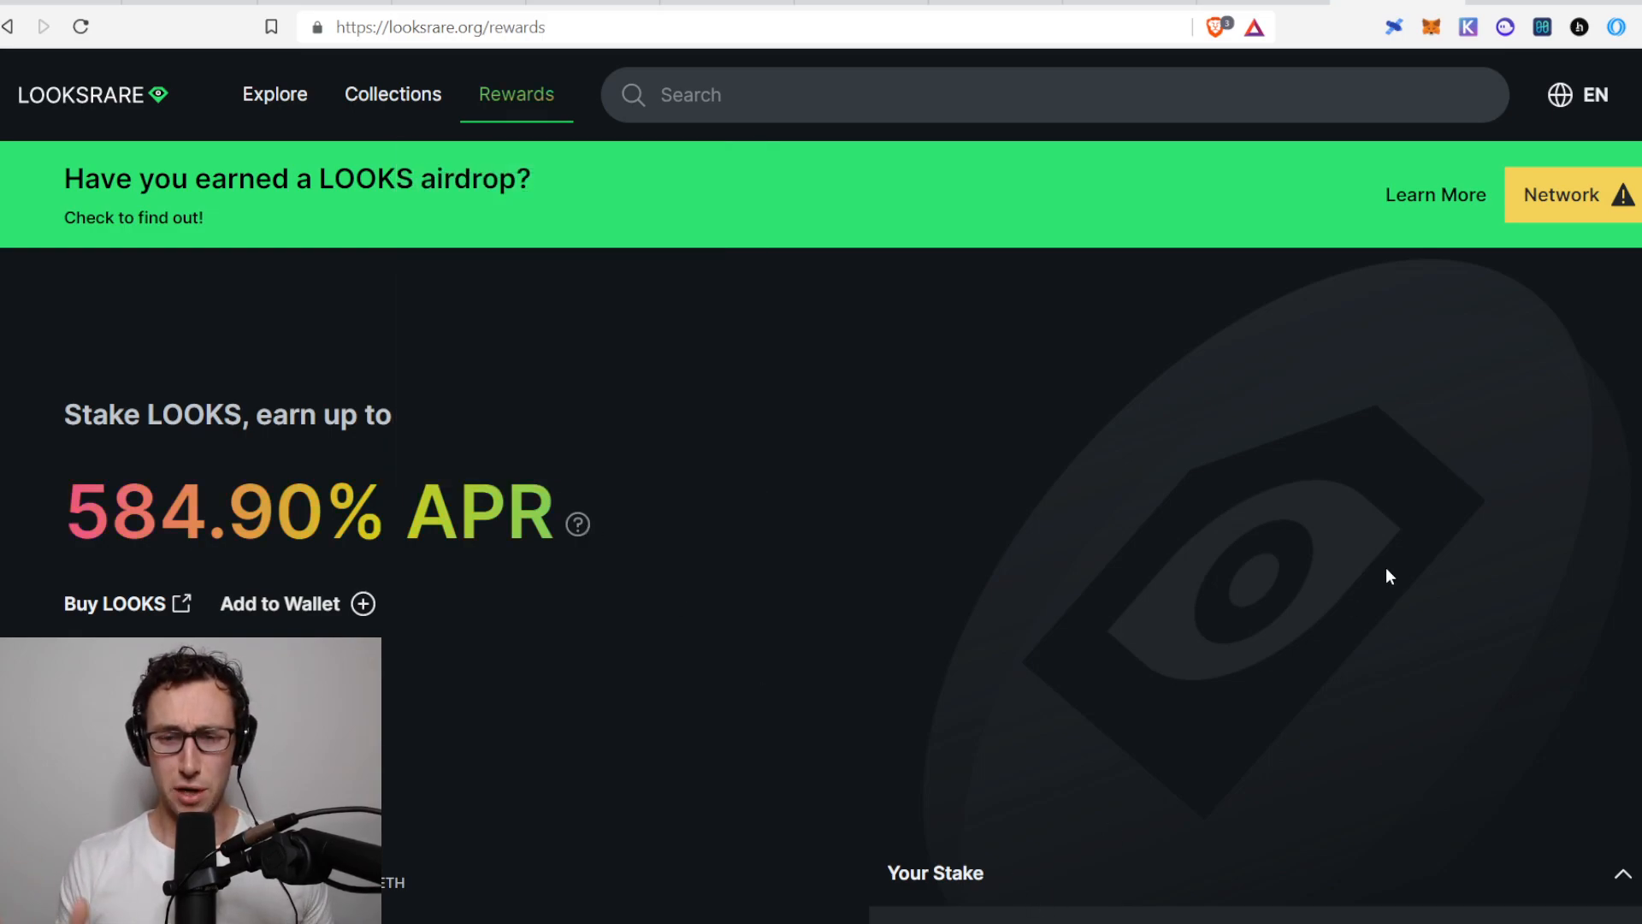